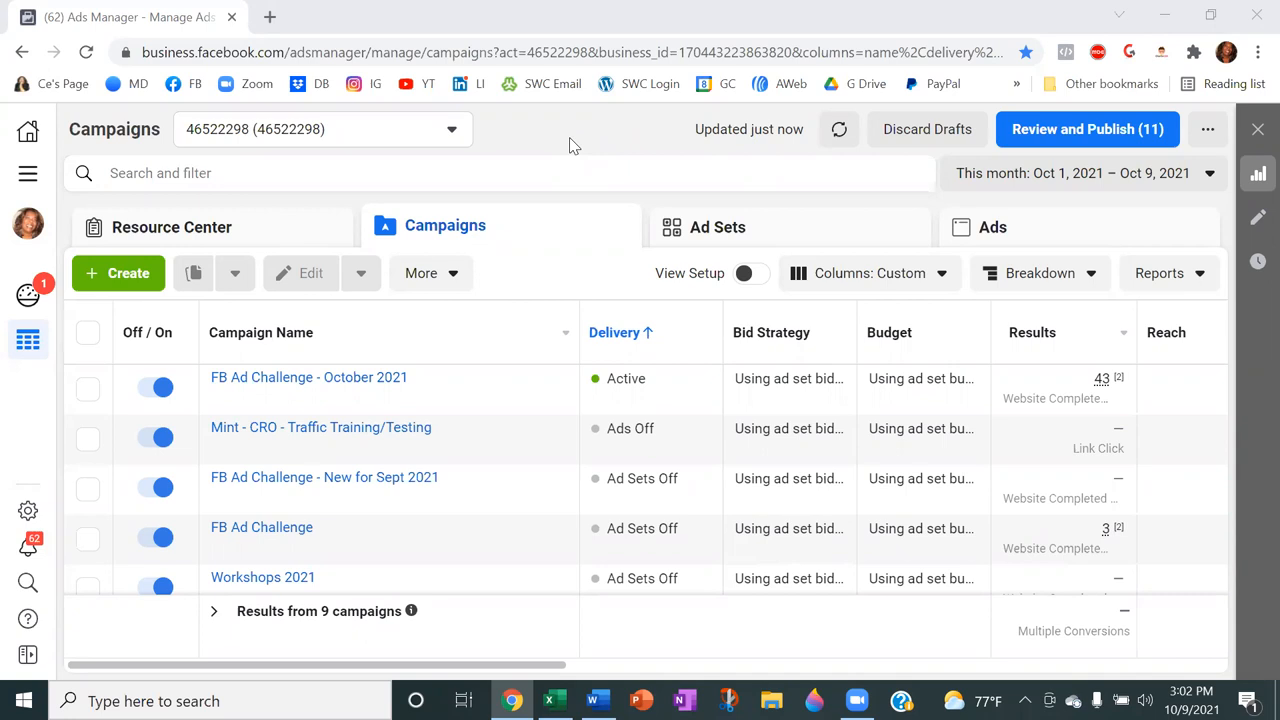
{"action": "mouse_move", "coordinate": [388, 444]}
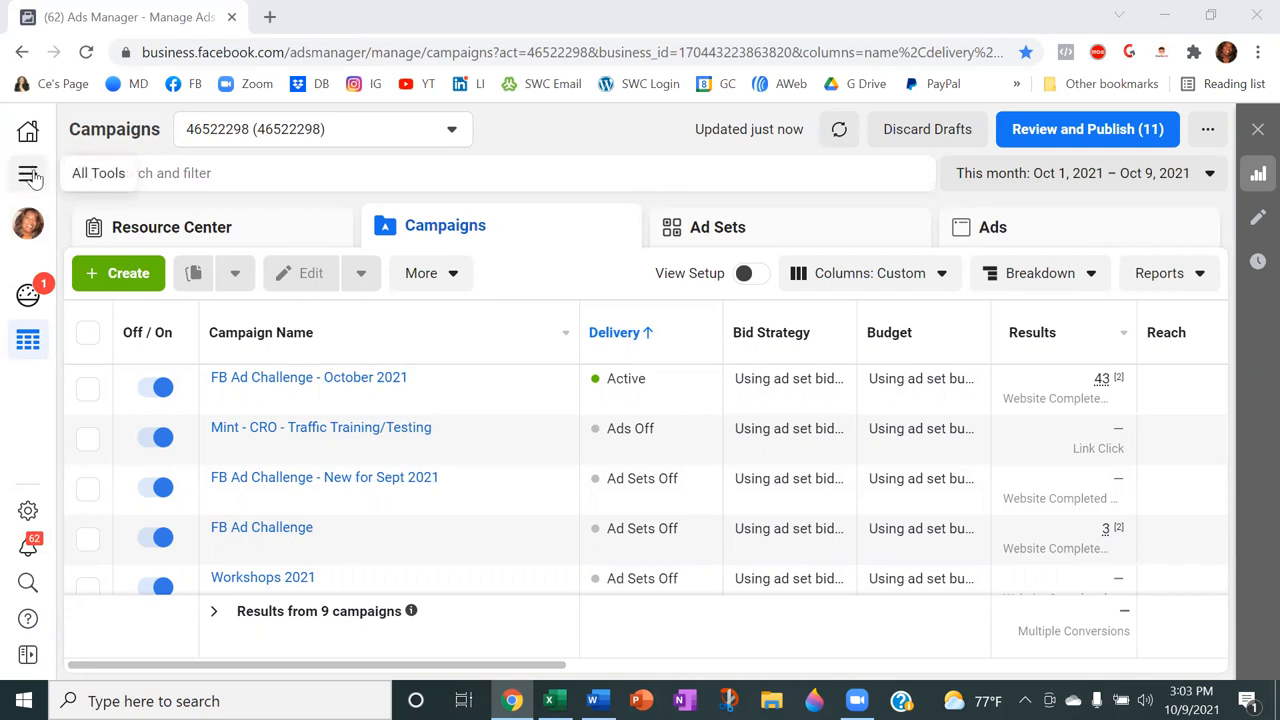
Step: Create a new campaign with the Engagement objective and Page likes engagement type, then continue
{"action": "left_click", "coordinate": [28, 176]}
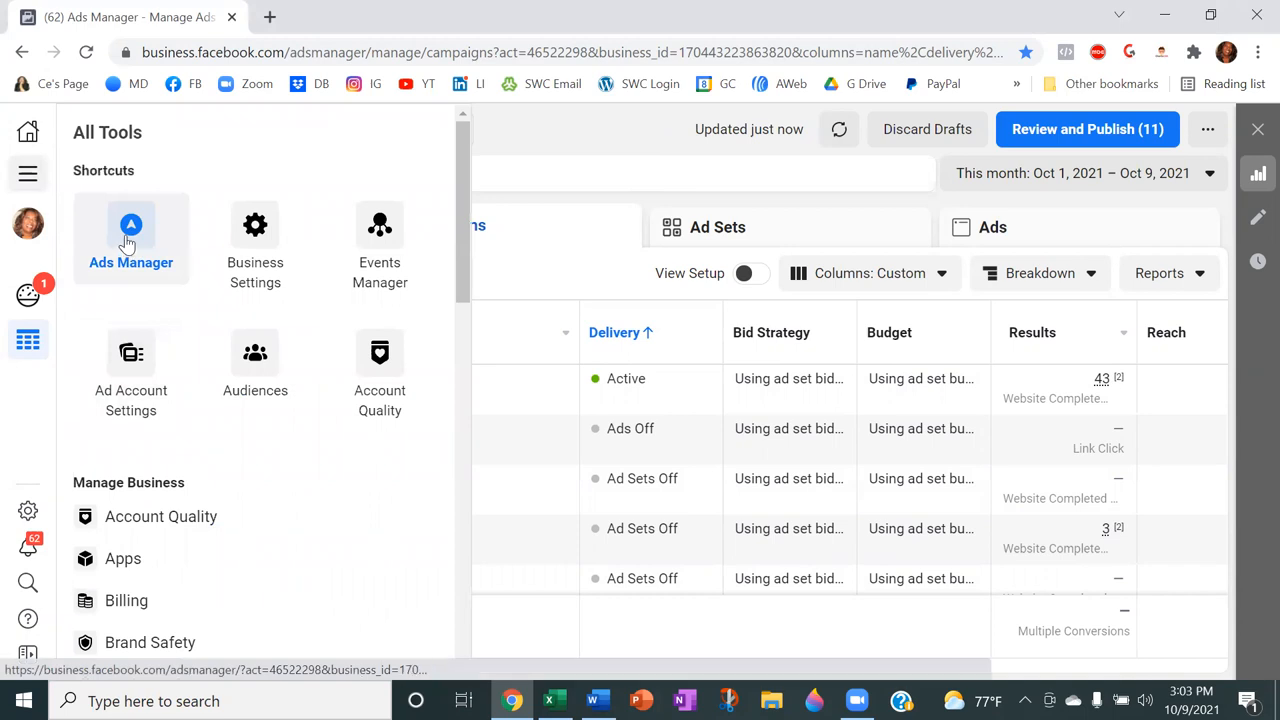
{"action": "mouse_move", "coordinate": [580, 136]}
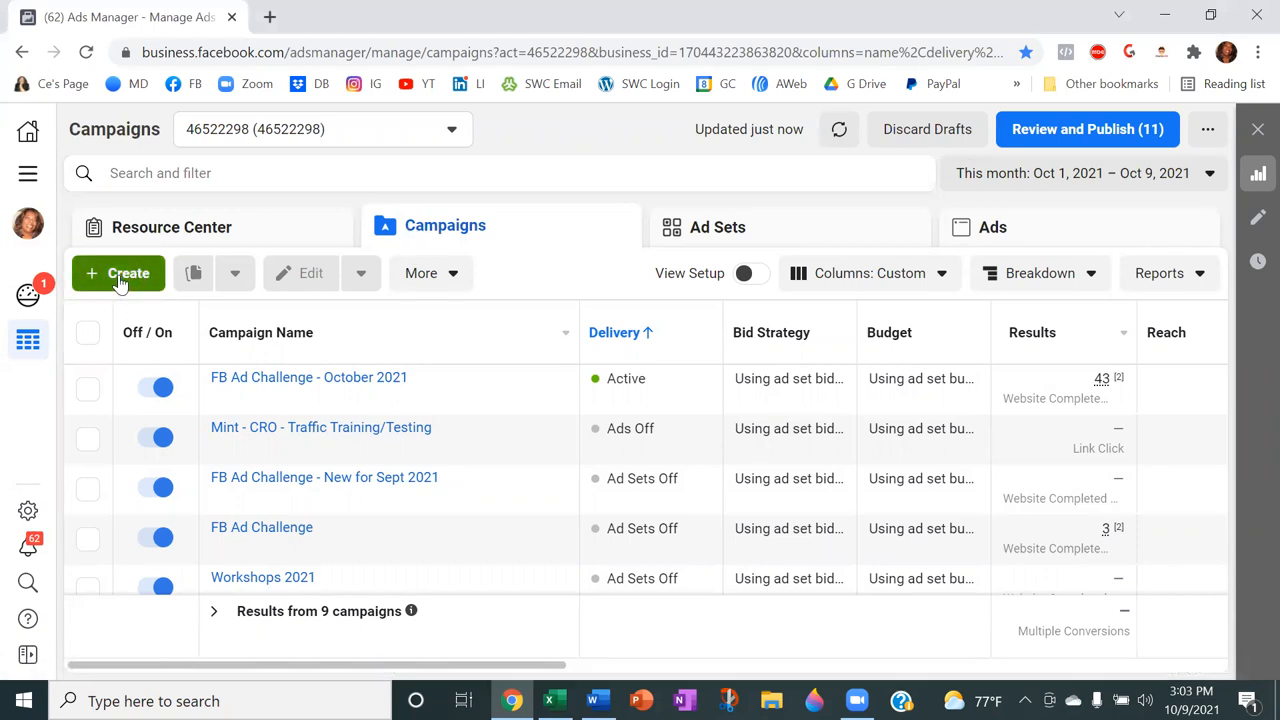
{"action": "left_click", "coordinate": [118, 272]}
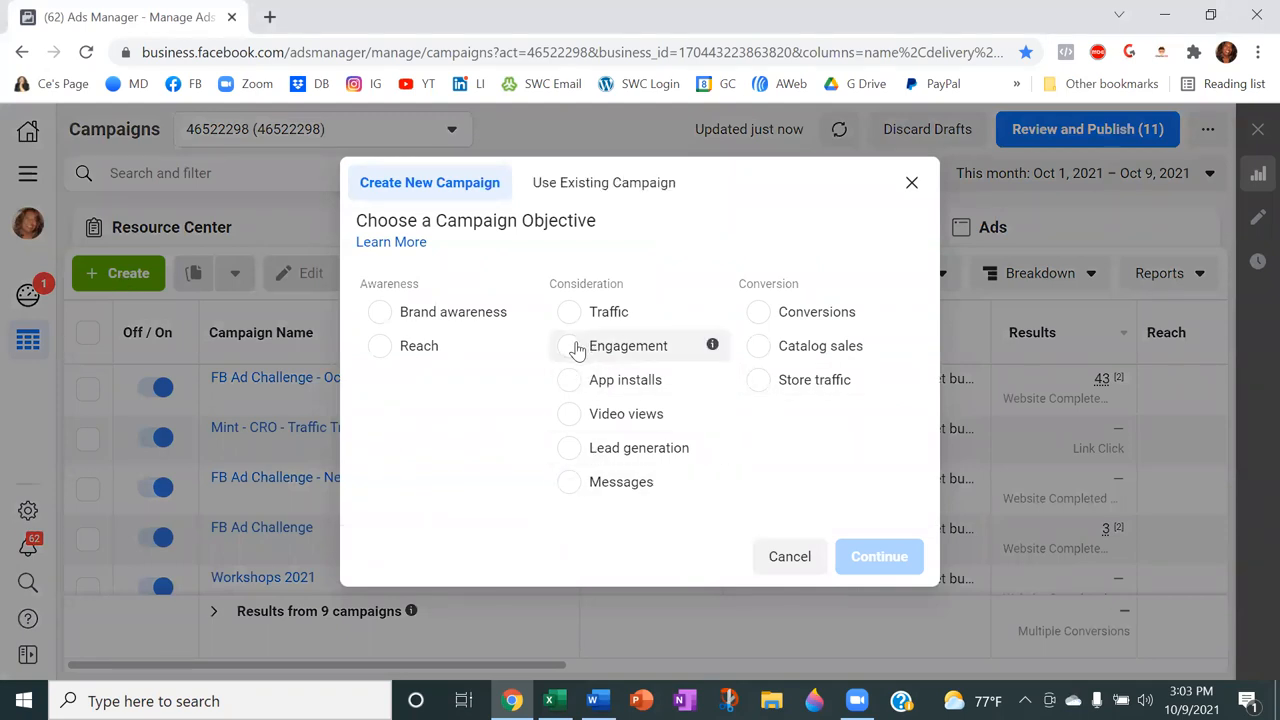
{"action": "left_click", "coordinate": [564, 344]}
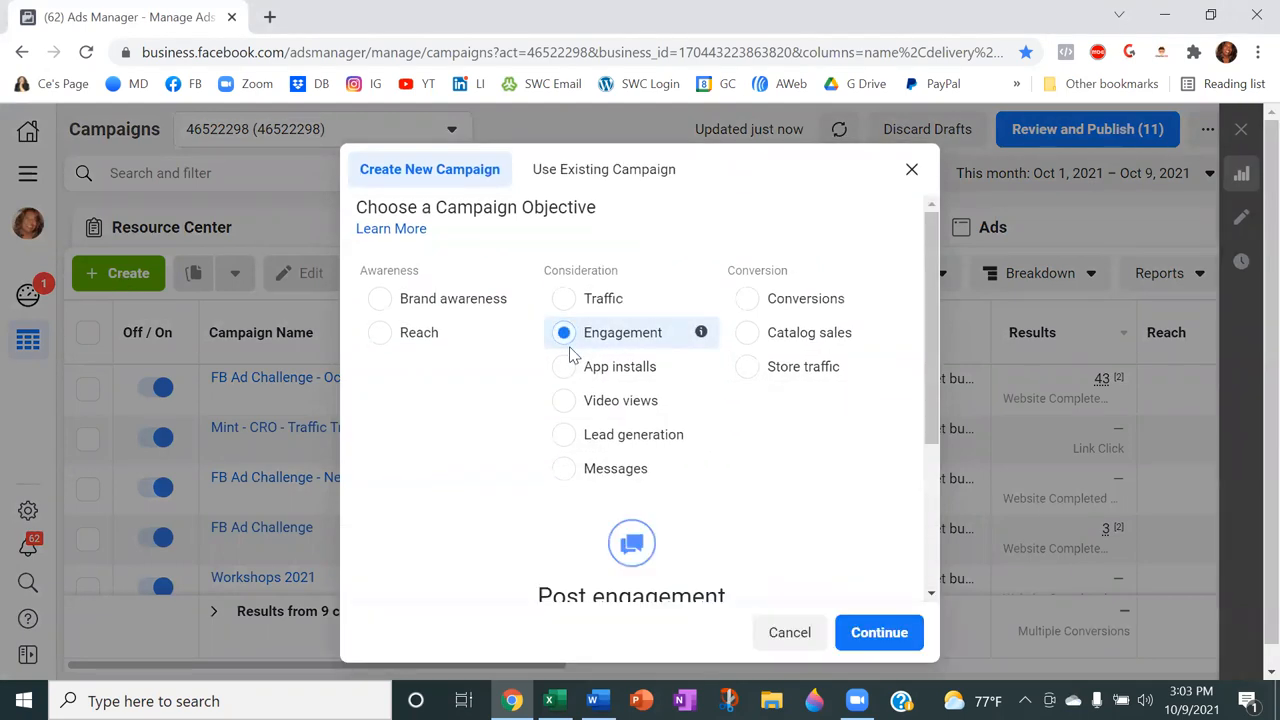
{"action": "scroll", "scroll_direction": "down", "scroll_amount": 3}
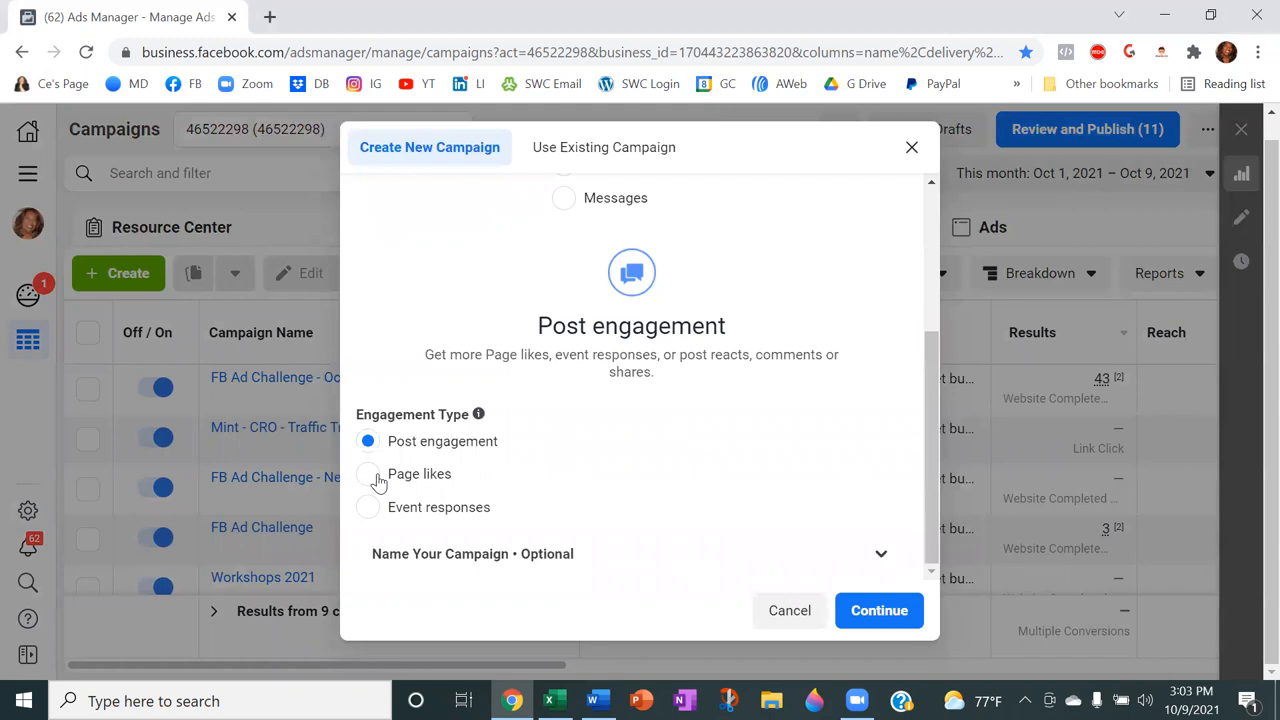
{"action": "left_click", "coordinate": [368, 472]}
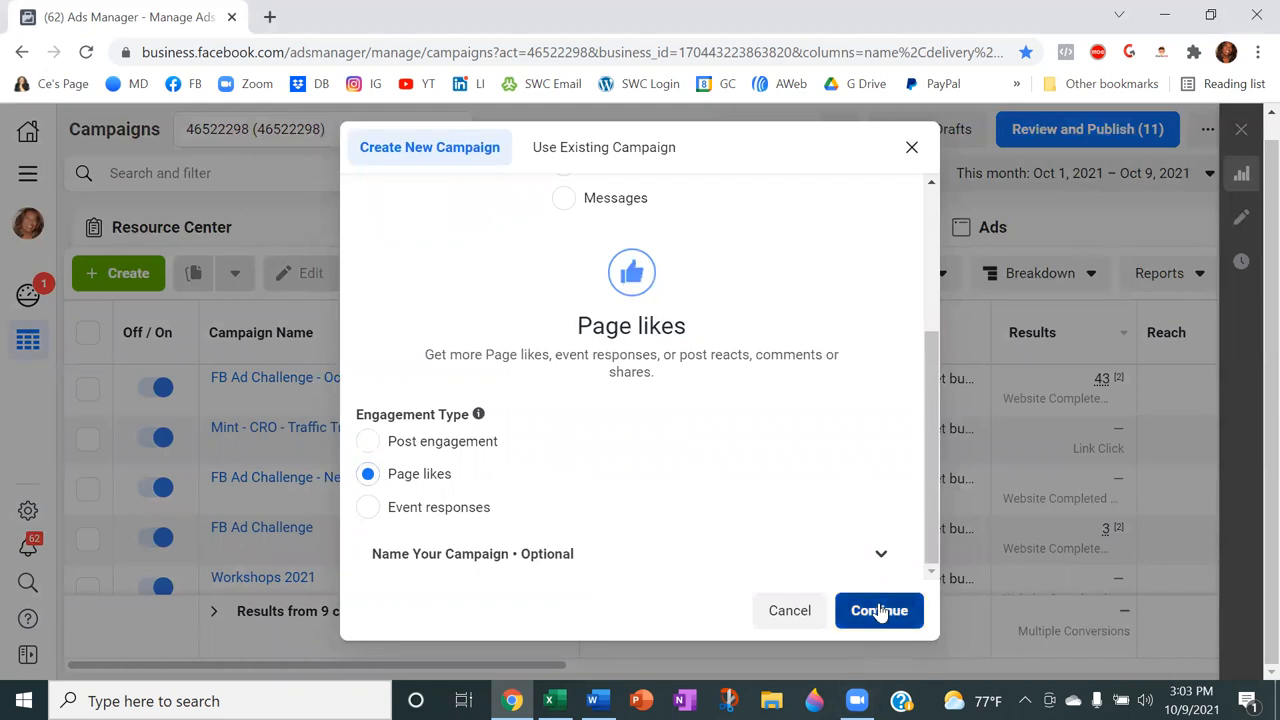
{"action": "left_click", "coordinate": [880, 610]}
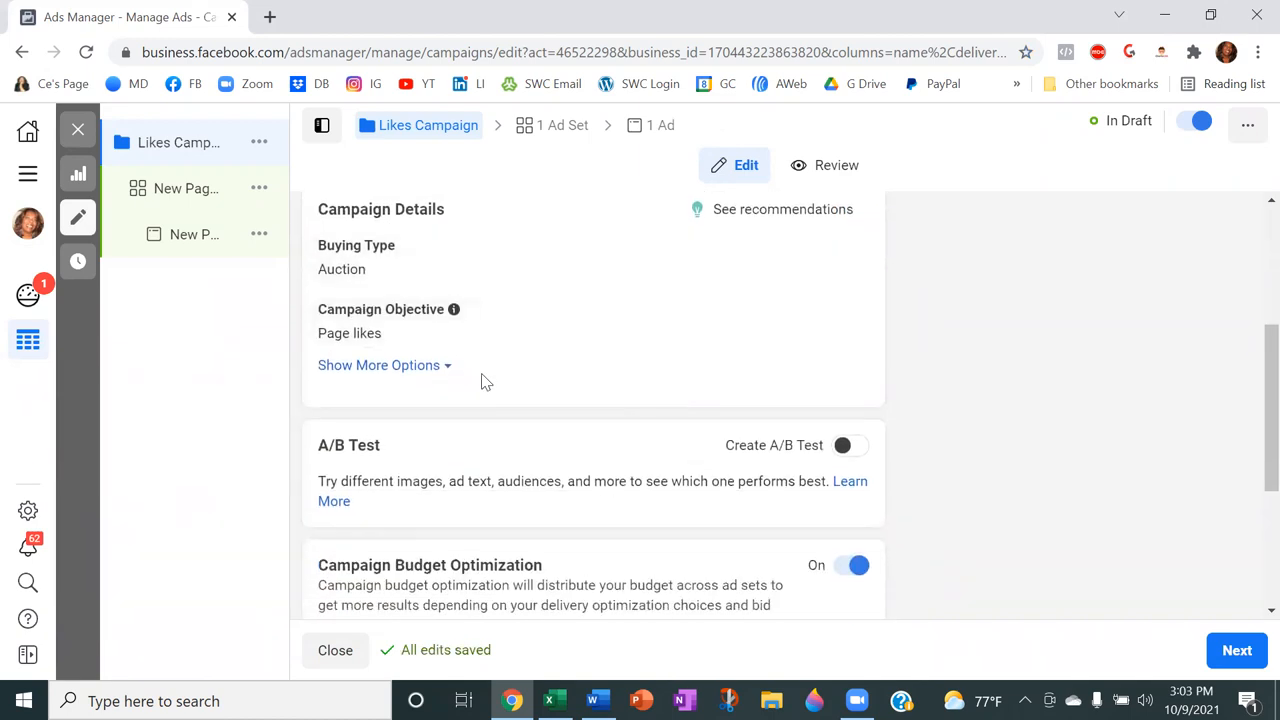
Step: Switch Campaign Budget Optimization off and move to the ad set step
{"action": "scroll", "scroll_direction": "down", "scroll_amount": 3}
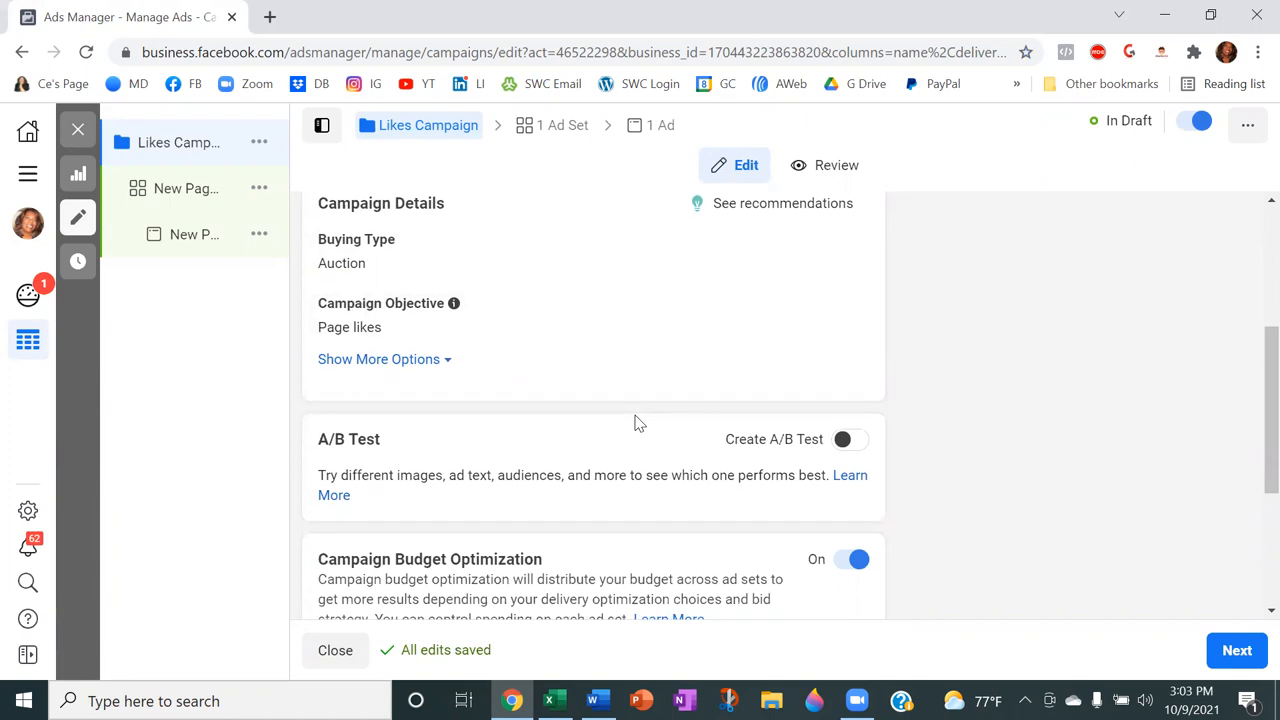
{"action": "scroll", "scroll_direction": "down", "scroll_amount": 3}
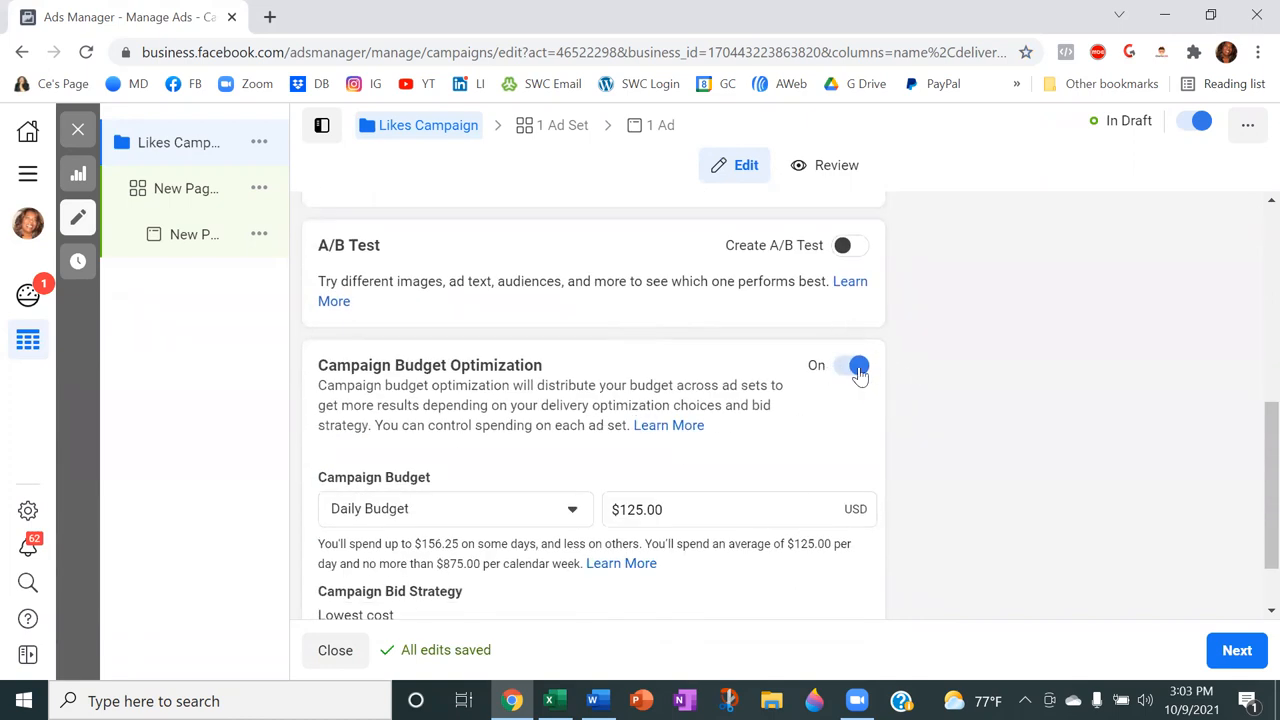
{"action": "left_click", "coordinate": [852, 364]}
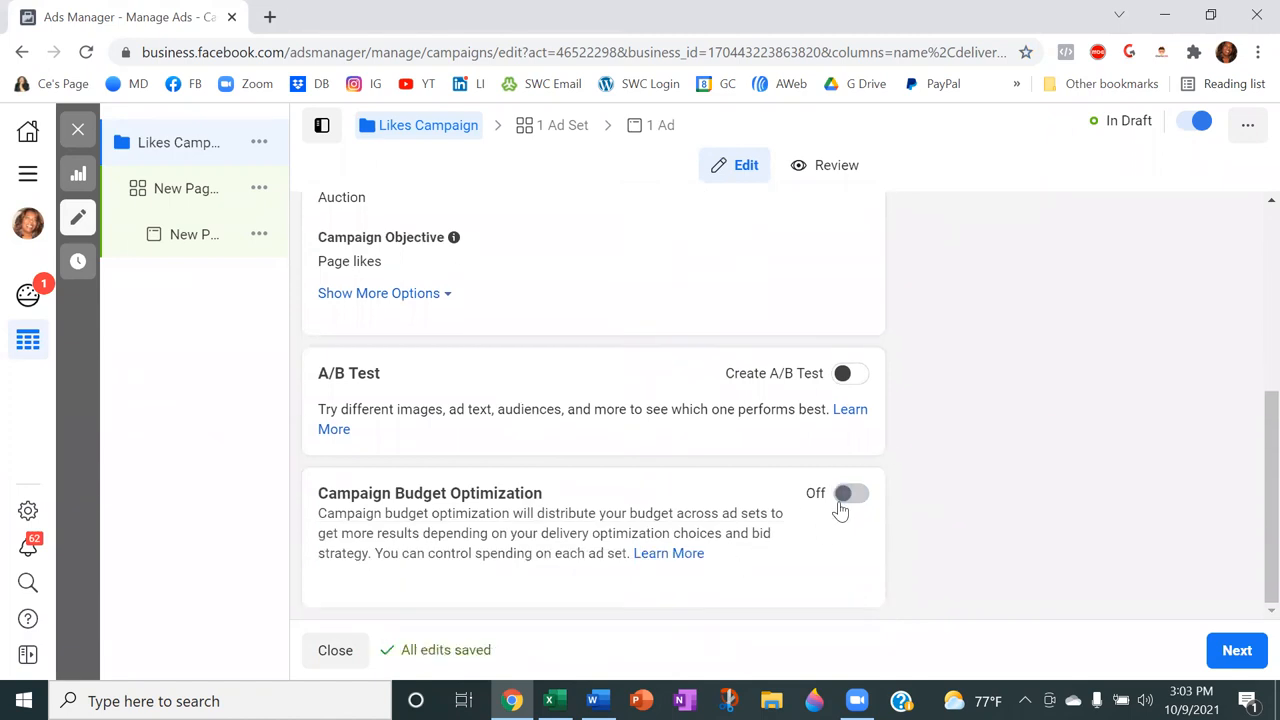
{"action": "mouse_move", "coordinate": [632, 486]}
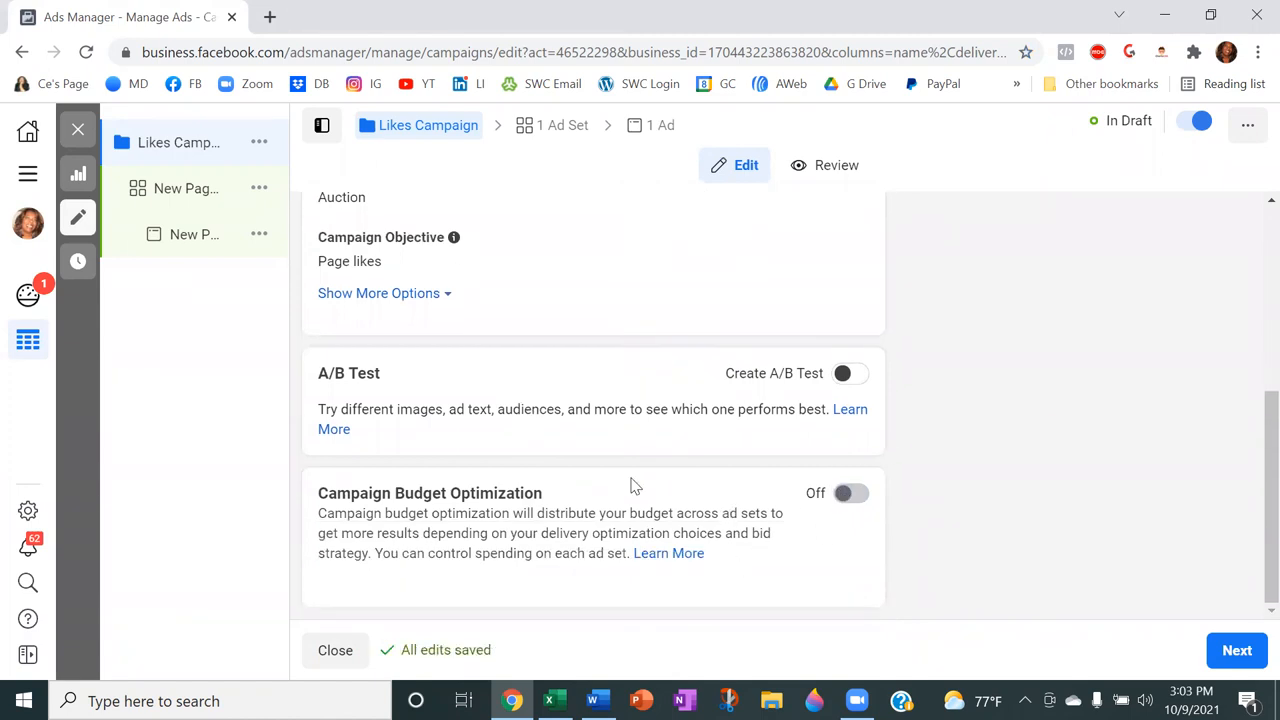
{"action": "mouse_move", "coordinate": [1060, 548]}
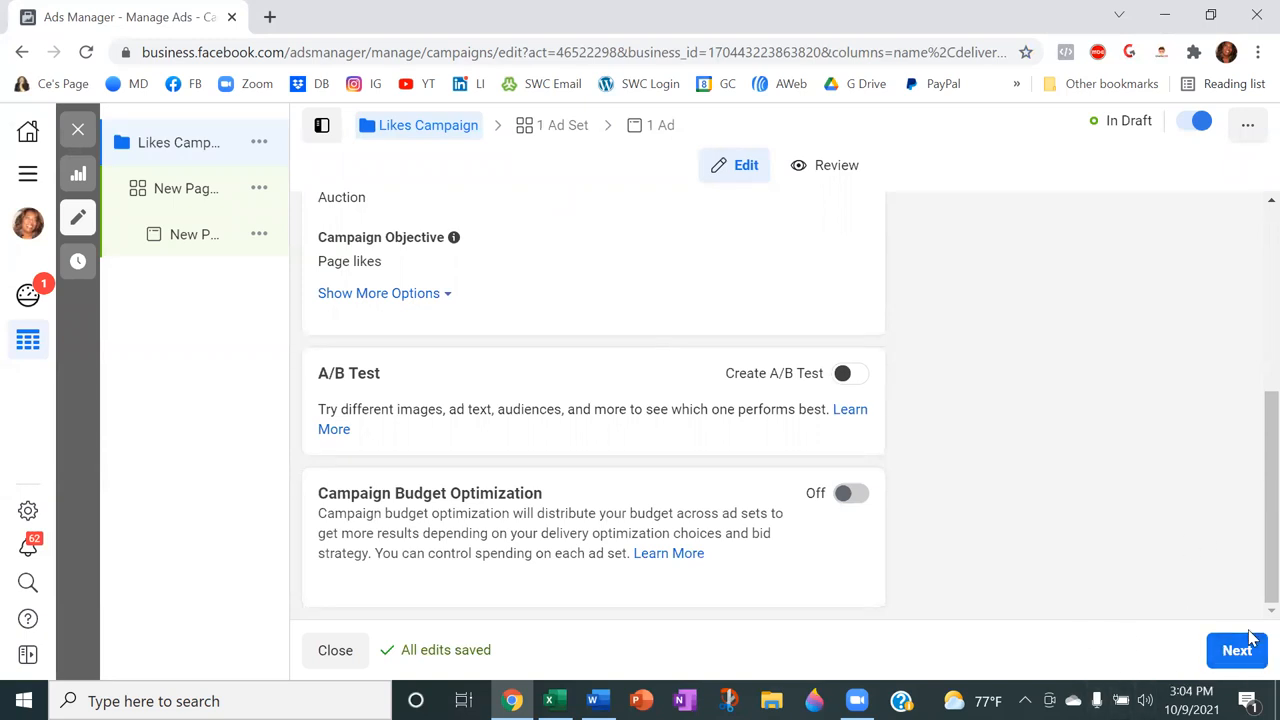
{"action": "mouse_move", "coordinate": [866, 510]}
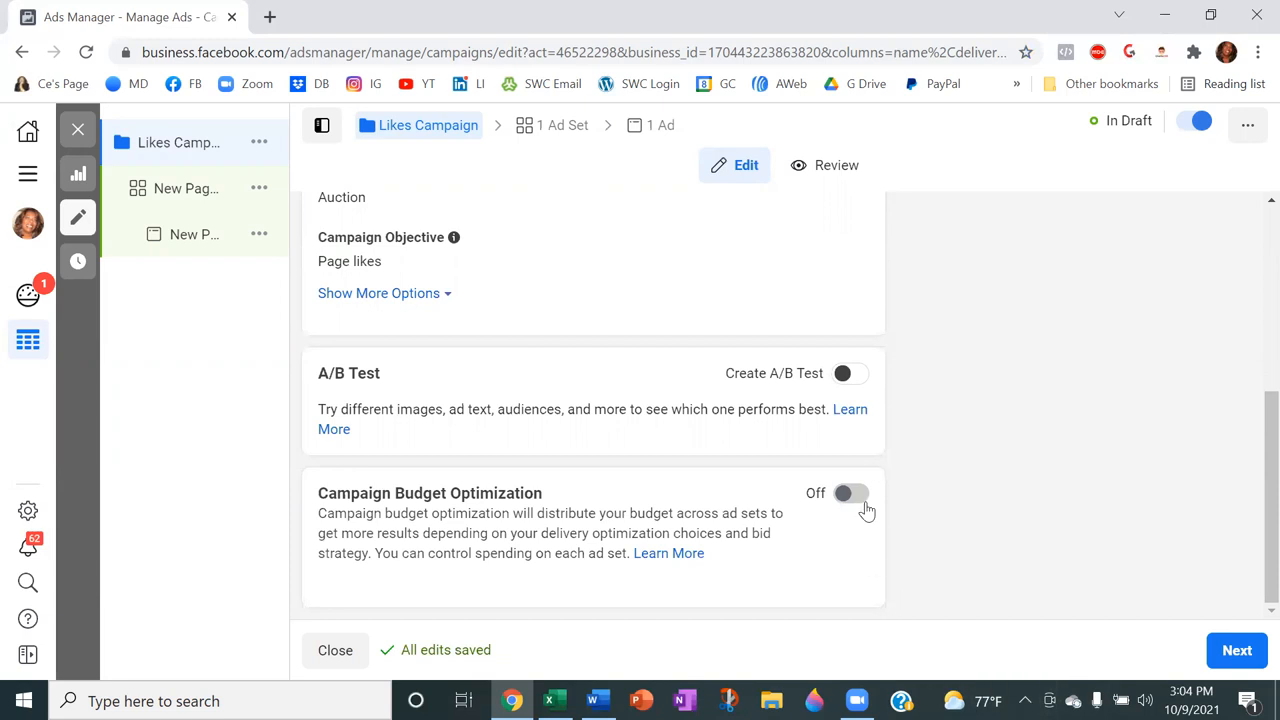
{"action": "mouse_move", "coordinate": [824, 500]}
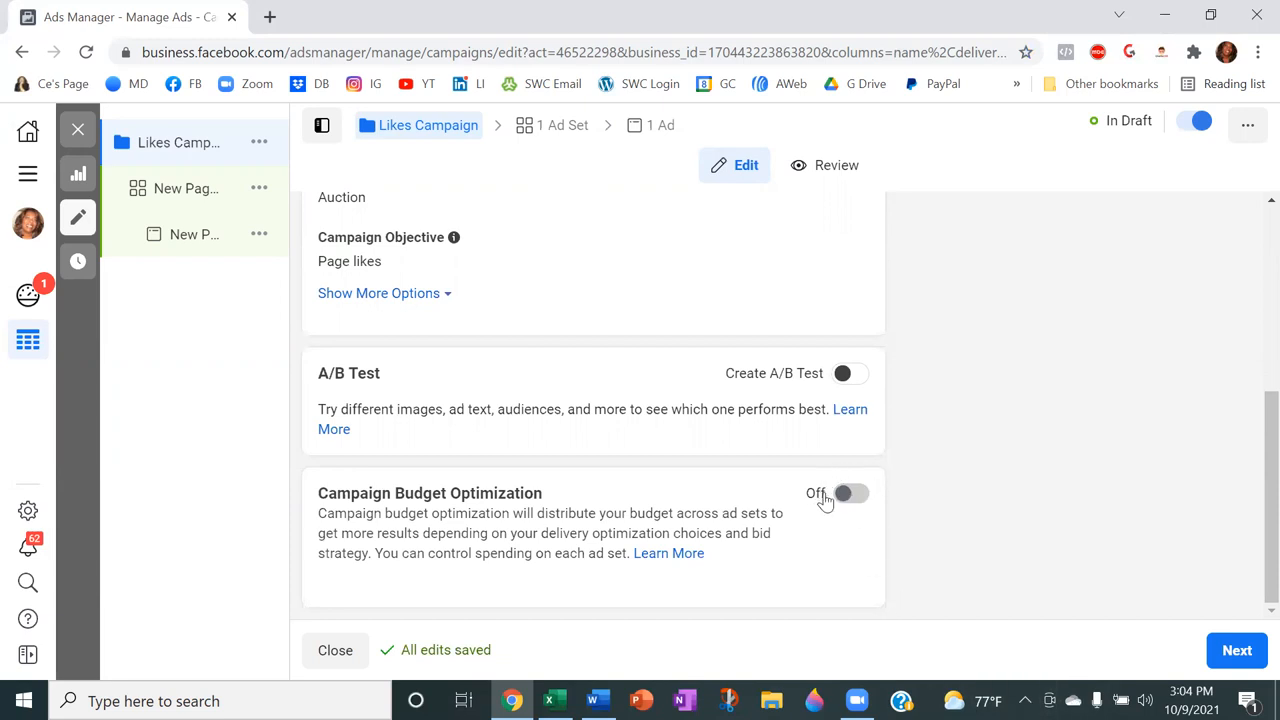
{"action": "mouse_move", "coordinate": [820, 504]}
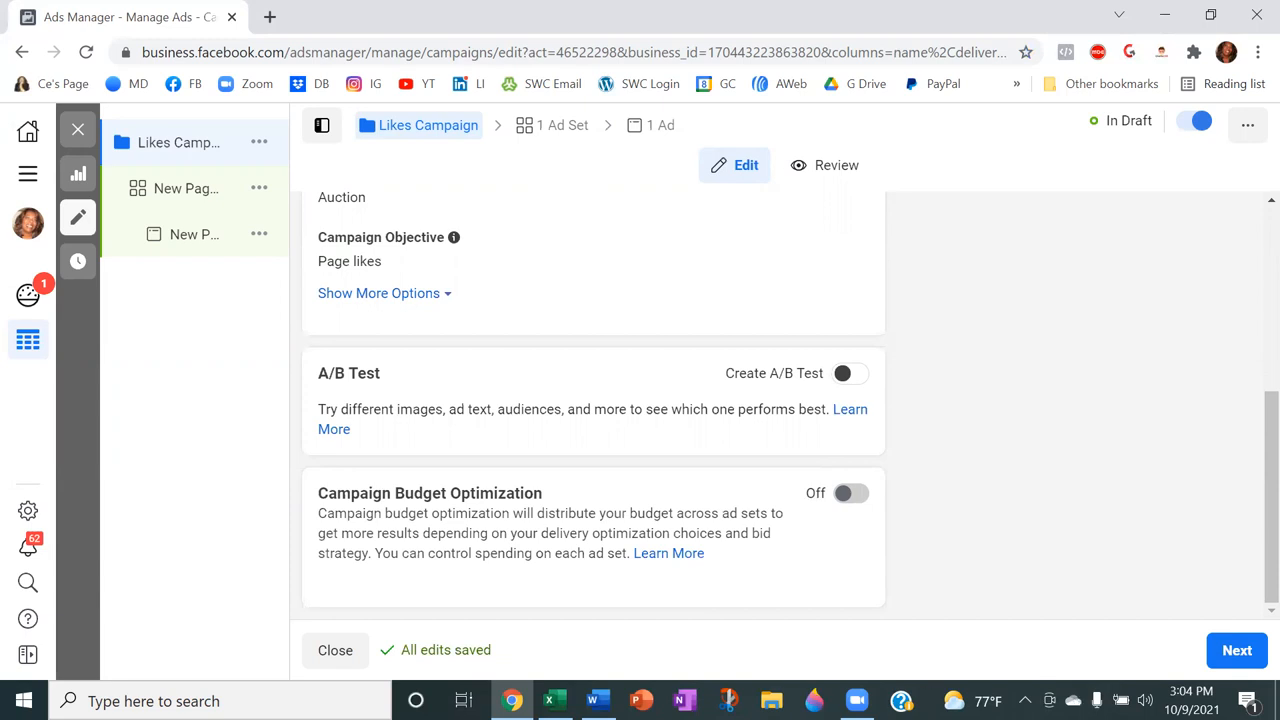
{"action": "left_click", "coordinate": [1236, 650]}
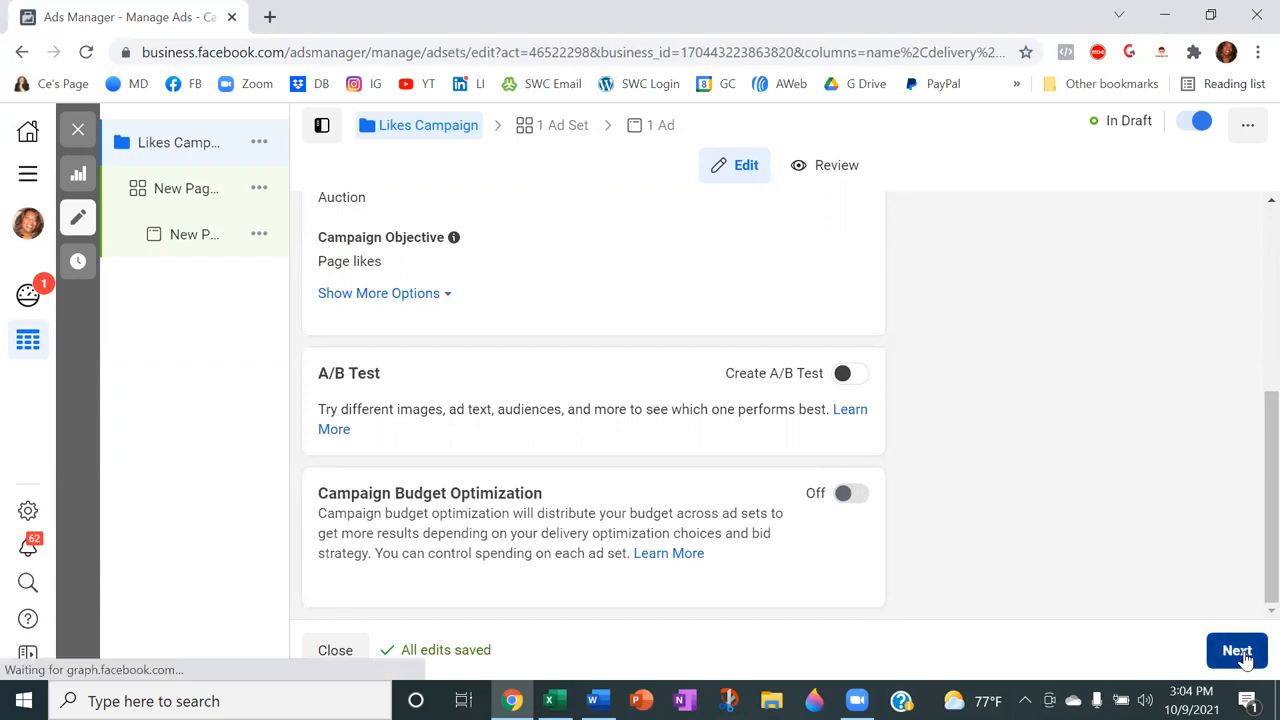
Step: Continue to the ad set settings and open a new browser tab
{"action": "left_click", "coordinate": [1236, 650]}
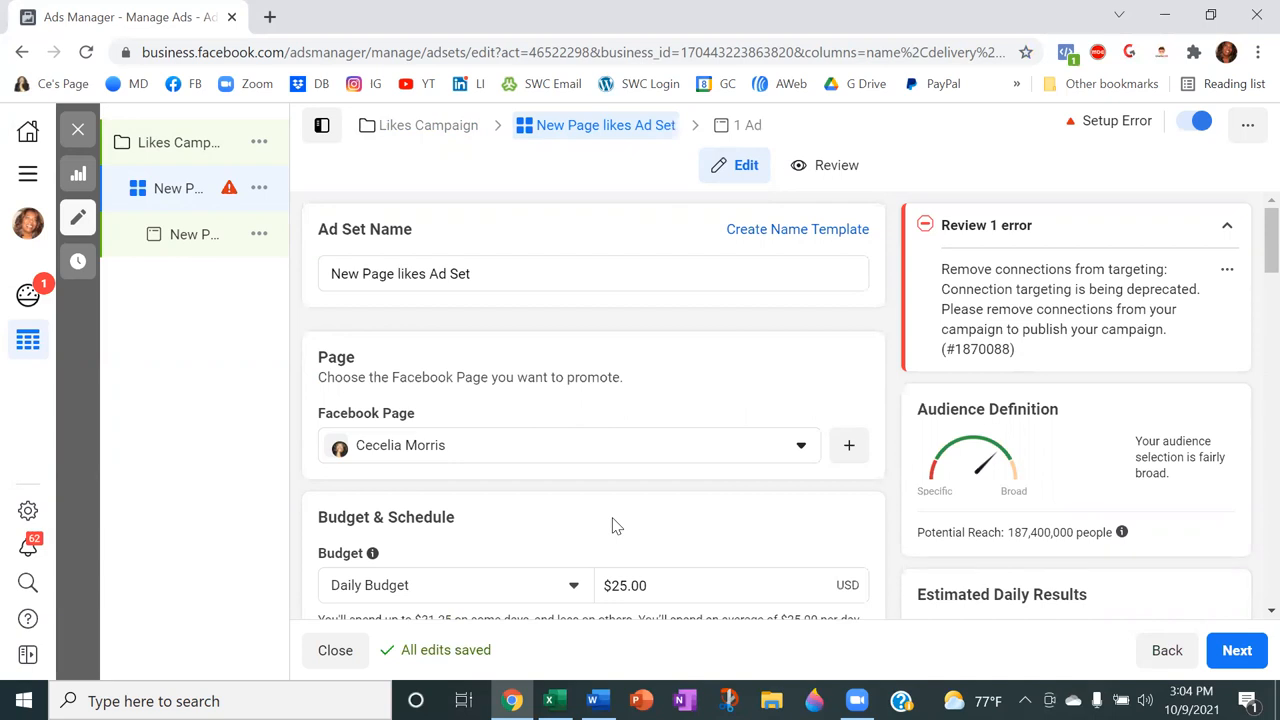
{"action": "mouse_move", "coordinate": [156, 228]}
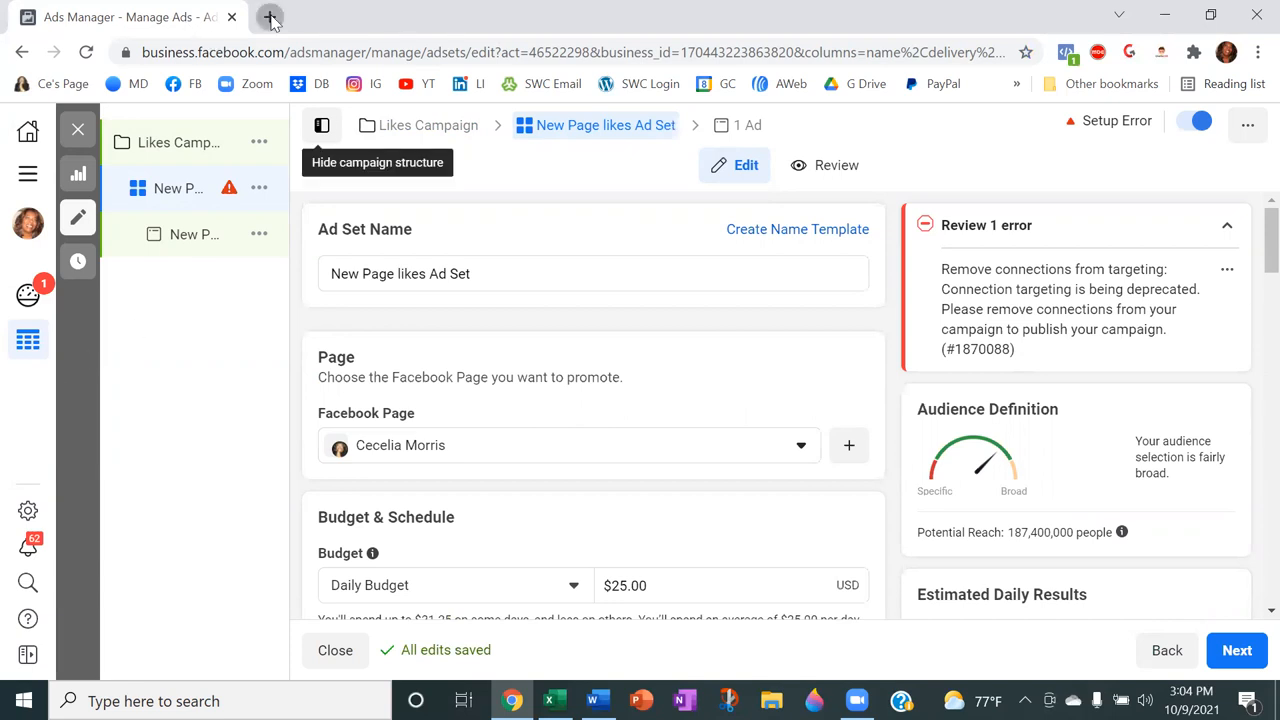
{"action": "left_click", "coordinate": [272, 16]}
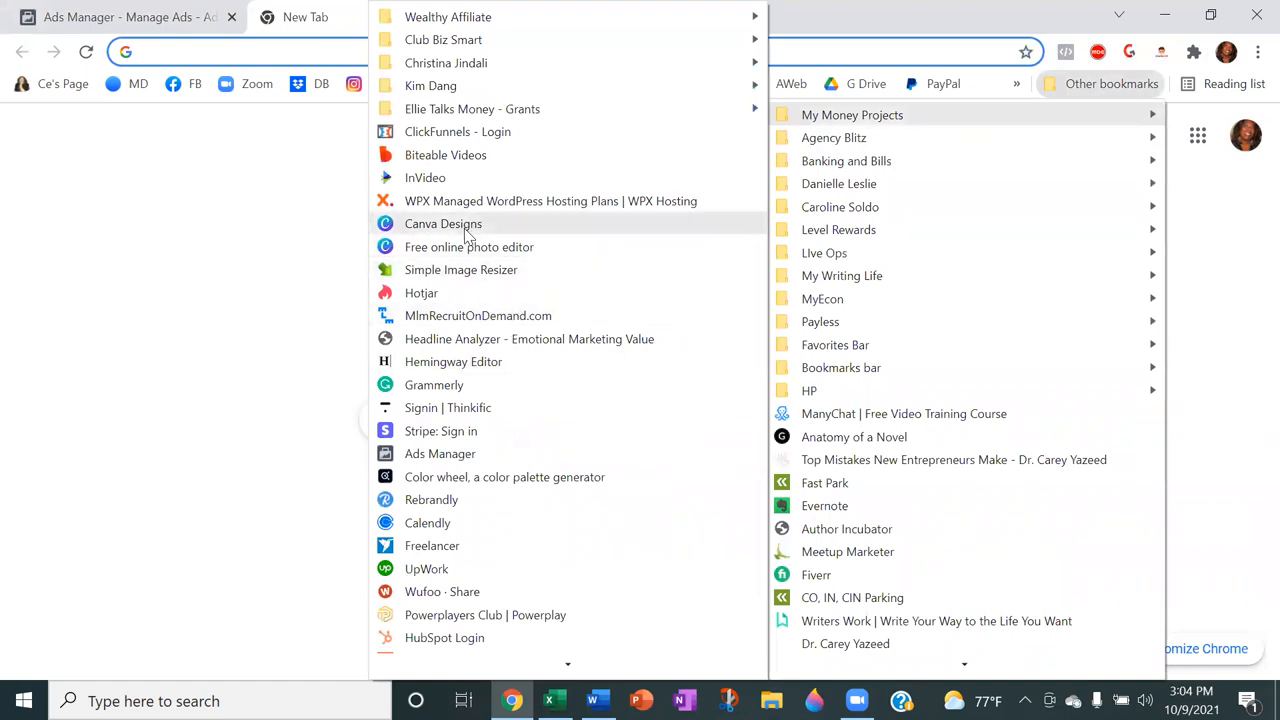
Step: From Canva's home page, create a blank 1080 × 1080 px Instagram Post design
{"action": "left_click", "coordinate": [442, 224]}
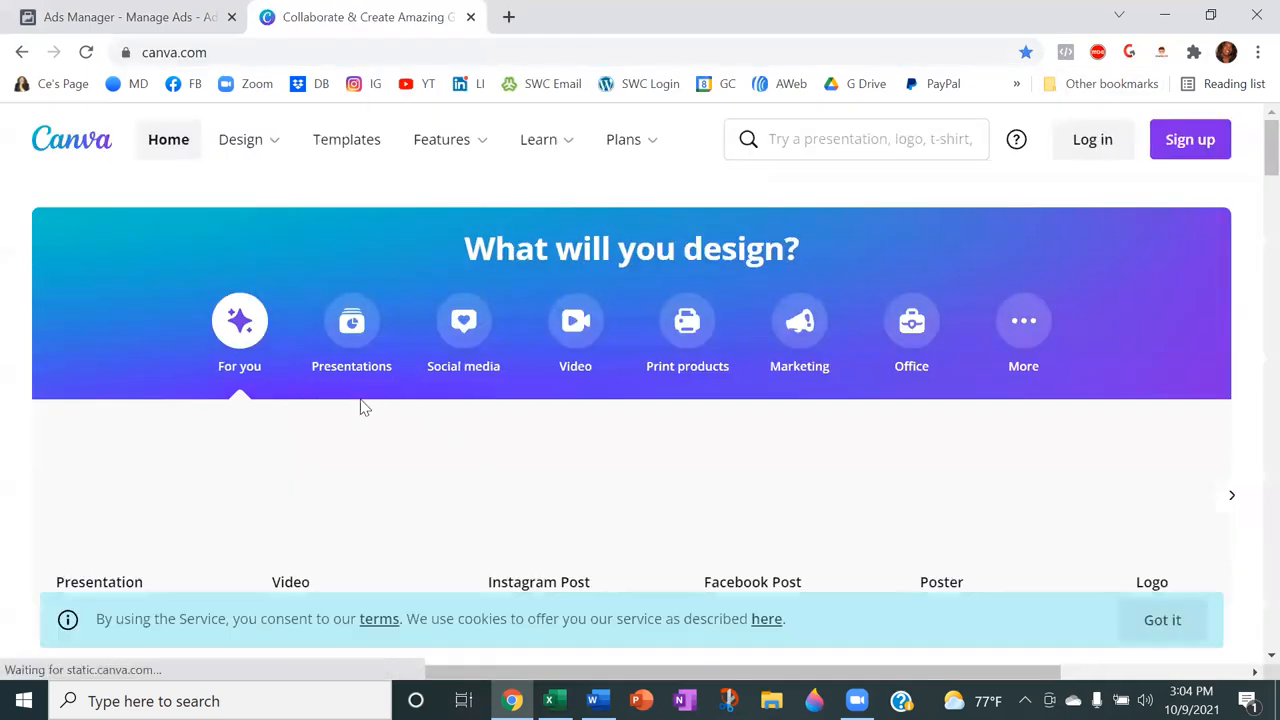
{"action": "scroll", "scroll_direction": "down", "scroll_amount": 3}
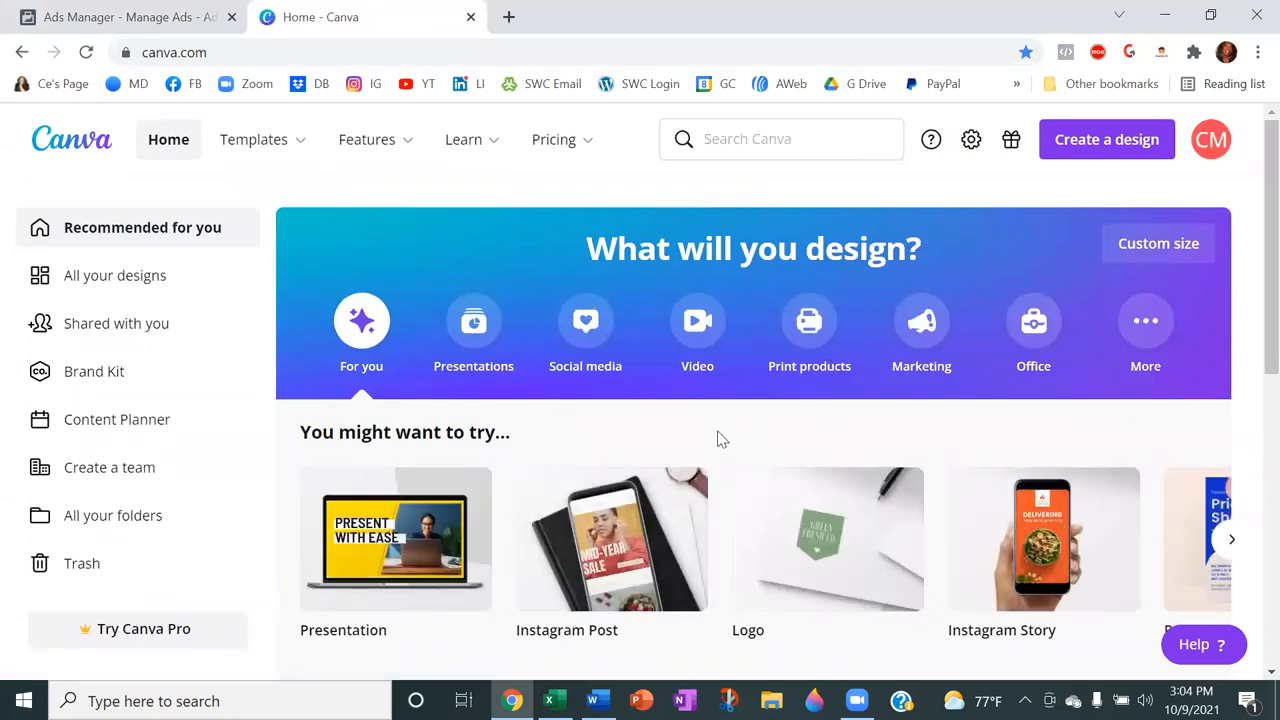
{"action": "scroll", "scroll_direction": "down", "scroll_amount": 3}
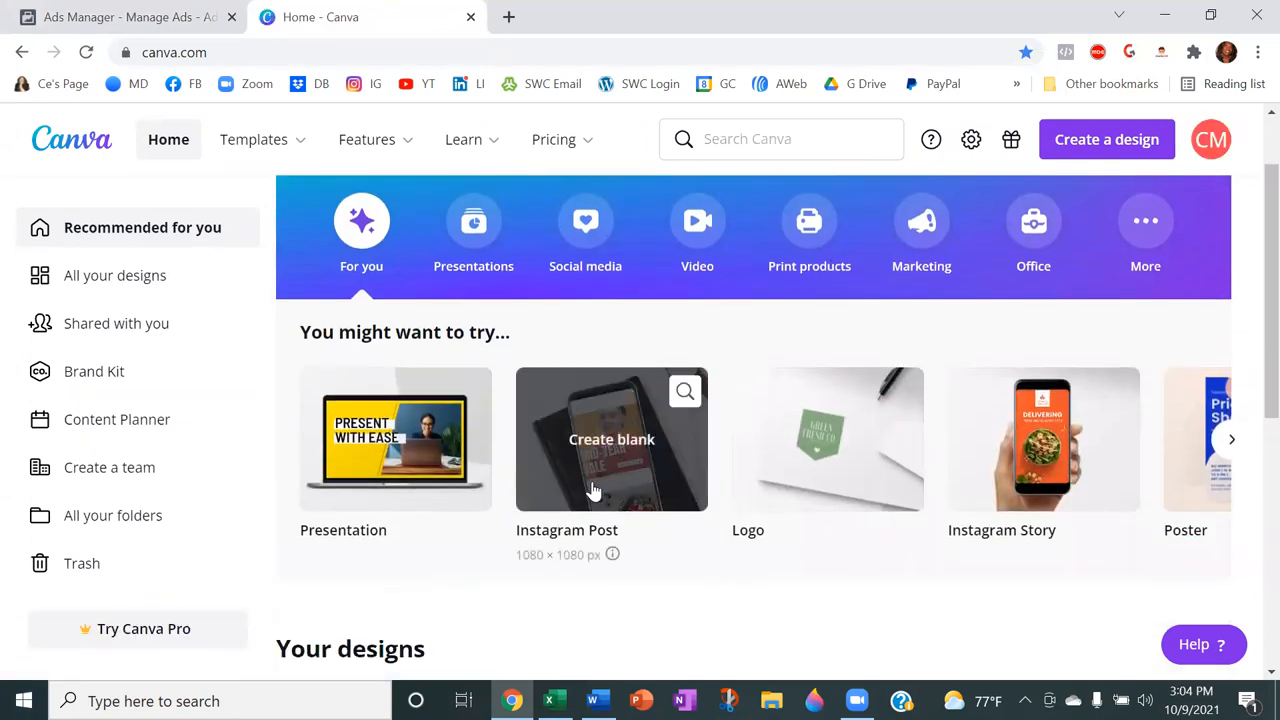
{"action": "mouse_move", "coordinate": [636, 468]}
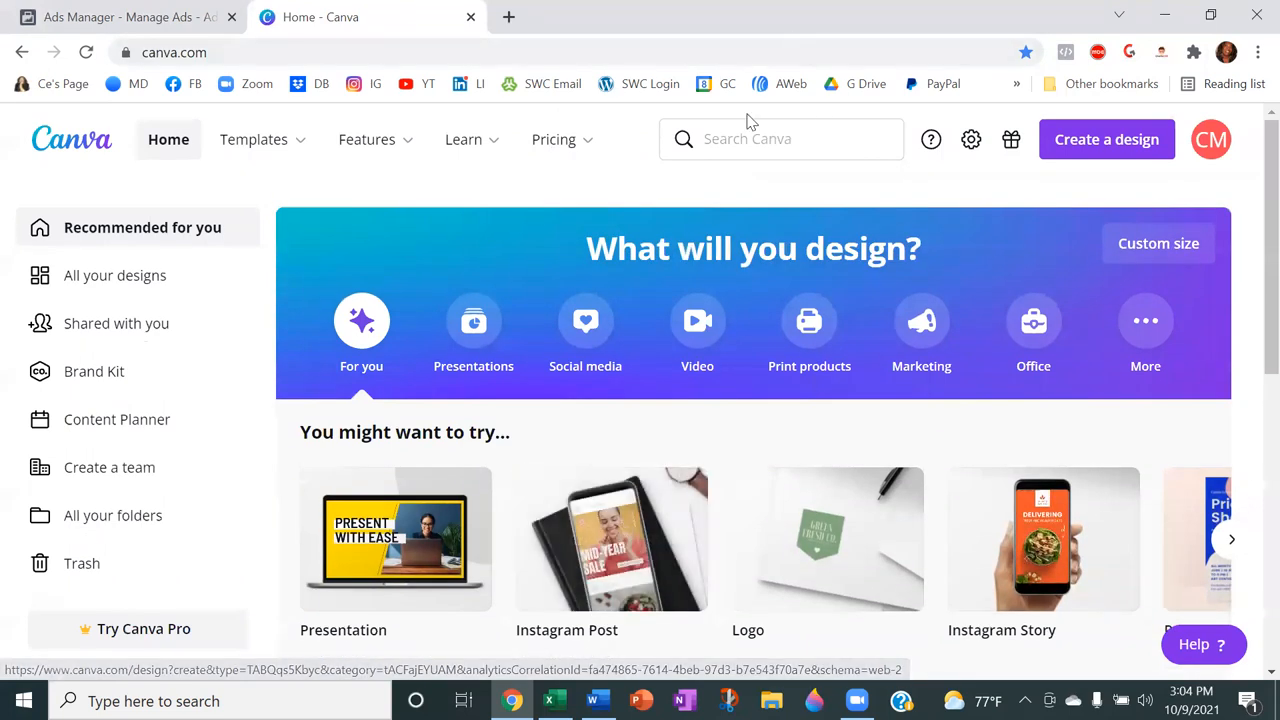
{"action": "left_click", "coordinate": [780, 138]}
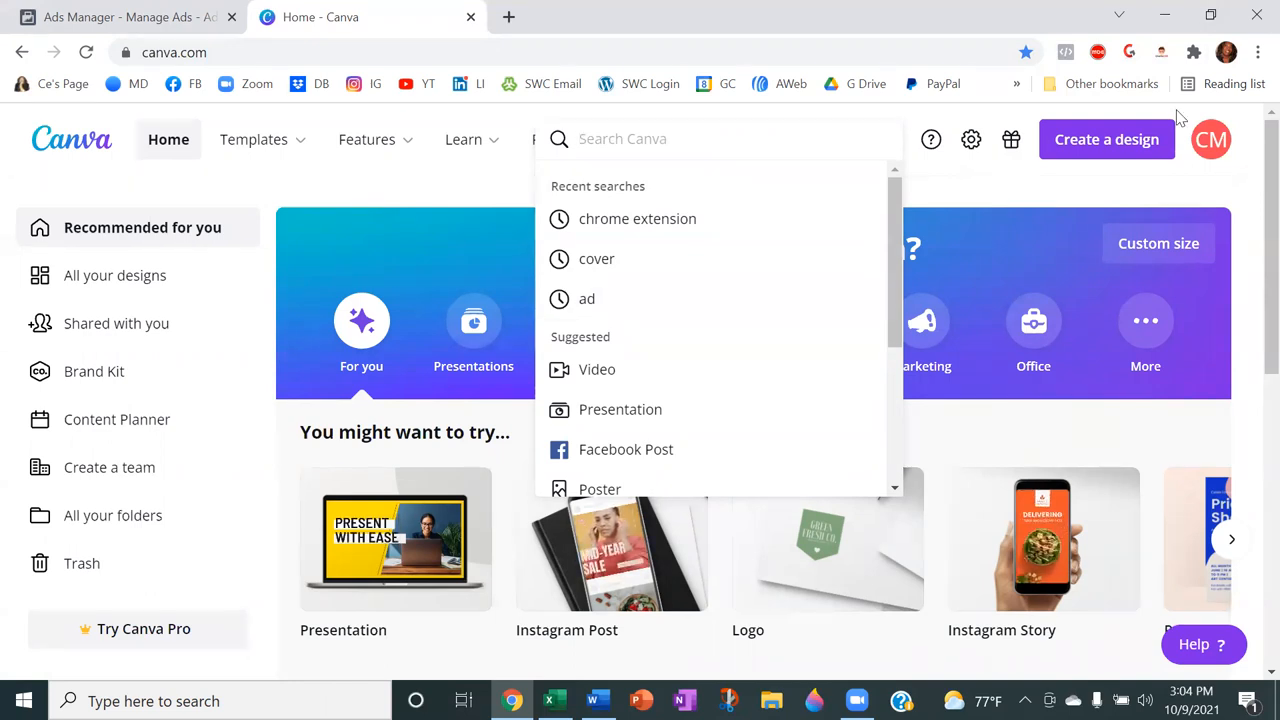
{"action": "mouse_move", "coordinate": [612, 540]}
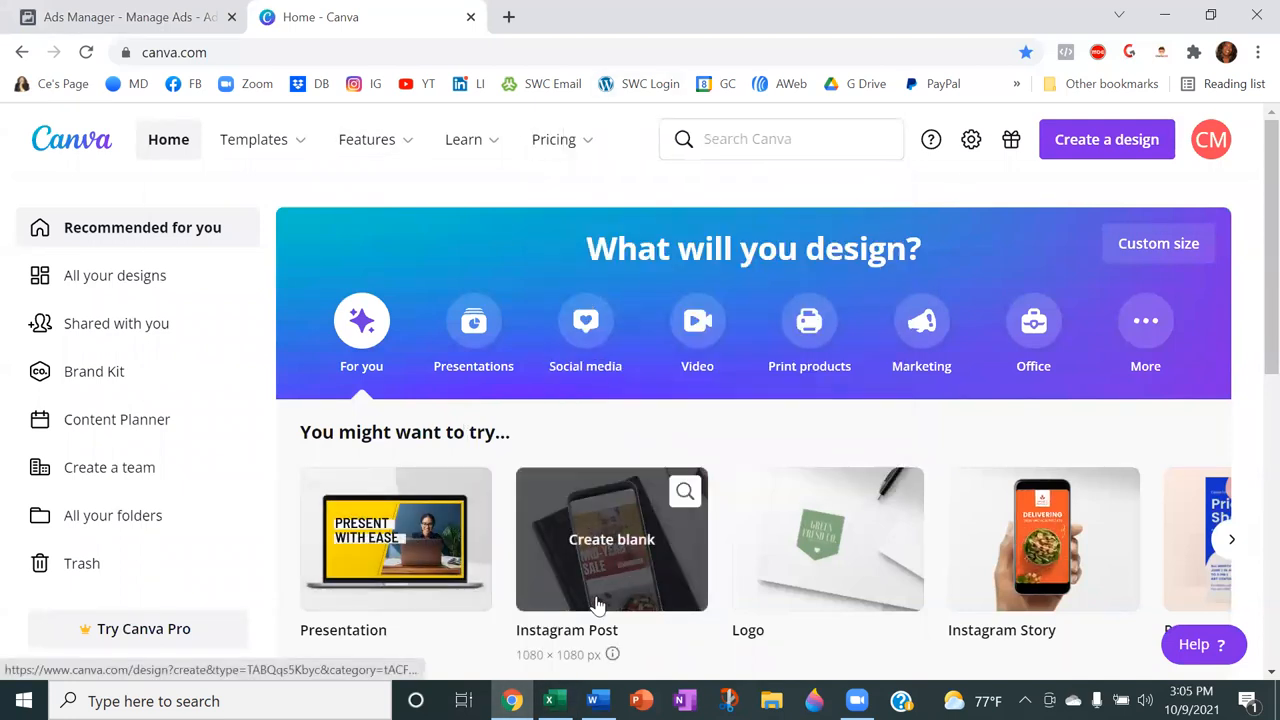
{"action": "left_click", "coordinate": [612, 540]}
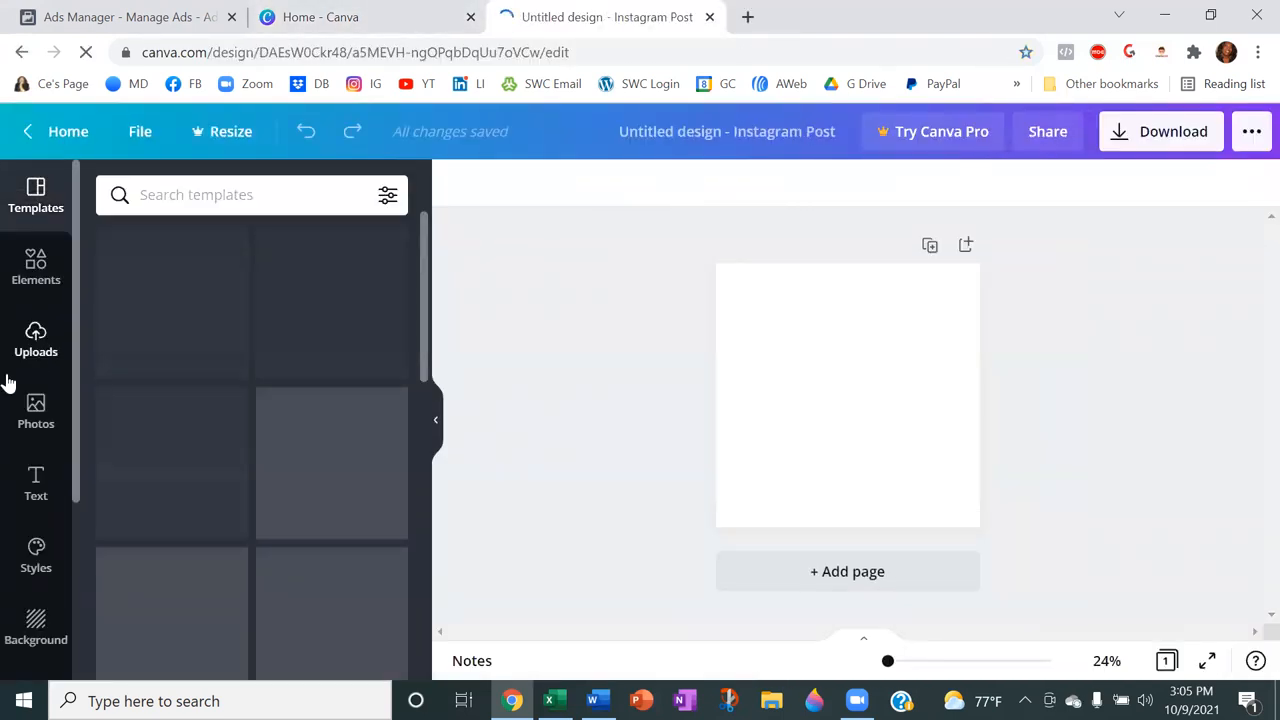
Step: Set the post's background to yellow, then refine it to a brighter yellow via the custom picker
{"action": "left_click", "coordinate": [36, 628]}
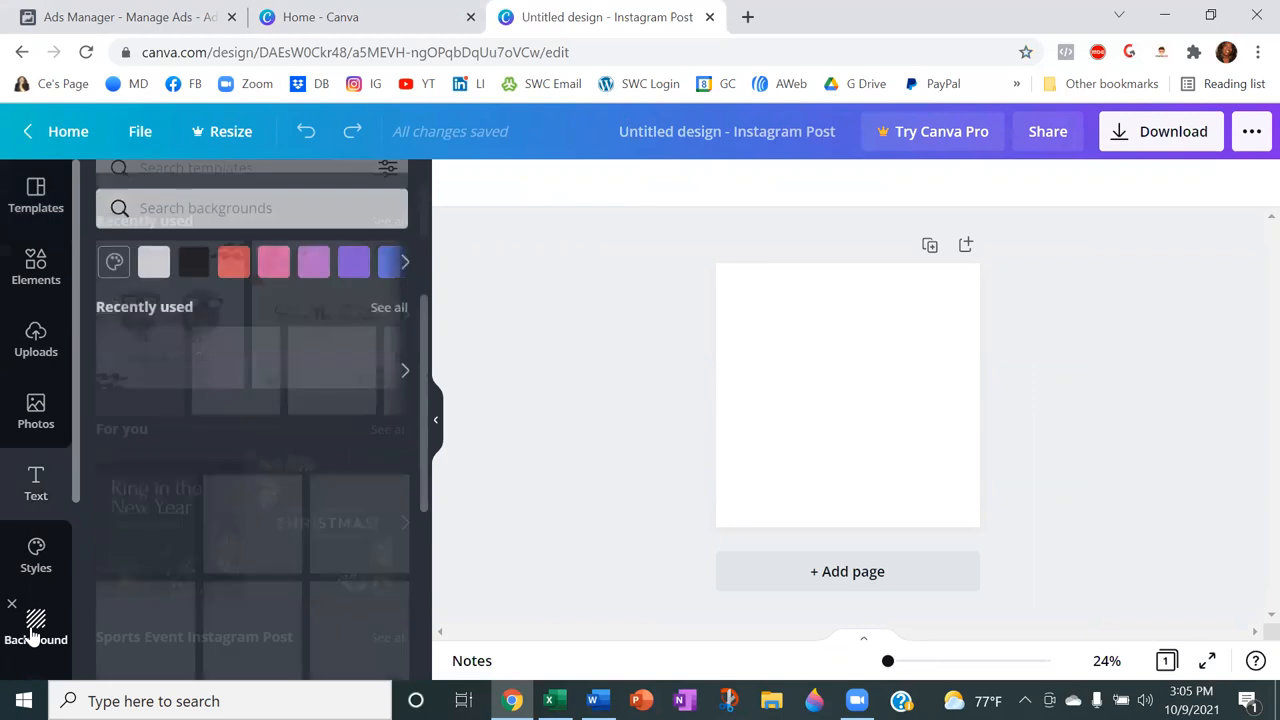
{"action": "left_click", "coordinate": [114, 260]}
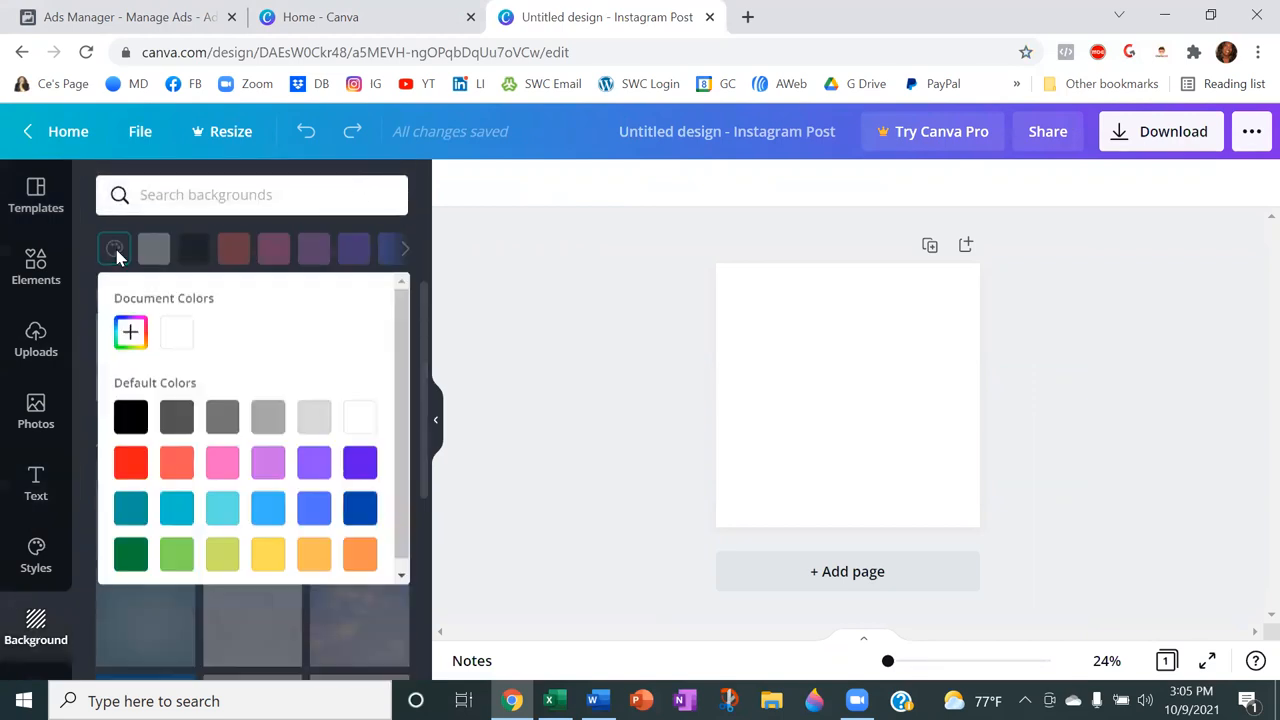
{"action": "left_click", "coordinate": [268, 554]}
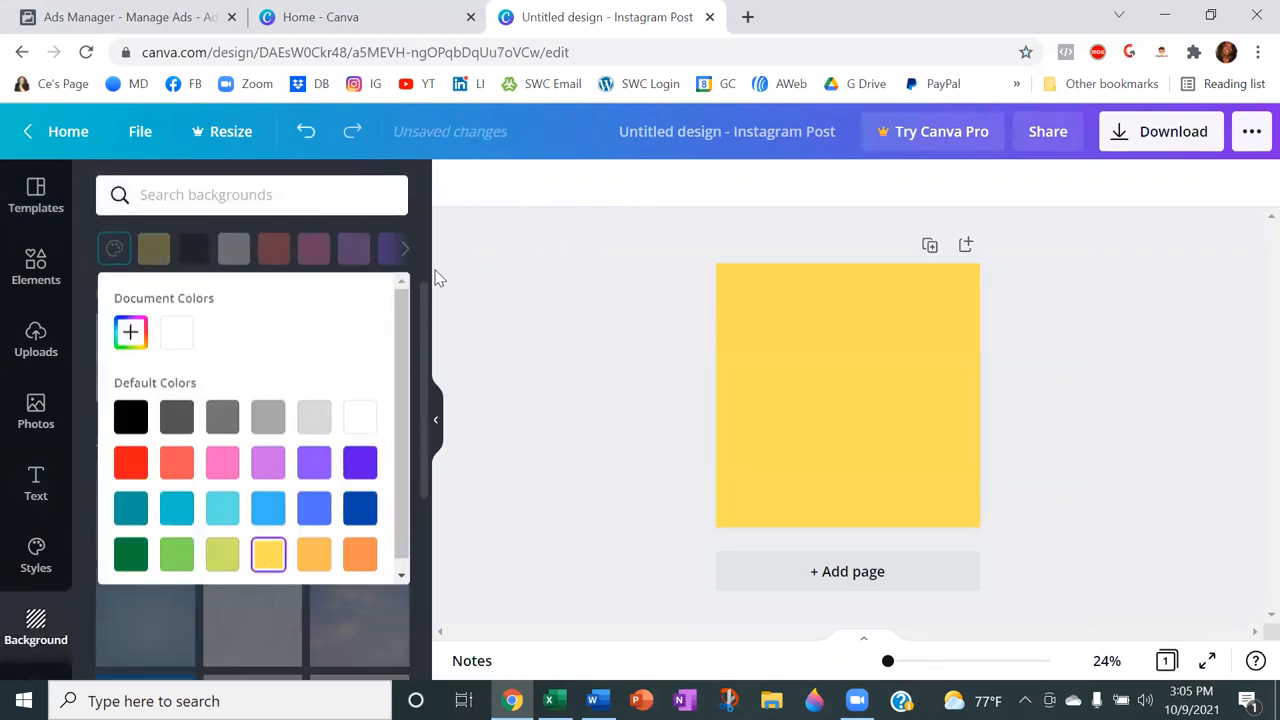
{"action": "left_click", "coordinate": [130, 332]}
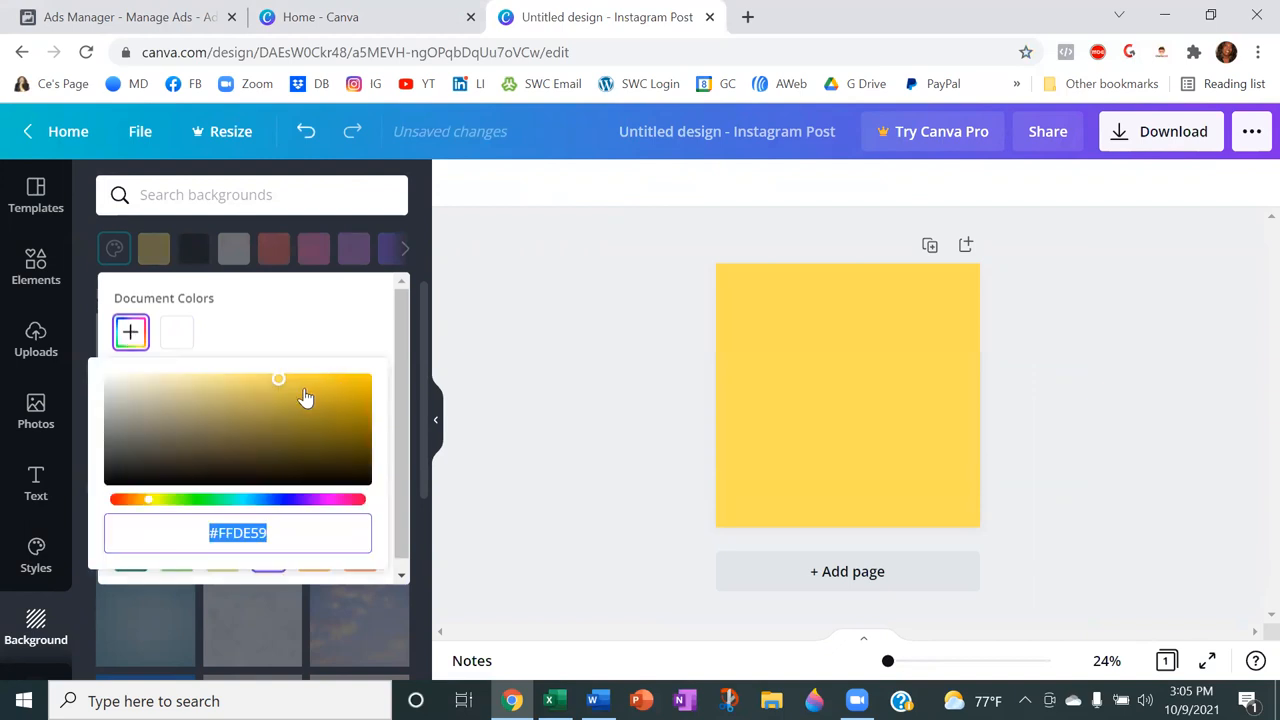
{"action": "left_click", "coordinate": [158, 500]}
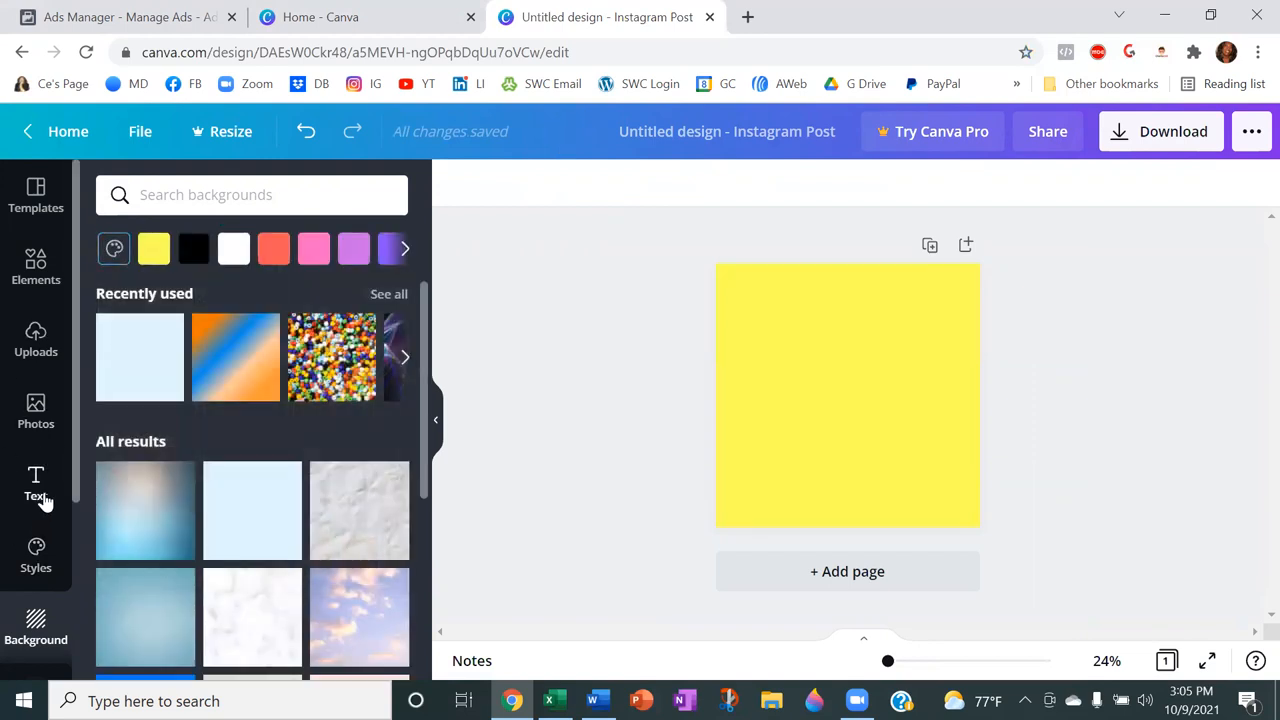
Step: Add a heading reading 'Succes Happens When Opportunity Meets Preparation' to the post
{"action": "left_click", "coordinate": [36, 486]}
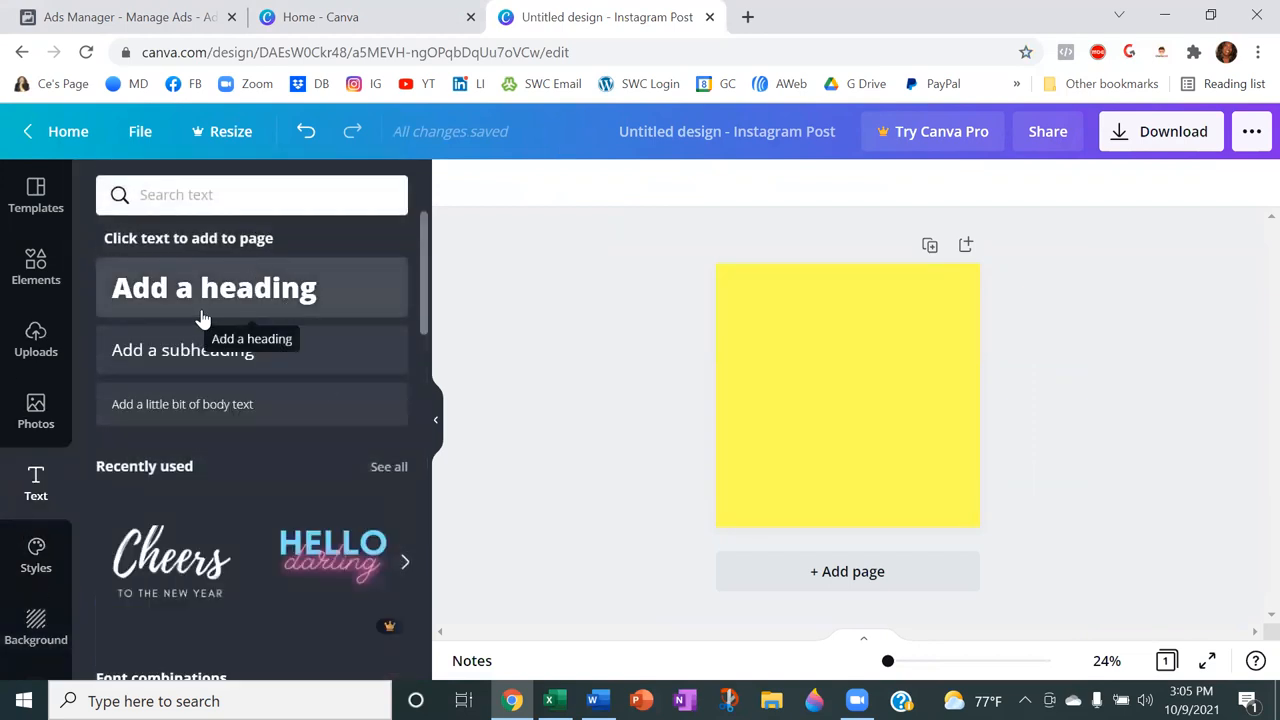
{"action": "left_click", "coordinate": [214, 288]}
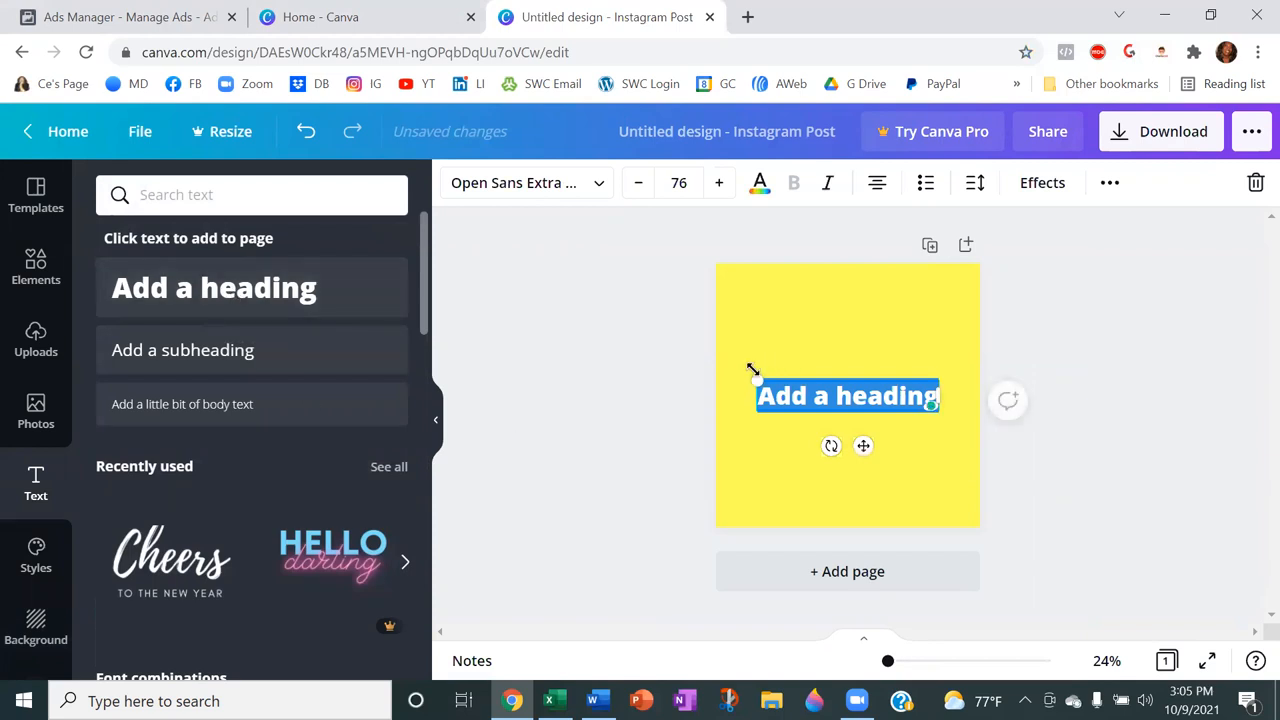
{"action": "mouse_move", "coordinate": [376, 298]}
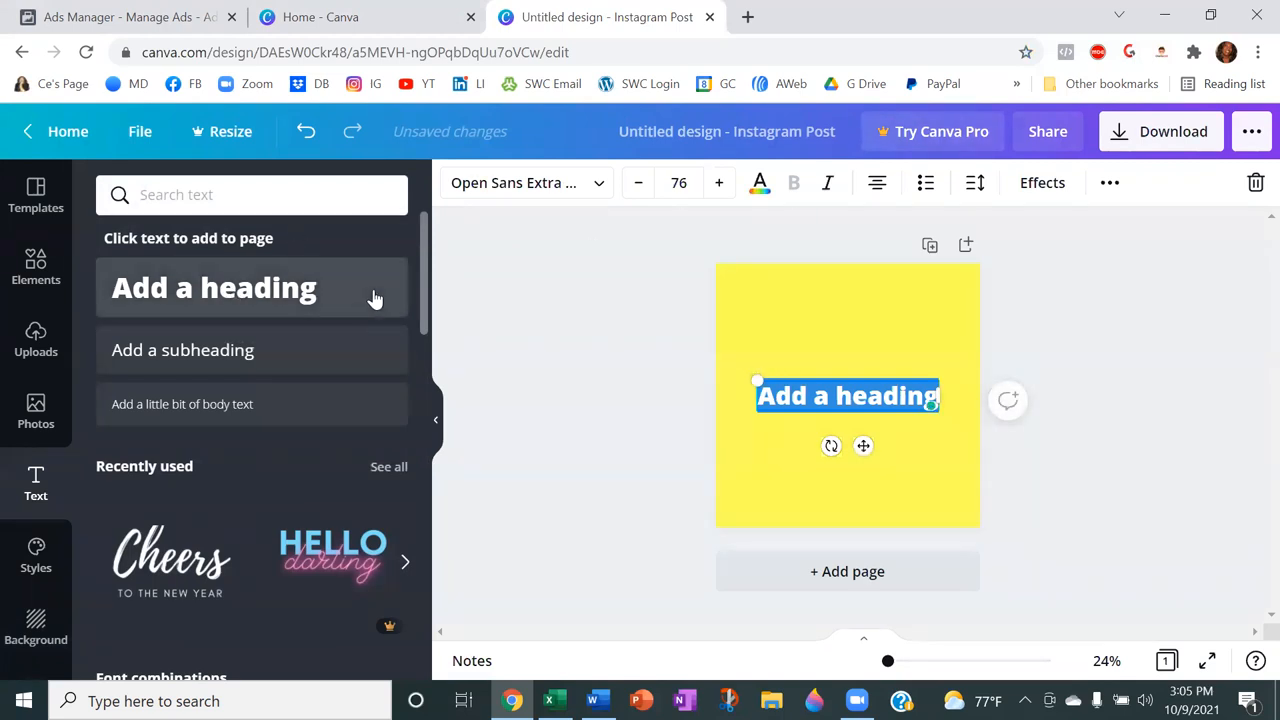
{"action": "type", "text": "Succes Happens"}
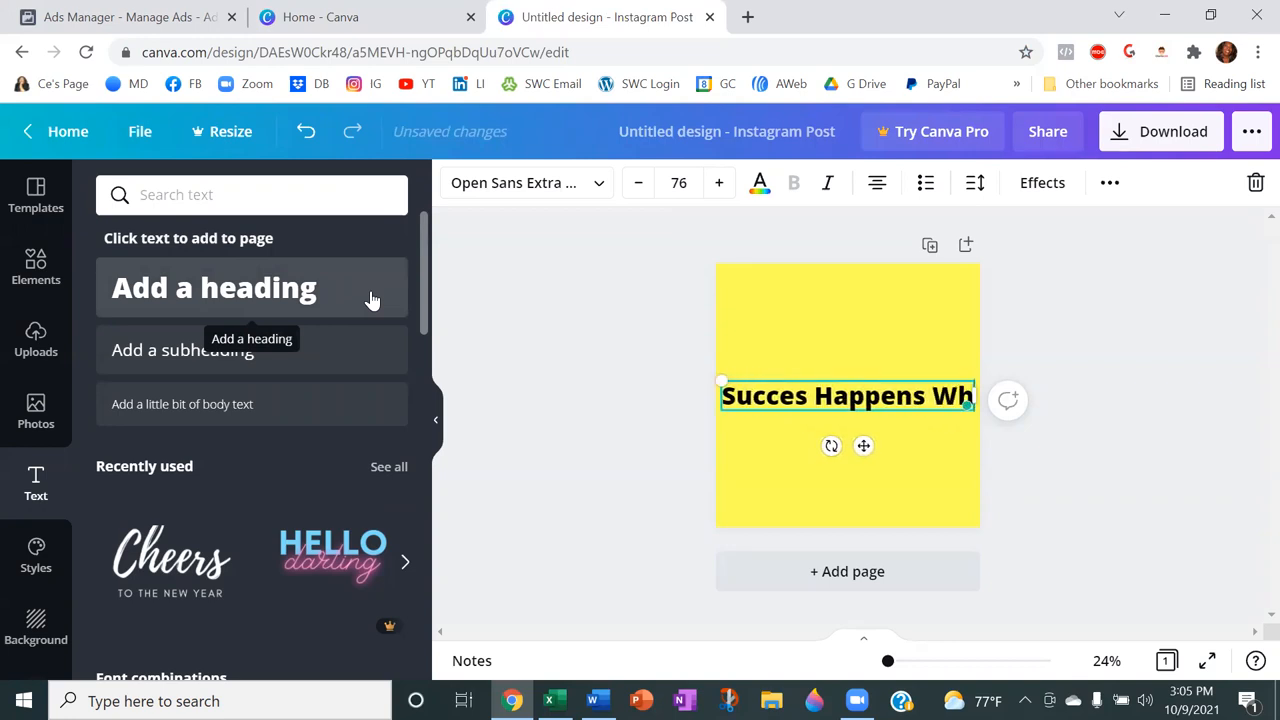
{"action": "type", "text": "When Opportunity"}
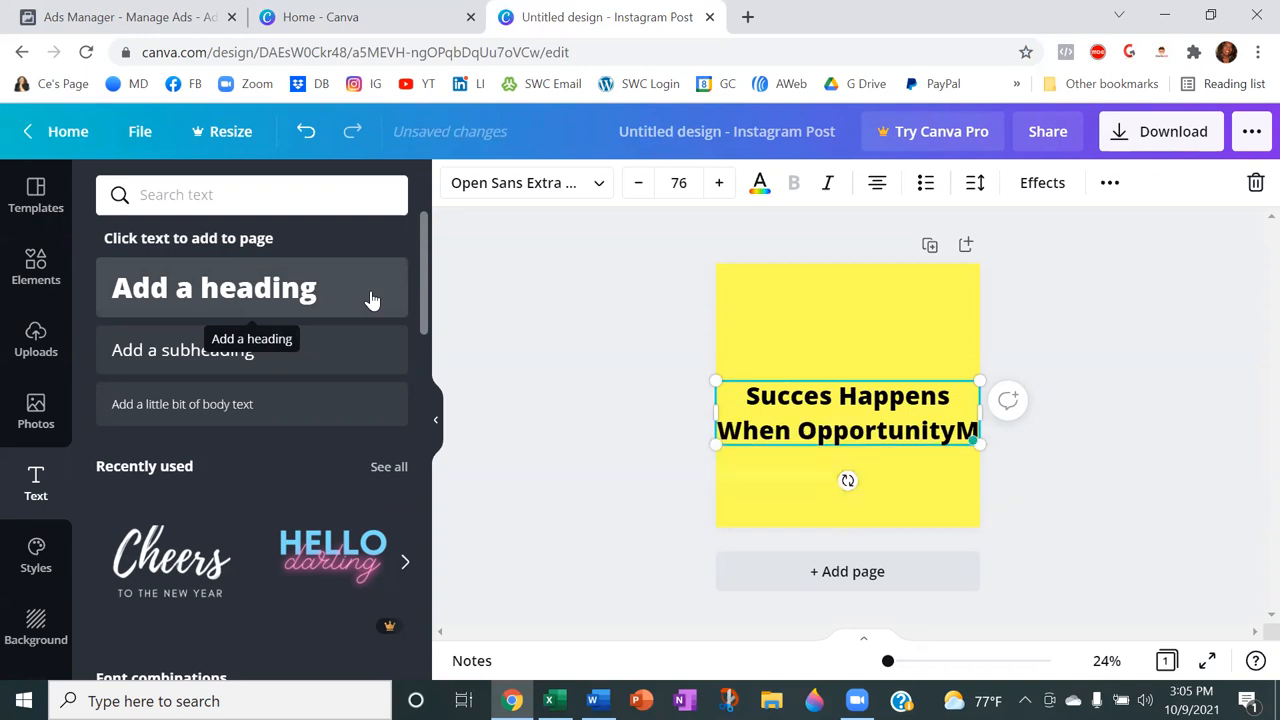
{"action": "type", "text": "Meets"}
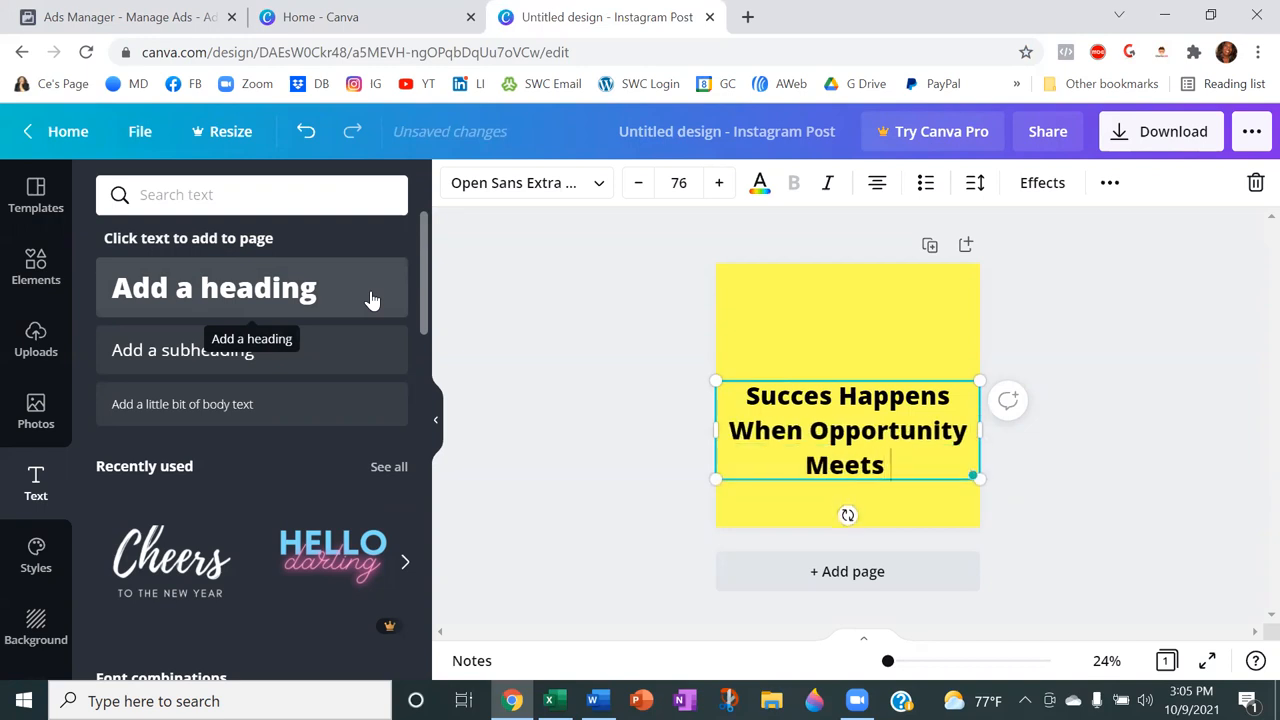
{"action": "type", "text": "Preparation"}
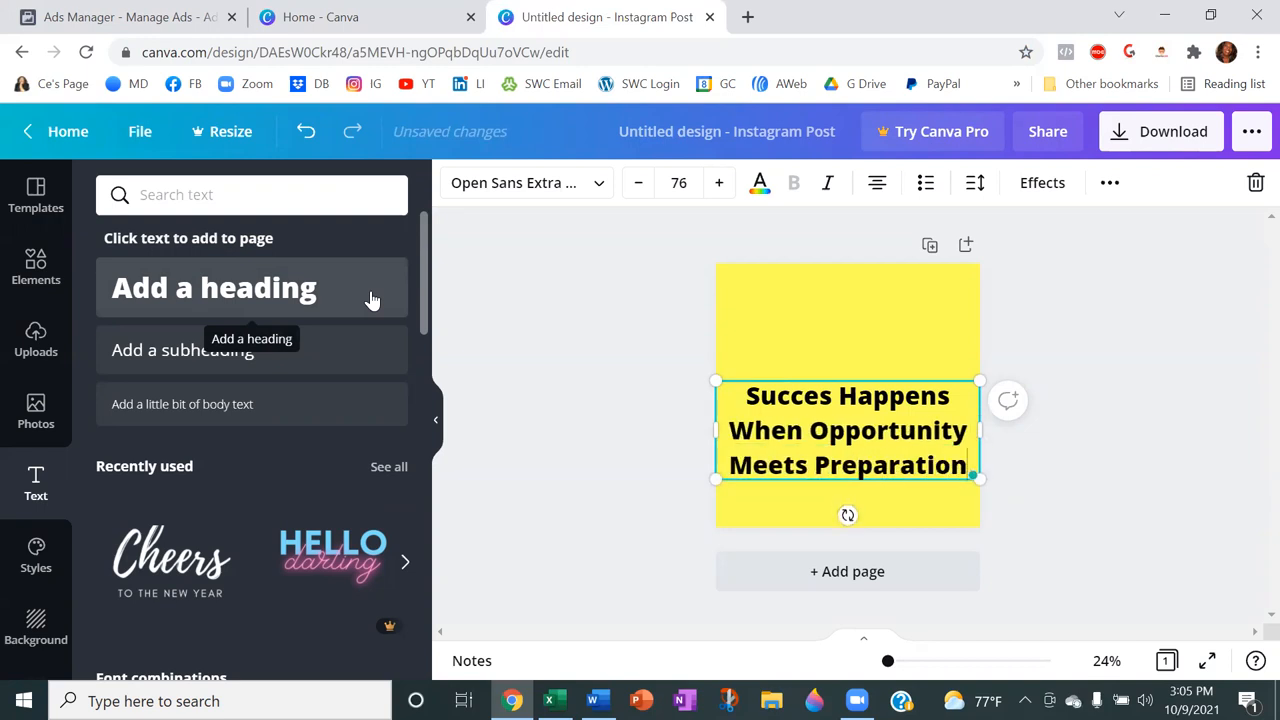
{"action": "left_click", "coordinate": [878, 430]}
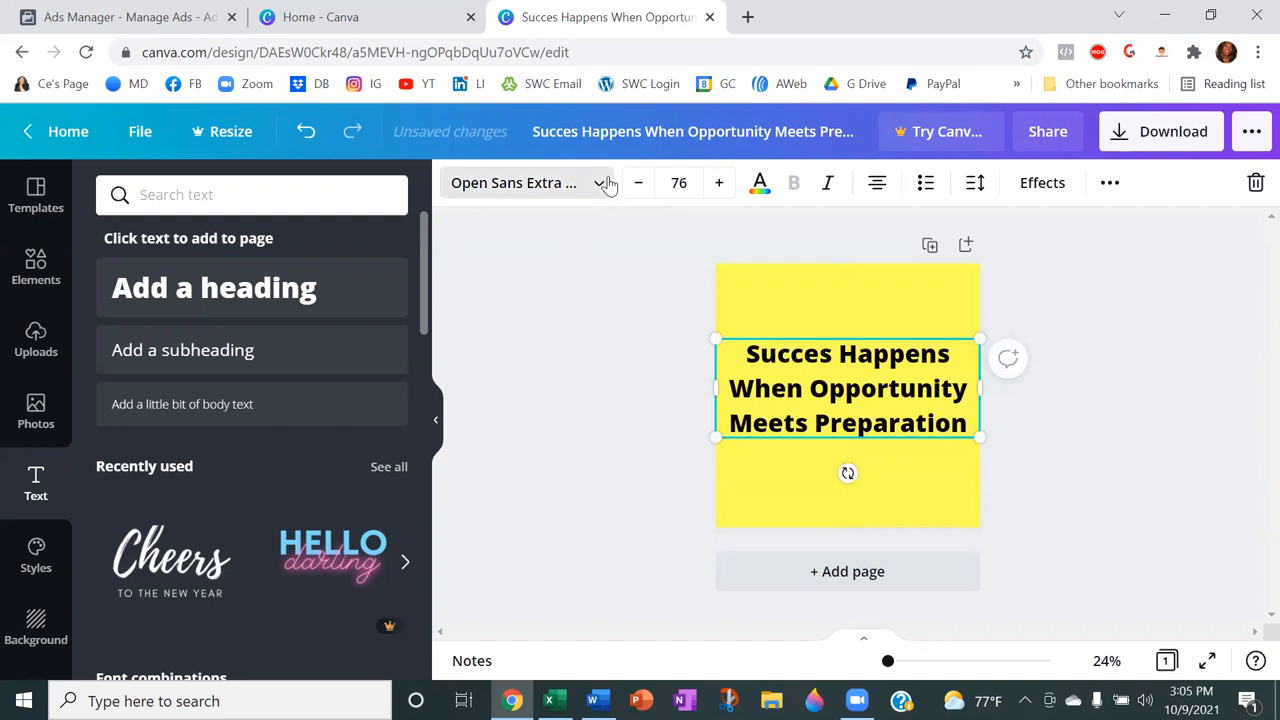
Step: Change the quote to the Bangers font, nudge it higher, and correct 'Succes' to 'Success'
{"action": "left_click", "coordinate": [528, 182]}
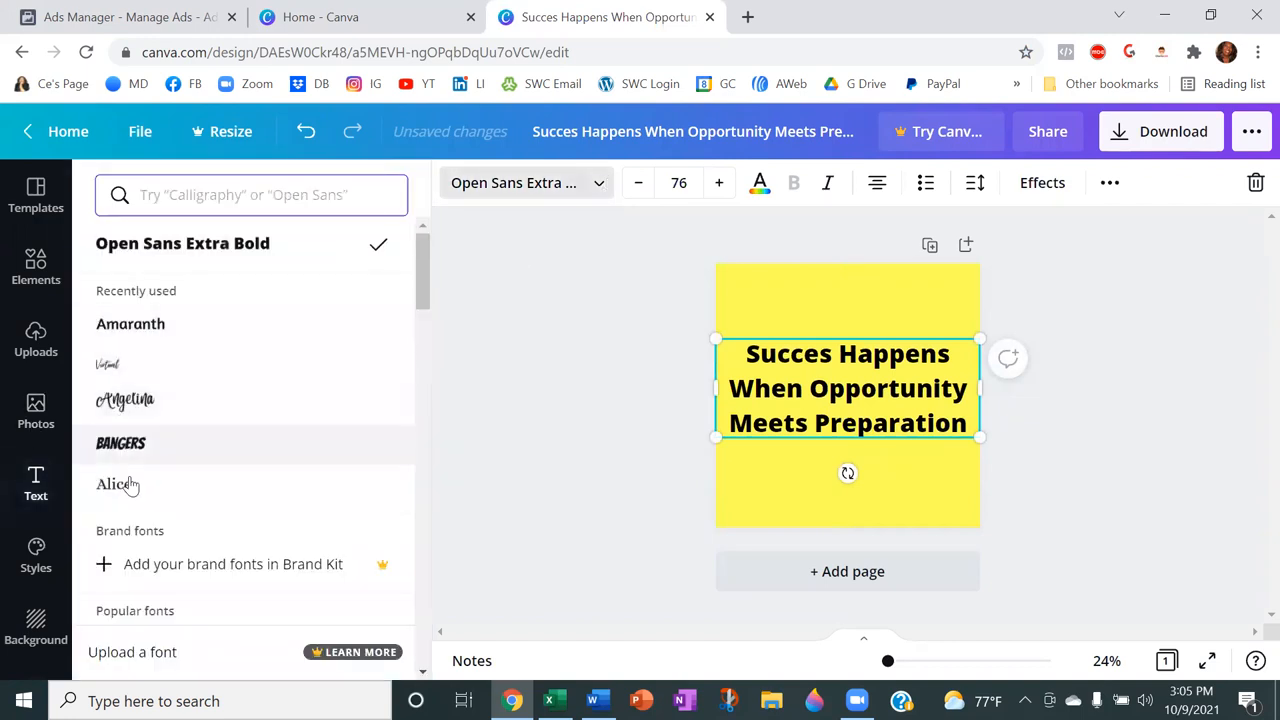
{"action": "left_click", "coordinate": [120, 444]}
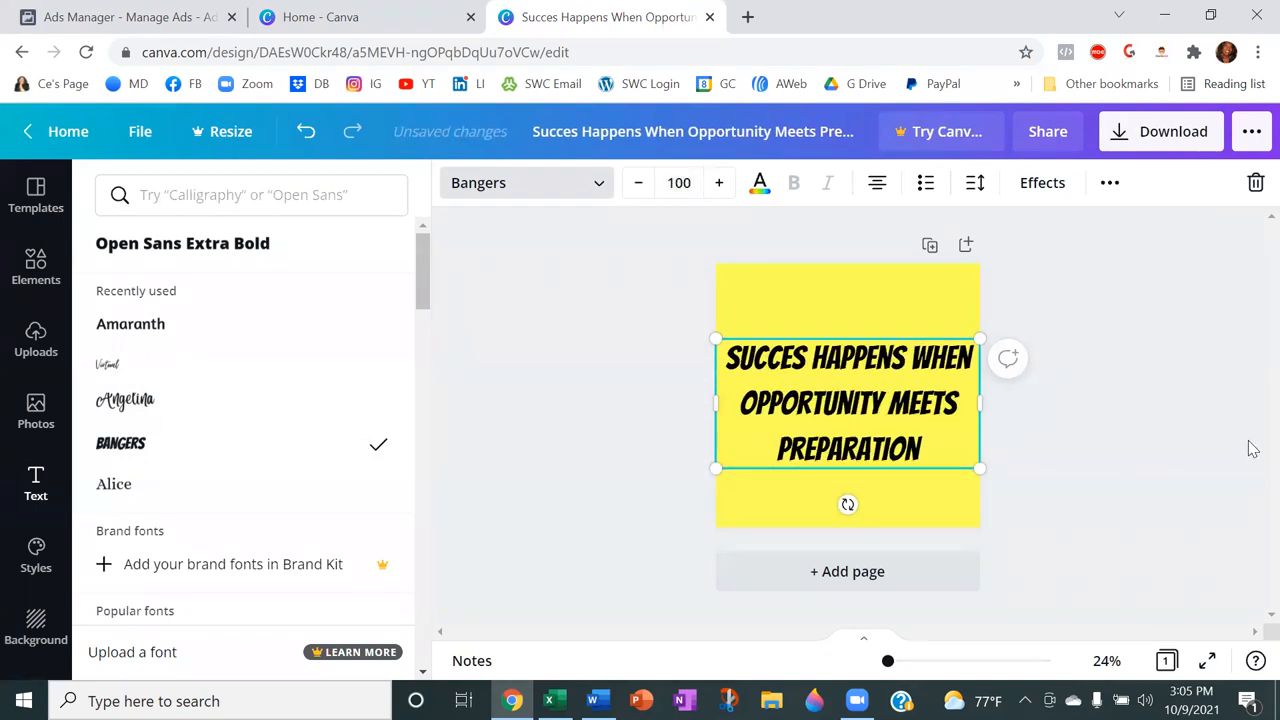
{"action": "left_click_drag", "start_coordinate": [848, 404], "coordinate": [858, 396]}
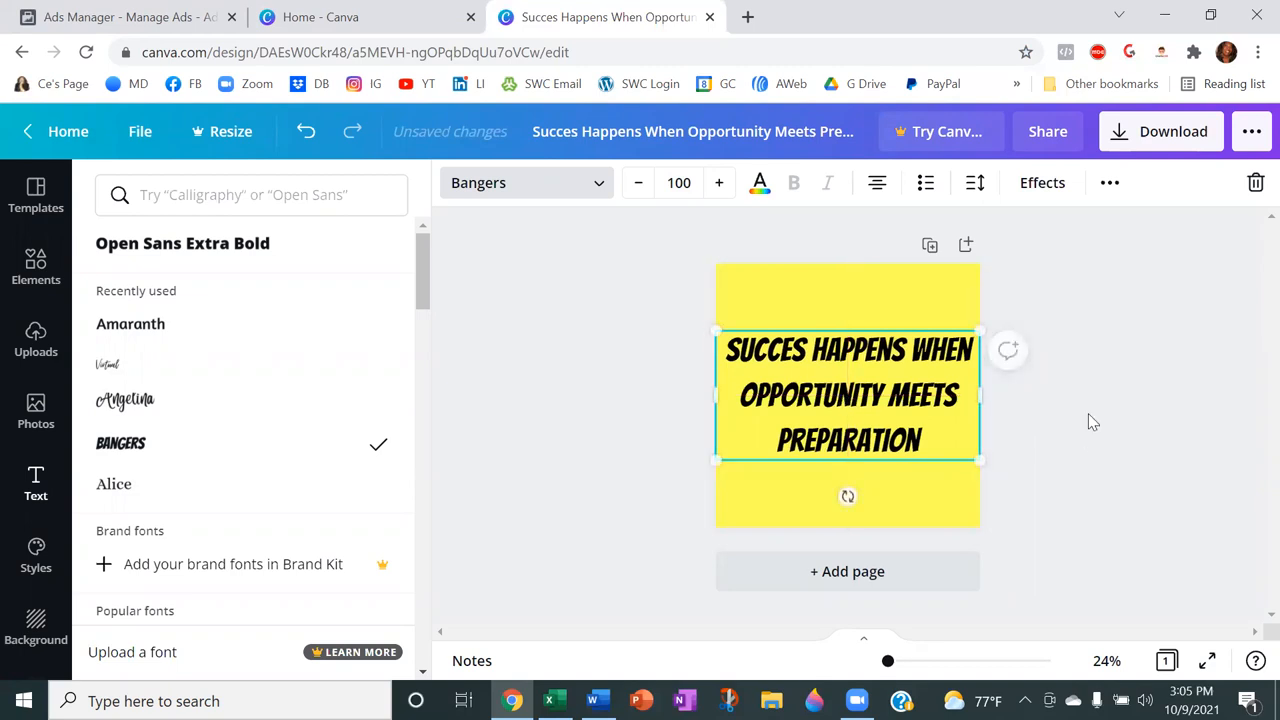
{"action": "left_click", "coordinate": [36, 482]}
{"action": "type", "text": "S"}
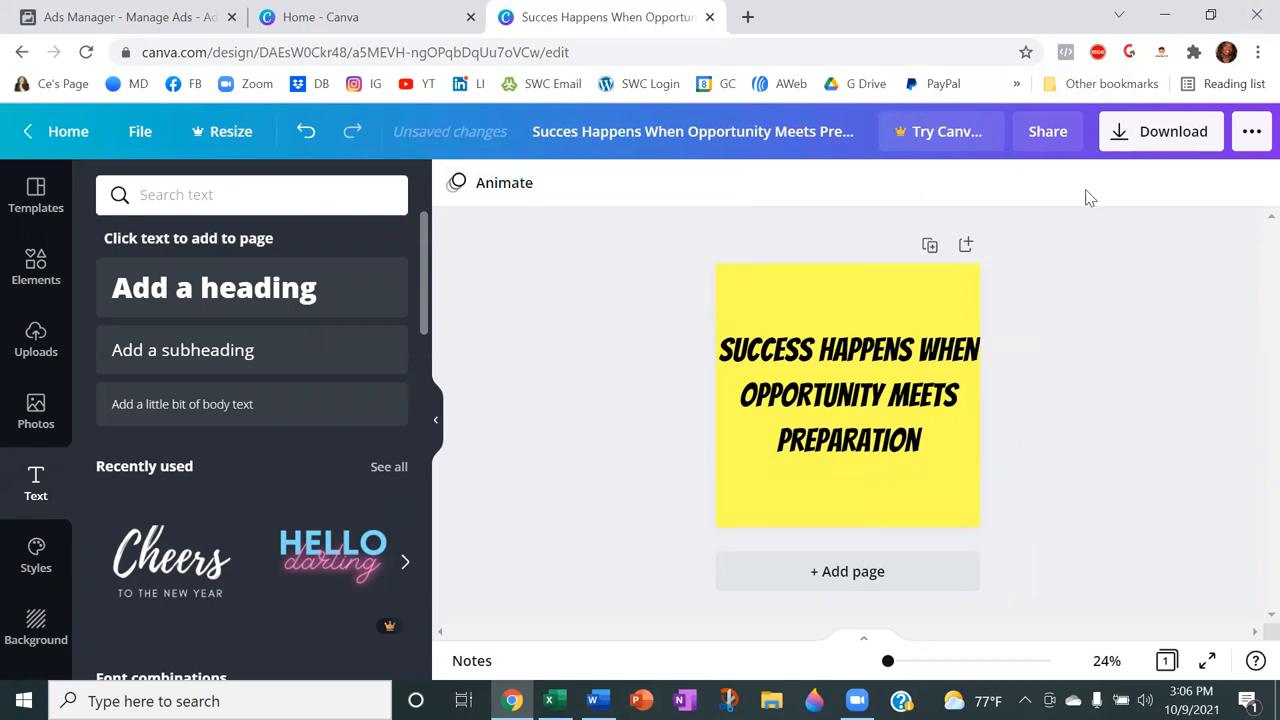
Step: Download the design as a PNG and return to the Ads Manager tab
{"action": "left_click", "coordinate": [1160, 132]}
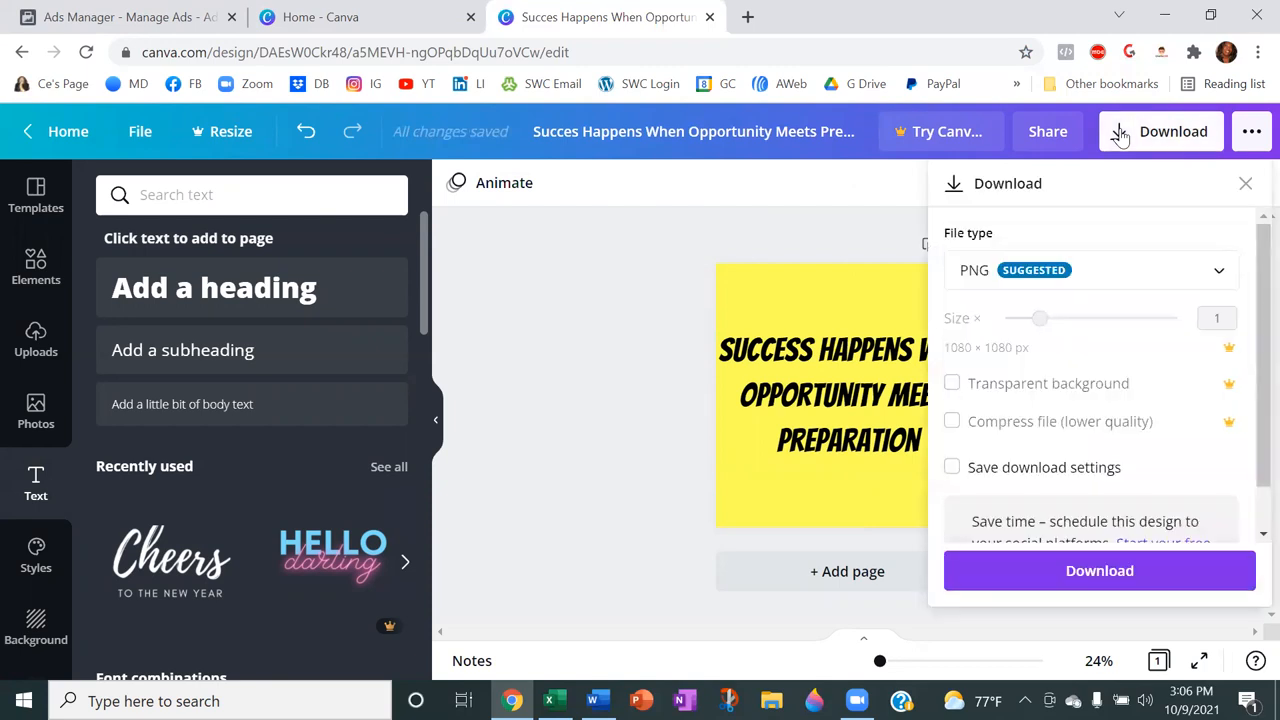
{"action": "left_click", "coordinate": [1100, 570]}
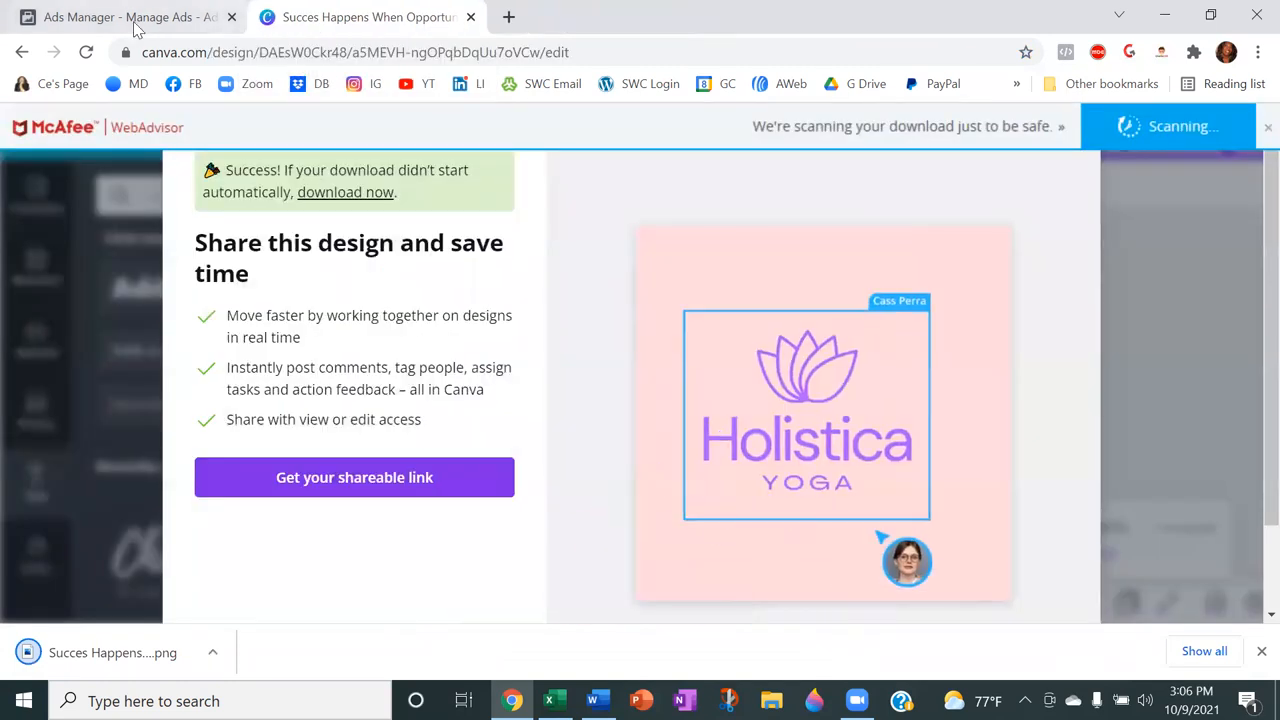
{"action": "left_click", "coordinate": [120, 16]}
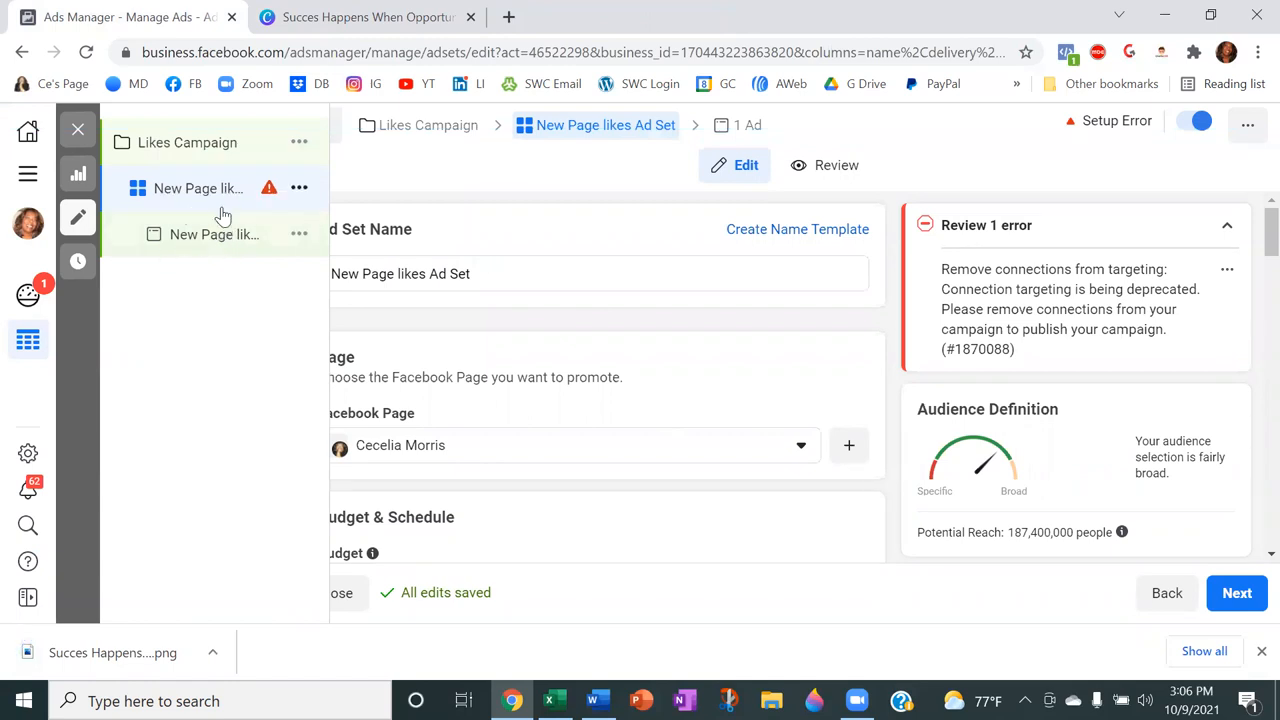
{"action": "mouse_move", "coordinate": [196, 190]}
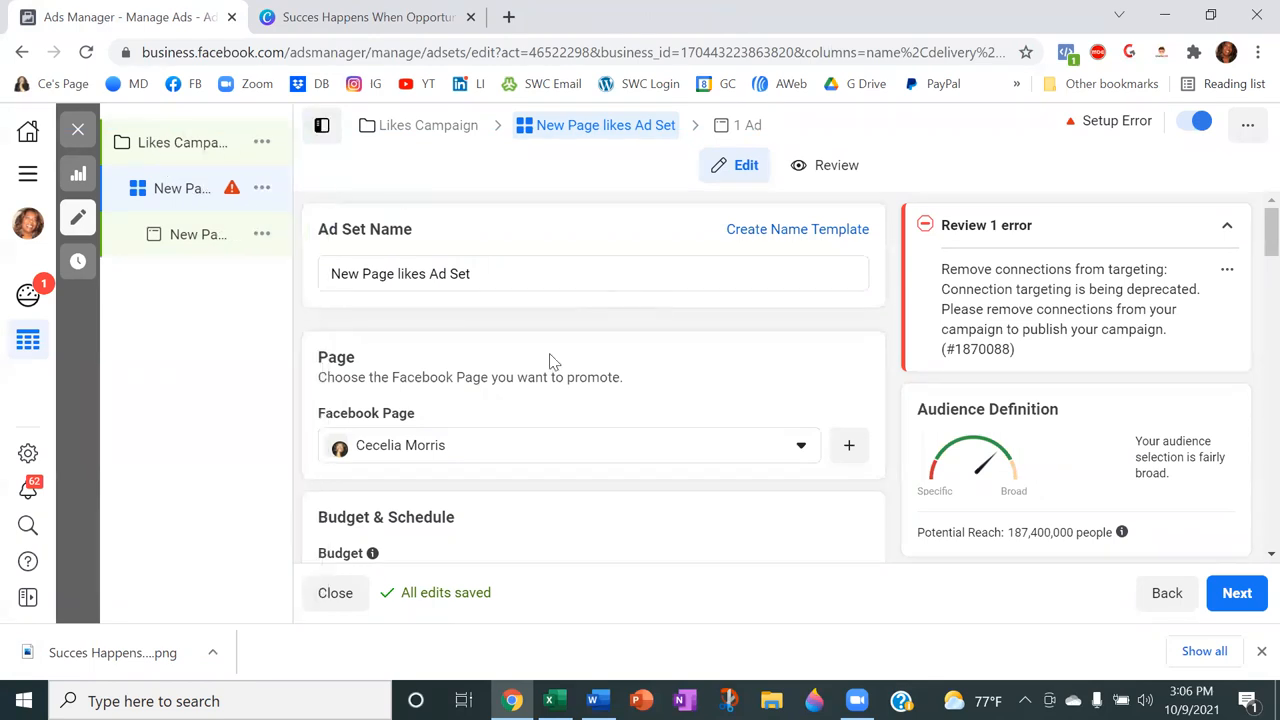
Step: Change the ad set's daily budget from $25.00 to $5.00 and scroll to the Audience section
{"action": "scroll", "scroll_direction": "down", "scroll_amount": 3}
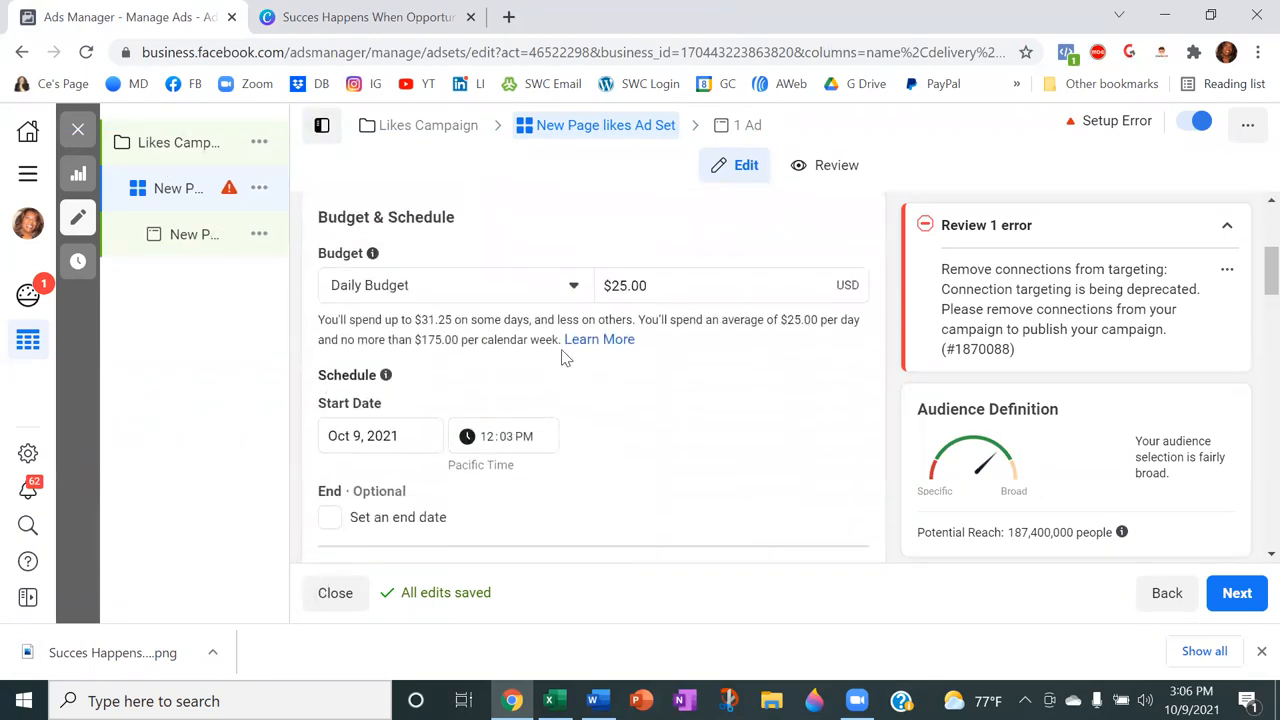
{"action": "left_click", "coordinate": [700, 284]}
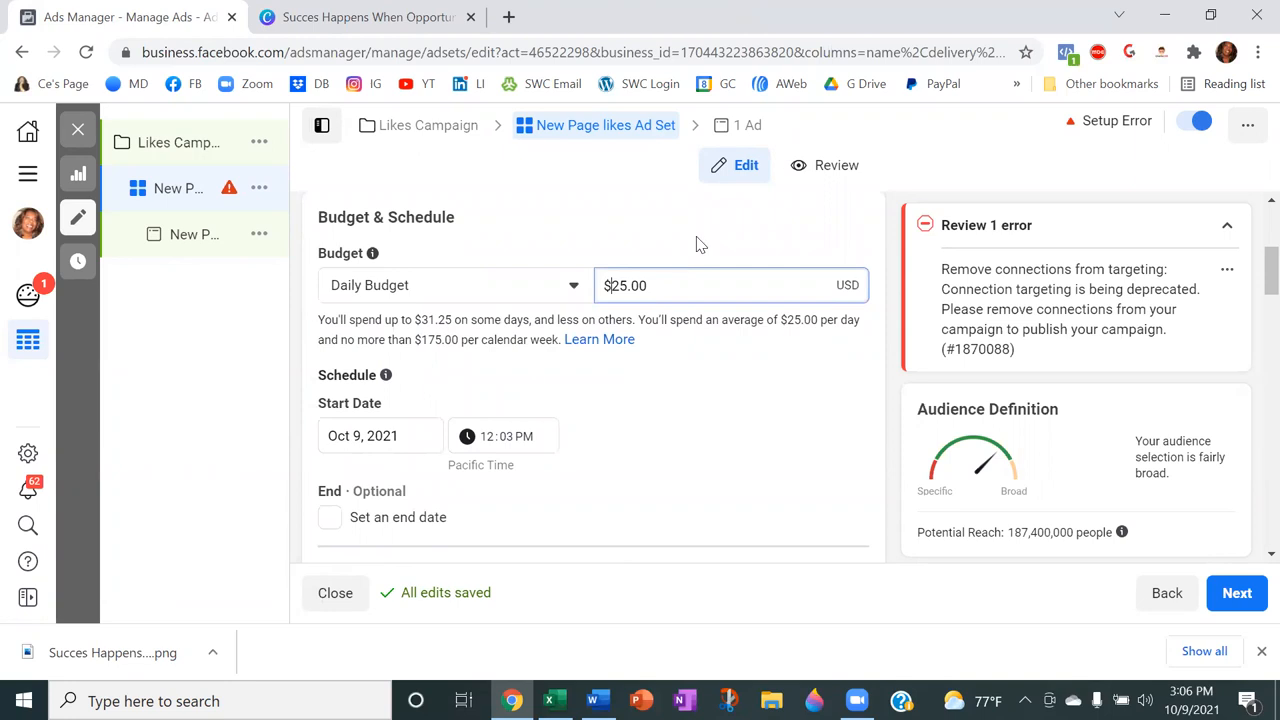
{"action": "type", "text": "5.00"}
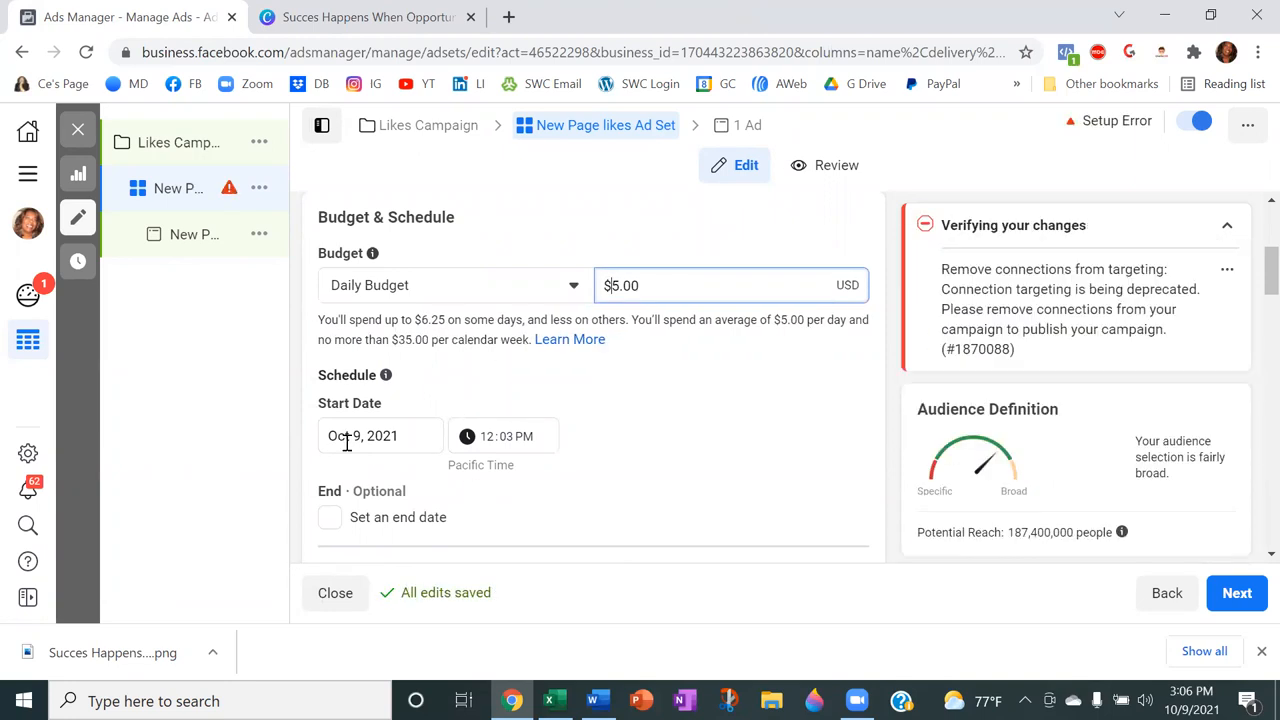
{"action": "scroll", "scroll_direction": "down", "scroll_amount": 3}
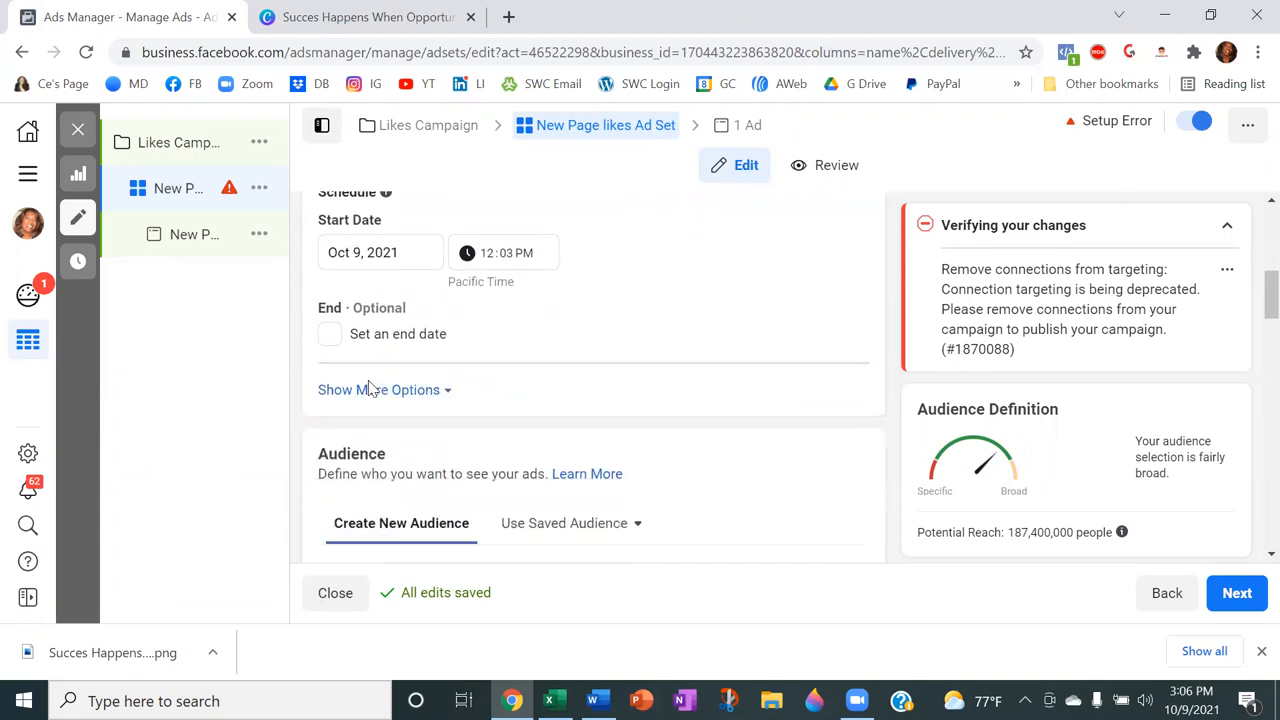
{"action": "scroll", "scroll_direction": "down", "scroll_amount": 3}
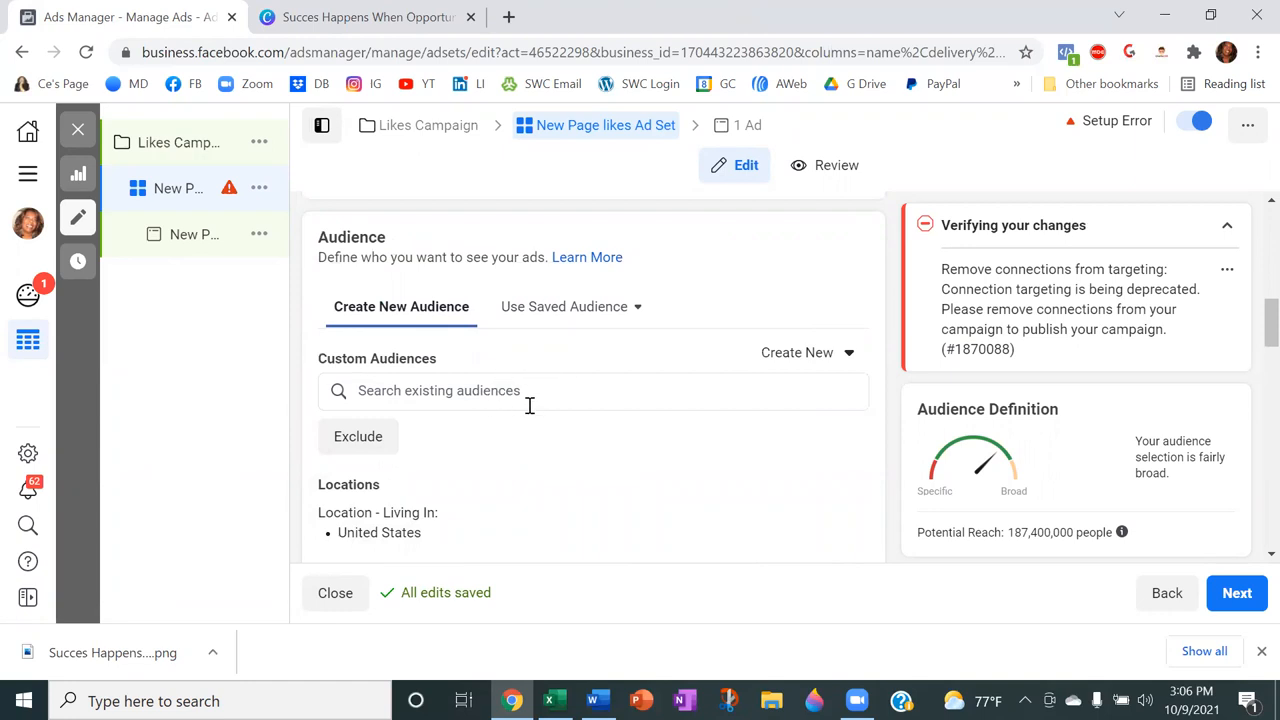
Step: Edit target locations, searching 'austra' then 'united kingdo', and add United Kingdom
{"action": "scroll", "scroll_direction": "down", "scroll_amount": 3}
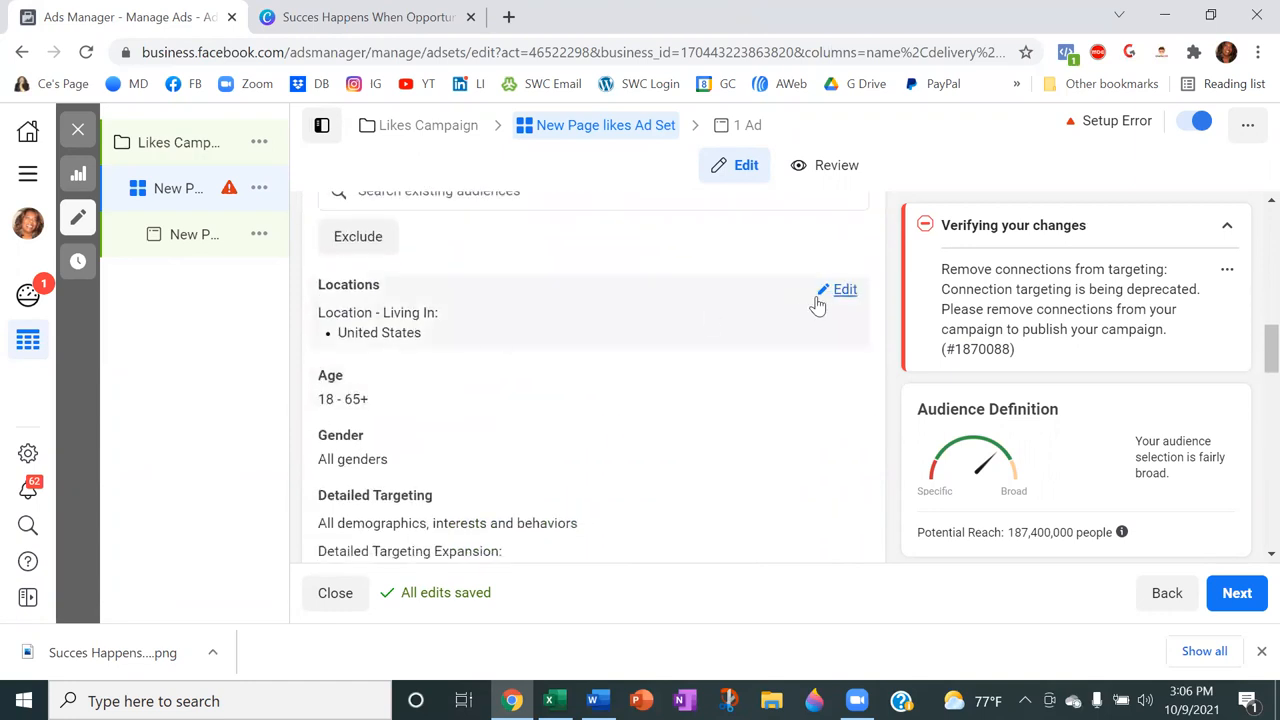
{"action": "left_click", "coordinate": [844, 288]}
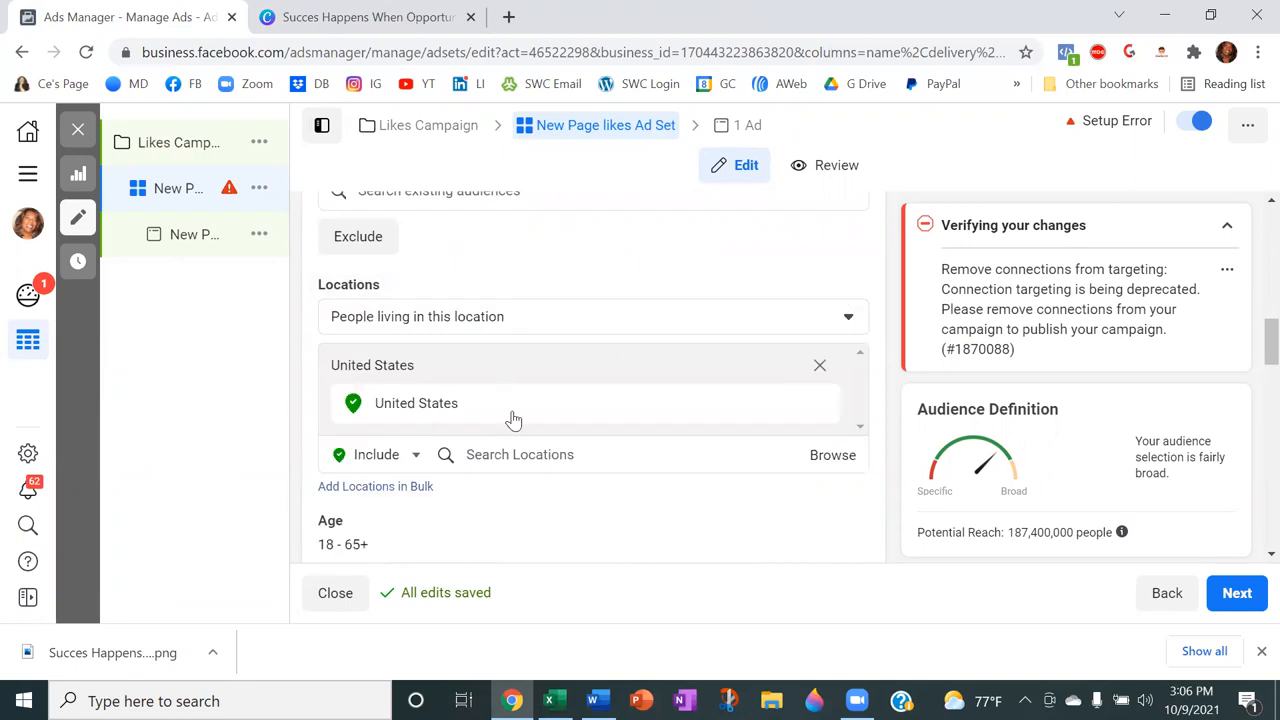
{"action": "left_click", "coordinate": [520, 454]}
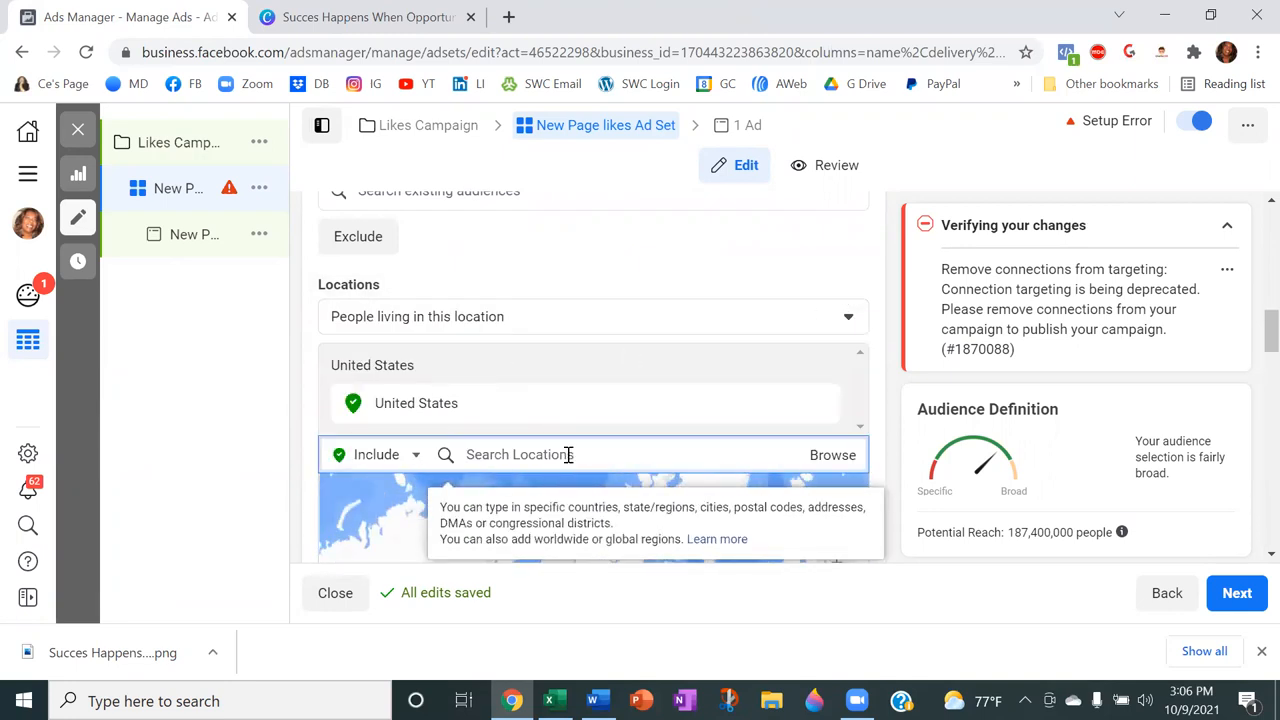
{"action": "type", "text": "austra"}
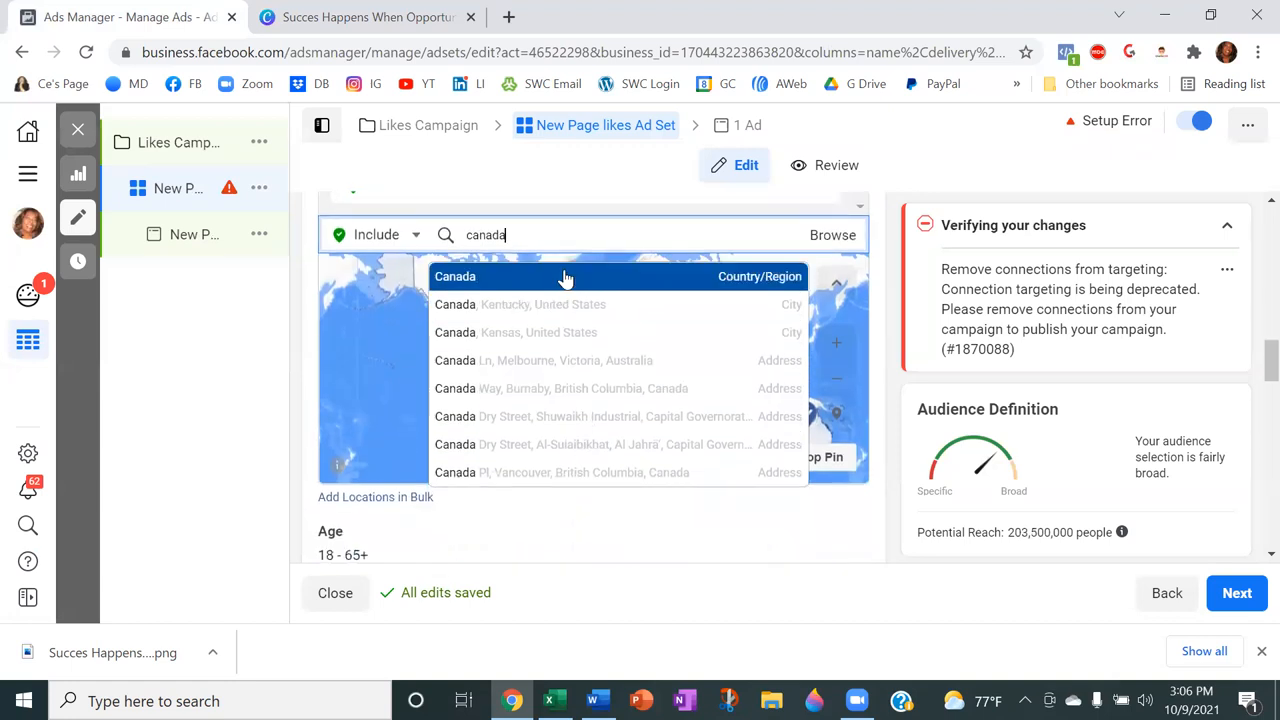
{"action": "left_click", "coordinate": [456, 276]}
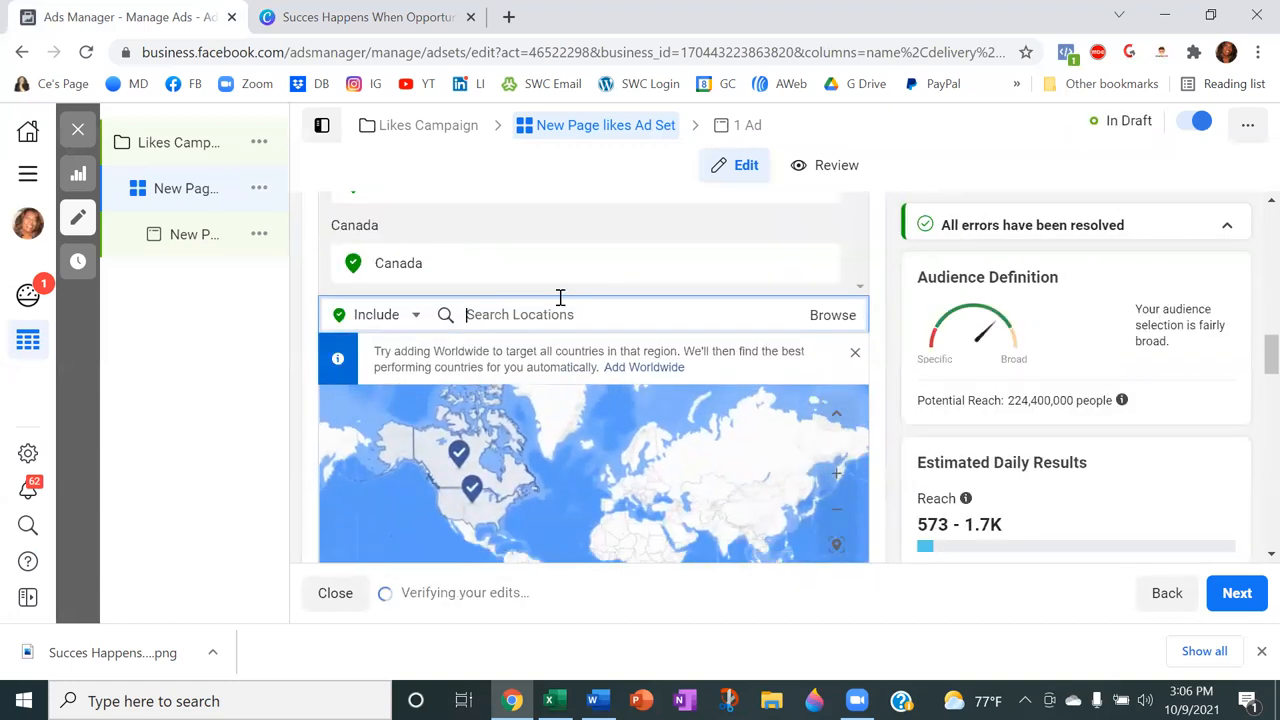
{"action": "type", "text": "united kingdom"}
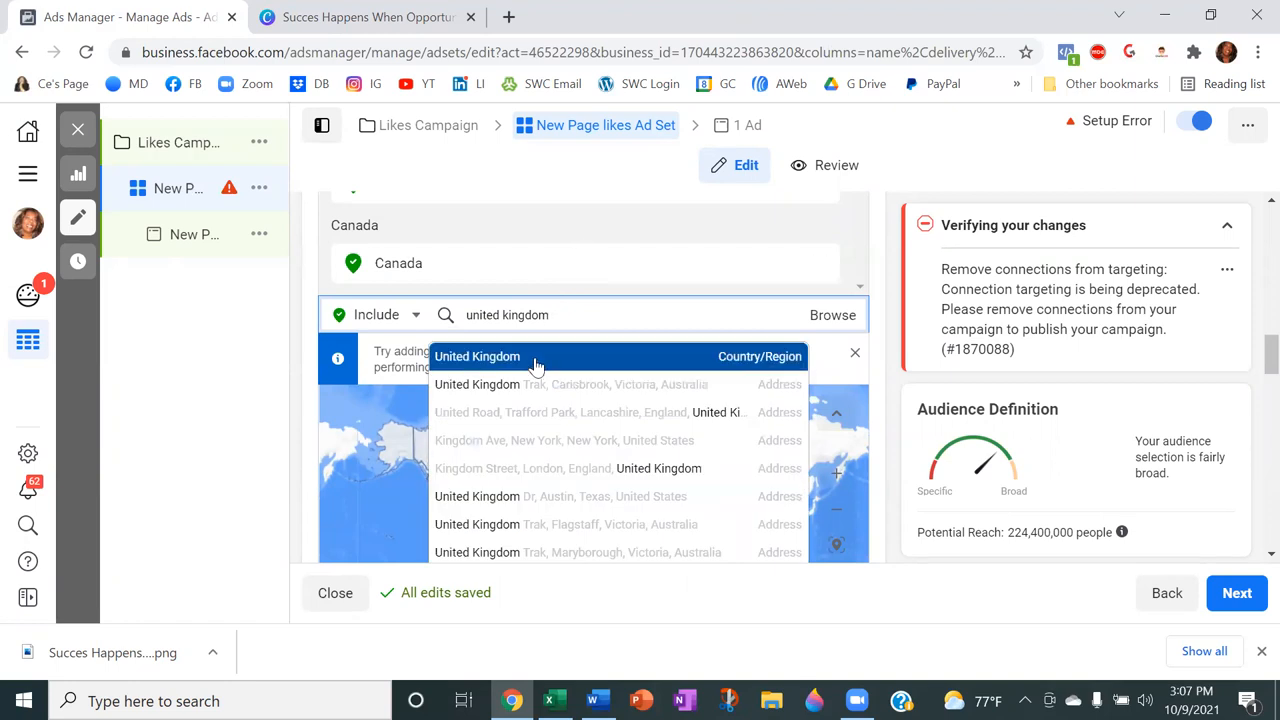
{"action": "left_click", "coordinate": [476, 356]}
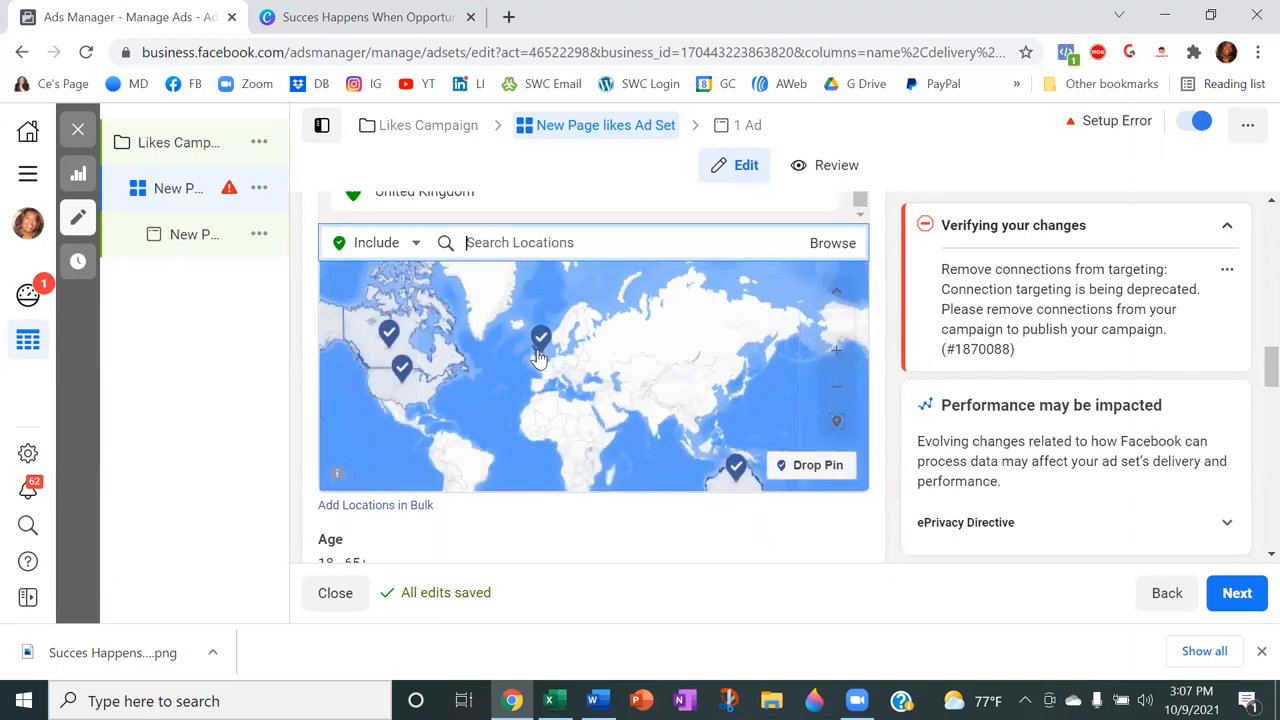
{"action": "mouse_move", "coordinate": [896, 444]}
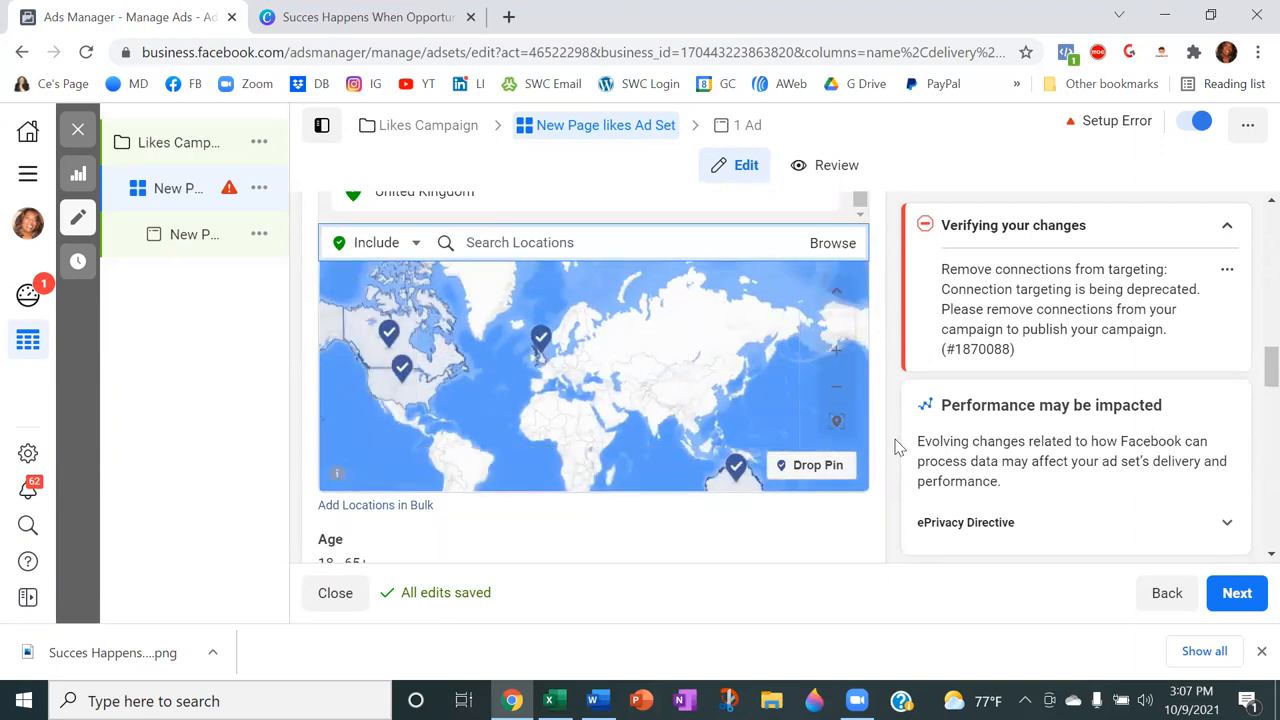
Step: Set the audience age range to 35–64 and start a detailed targeting search
{"action": "scroll", "scroll_direction": "down", "scroll_amount": 3}
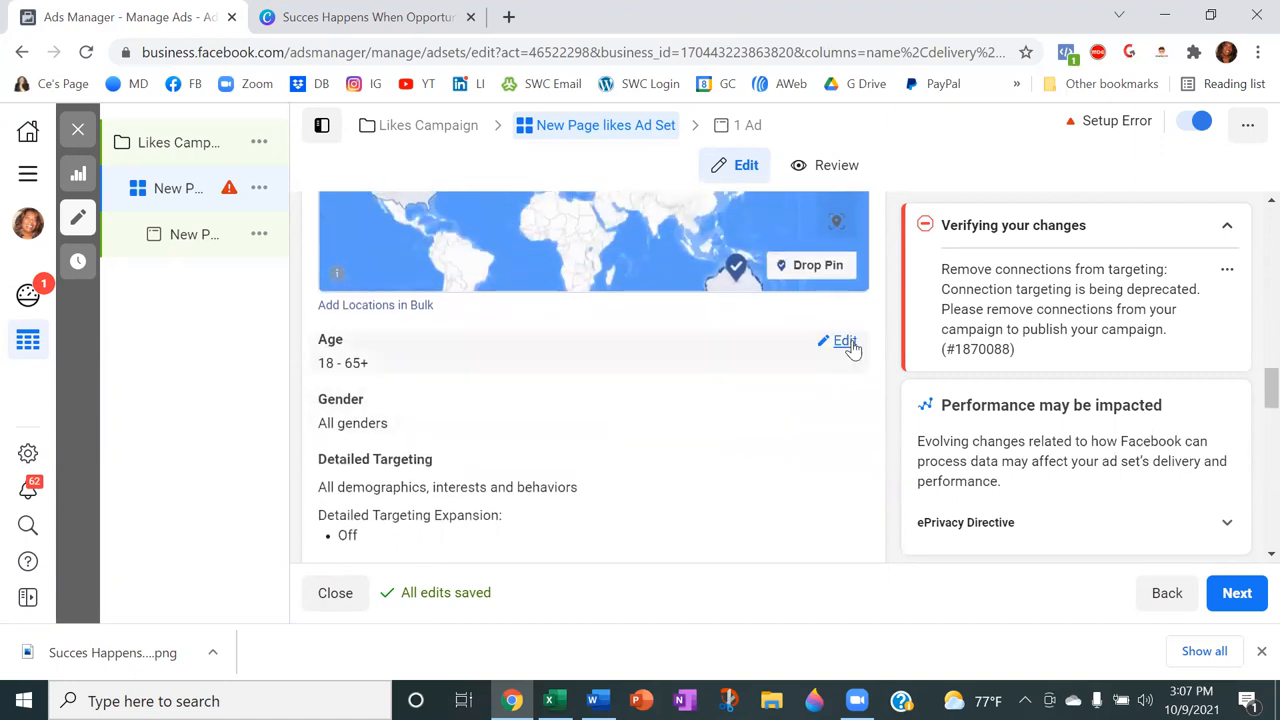
{"action": "left_click", "coordinate": [844, 340]}
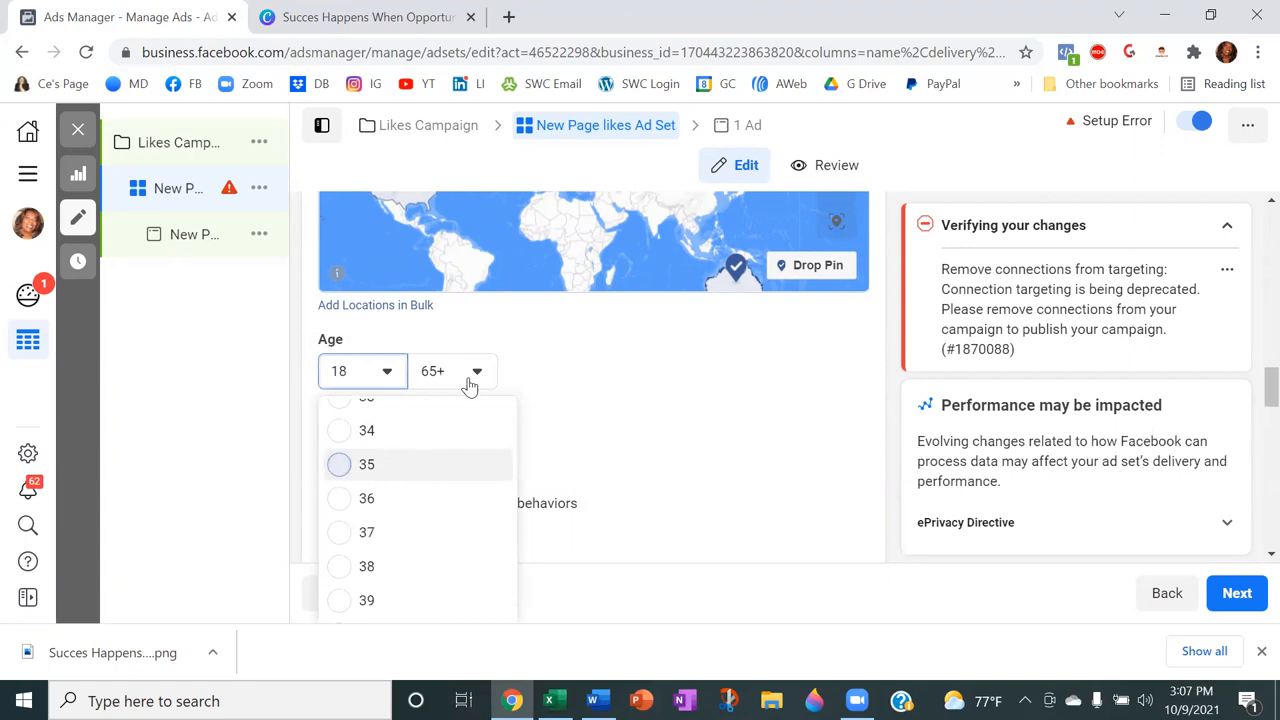
{"action": "left_click", "coordinate": [368, 464]}
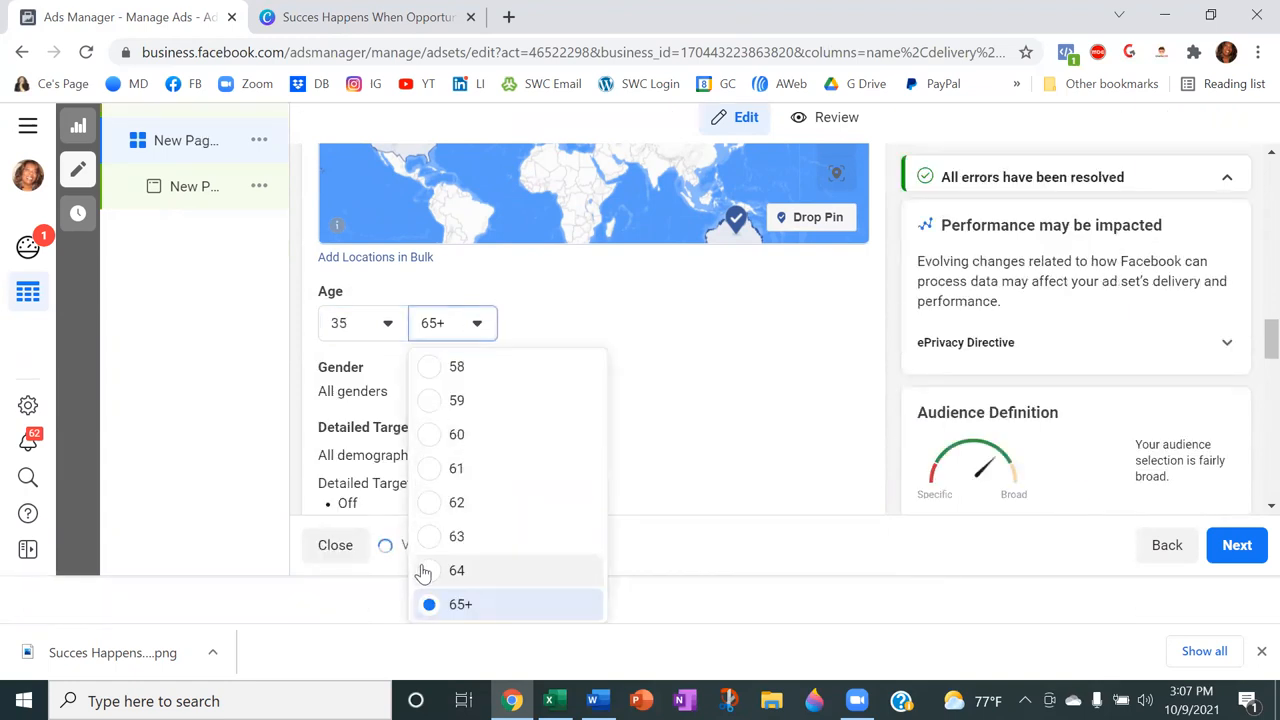
{"action": "left_click", "coordinate": [456, 570]}
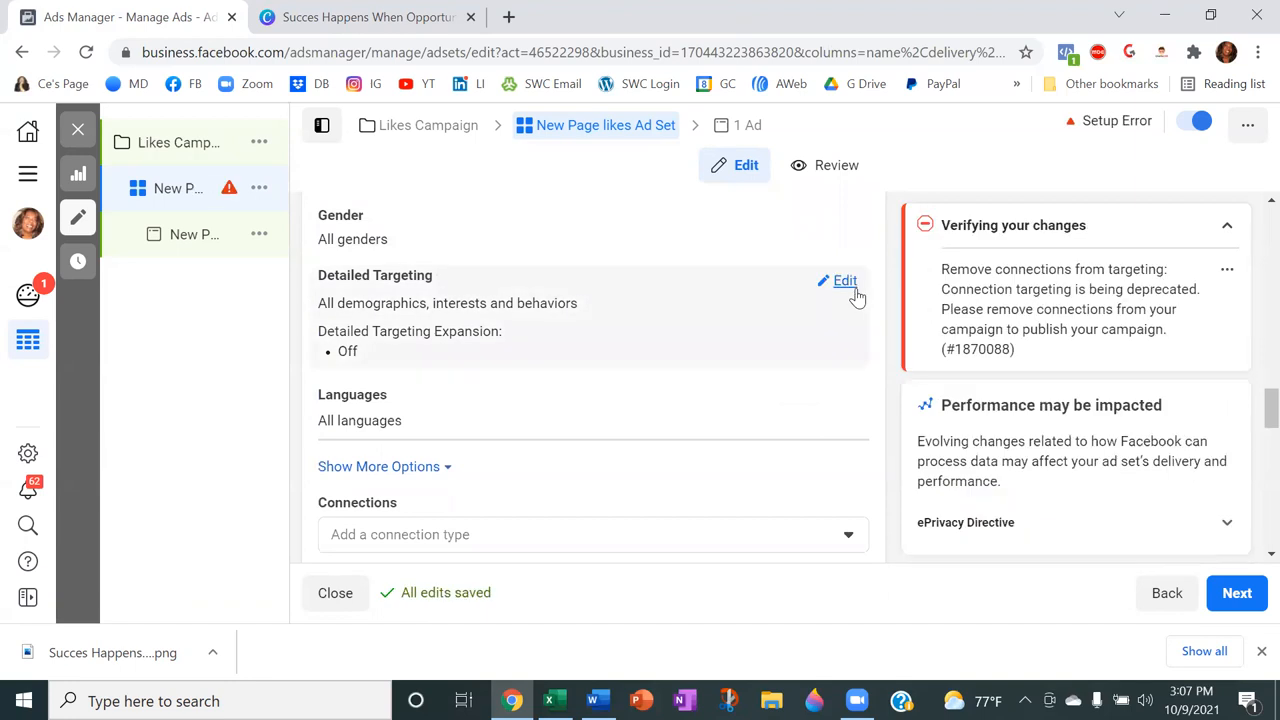
{"action": "left_click", "coordinate": [844, 280]}
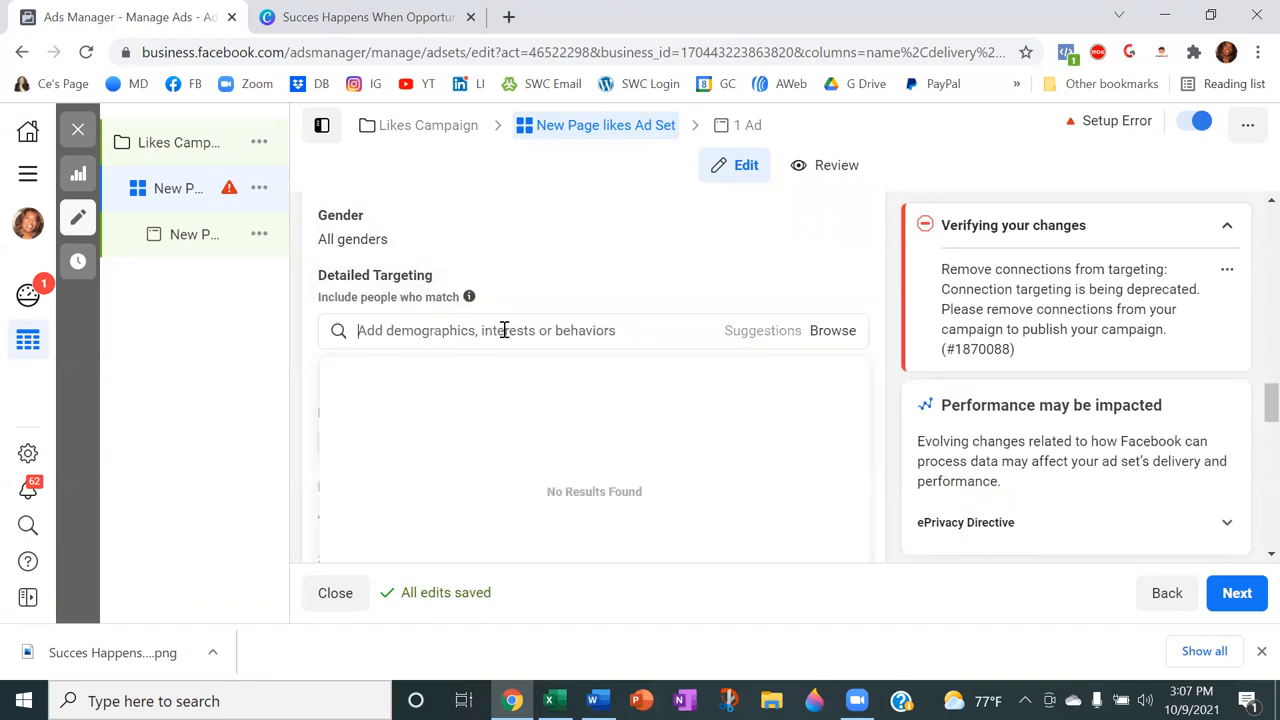
{"action": "left_click", "coordinate": [594, 330]}
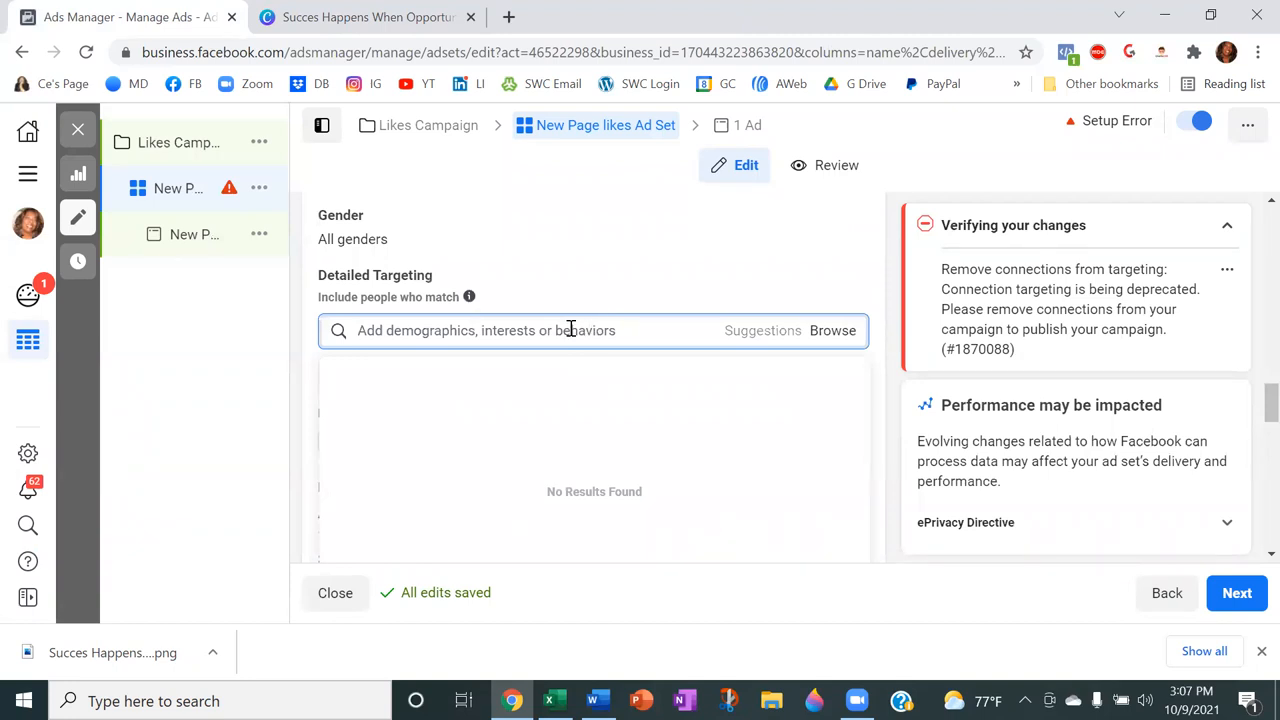
{"action": "mouse_move", "coordinate": [792, 344]}
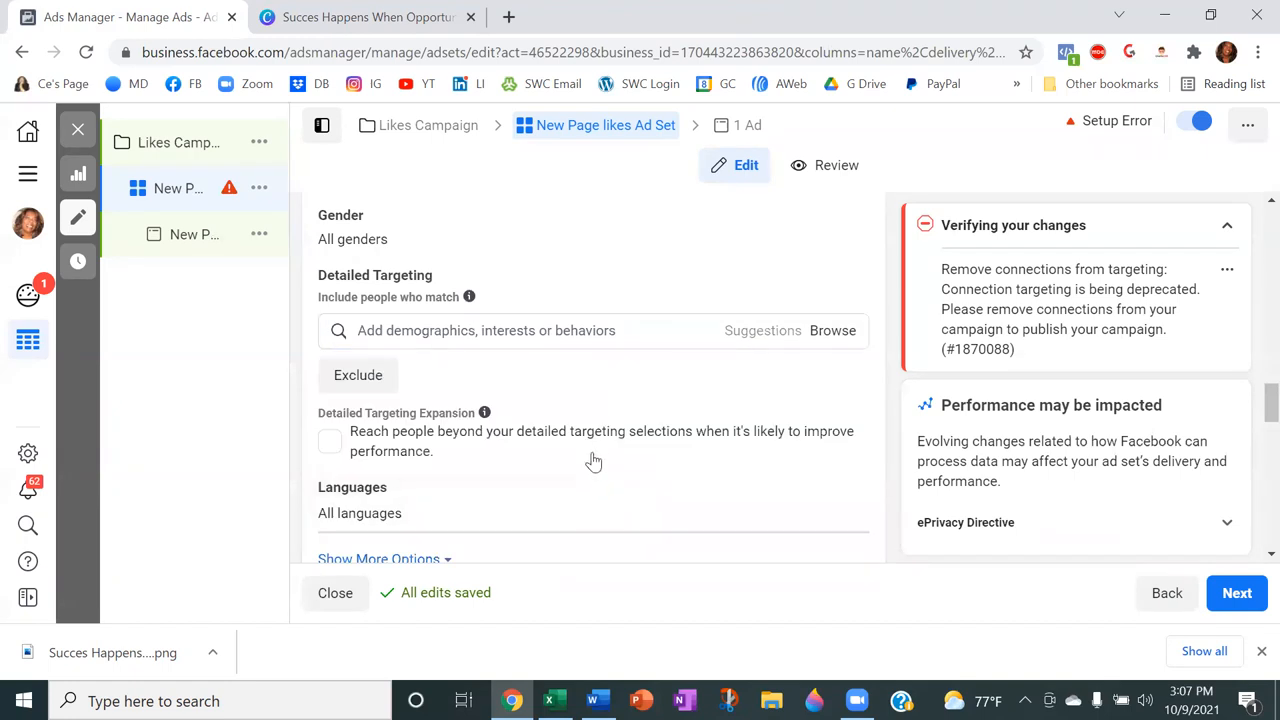
{"action": "mouse_move", "coordinate": [584, 330]}
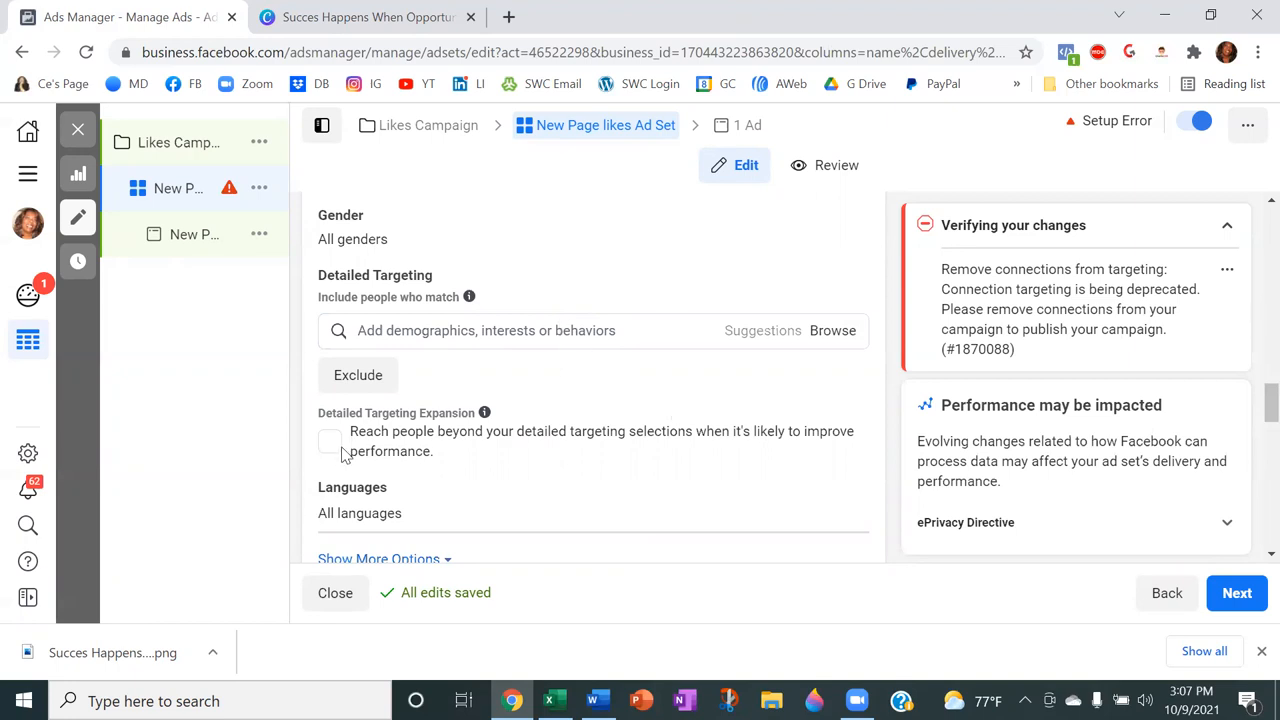
{"action": "mouse_move", "coordinate": [448, 438]}
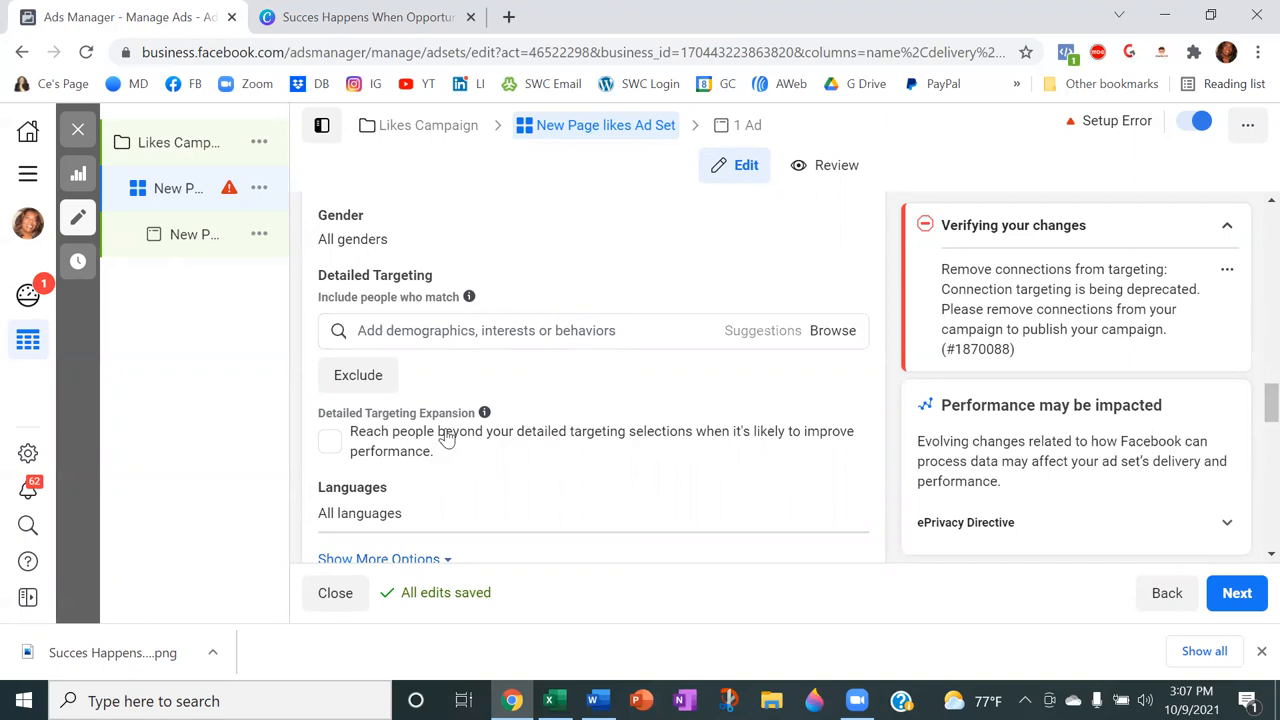
{"action": "mouse_move", "coordinate": [348, 488]}
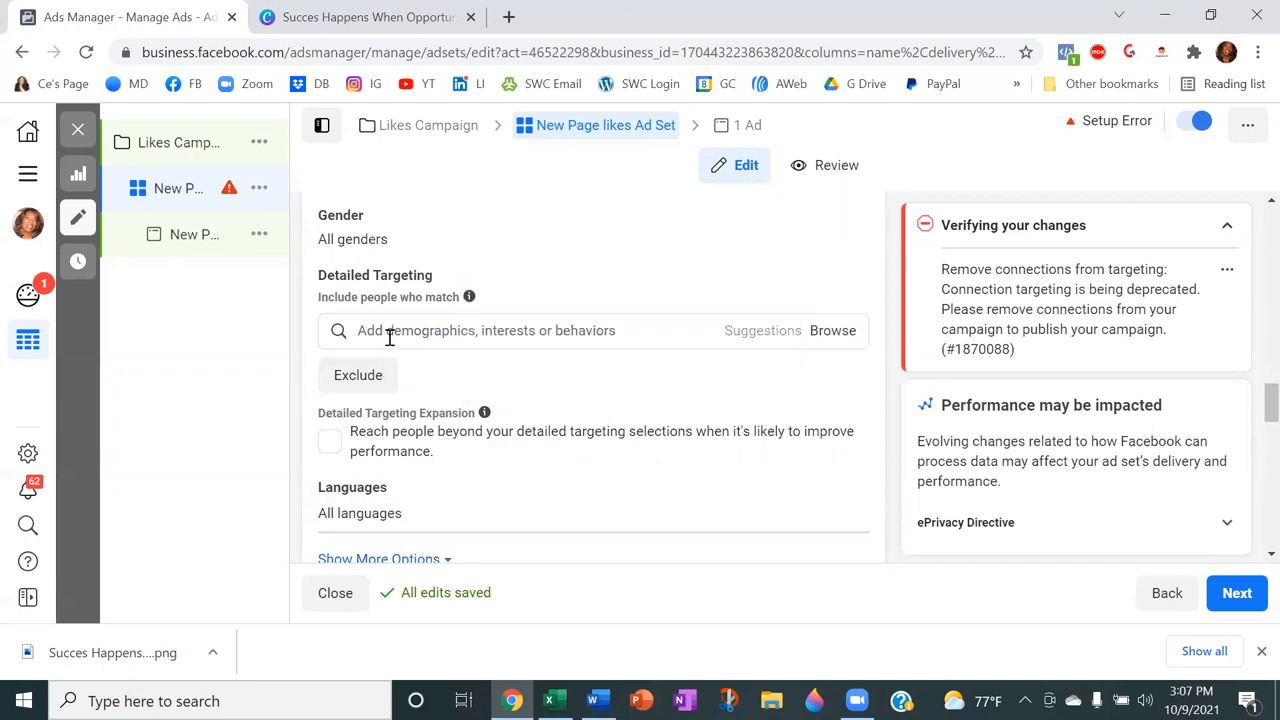
{"action": "mouse_move", "coordinate": [548, 528]}
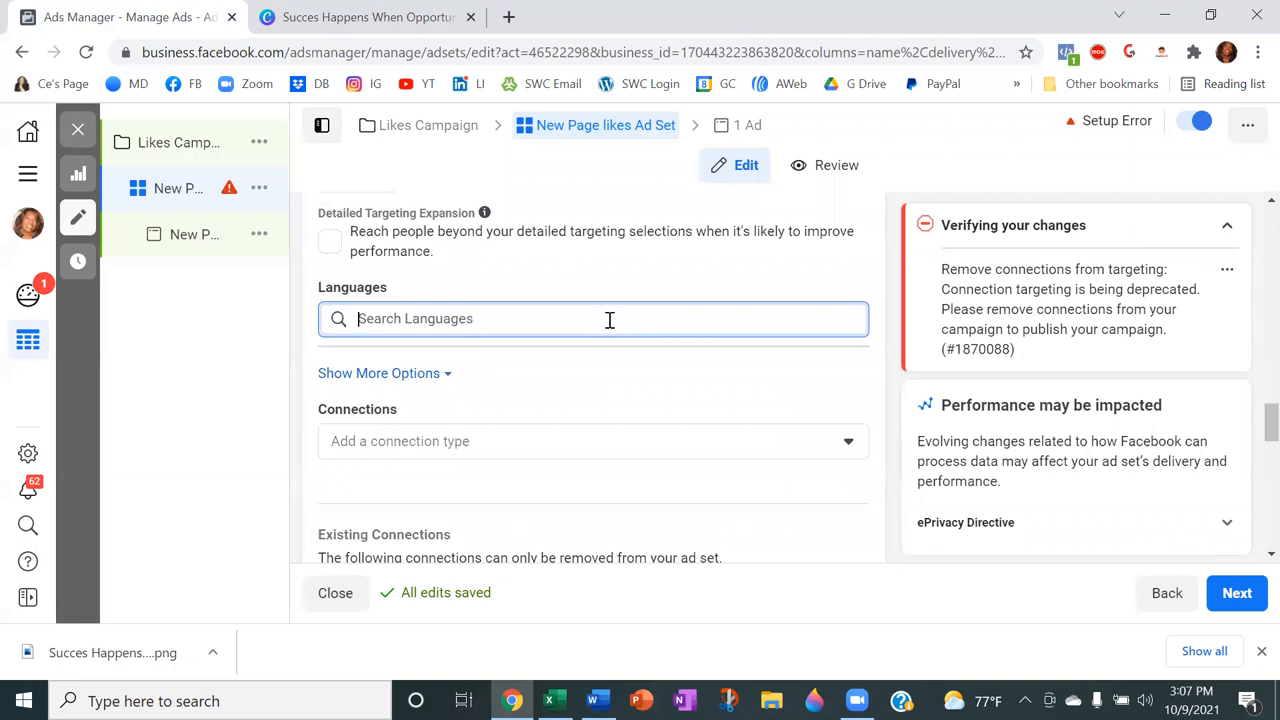
Step: Add English (All) as the ad set's audience language
{"action": "type", "text": "eng"}
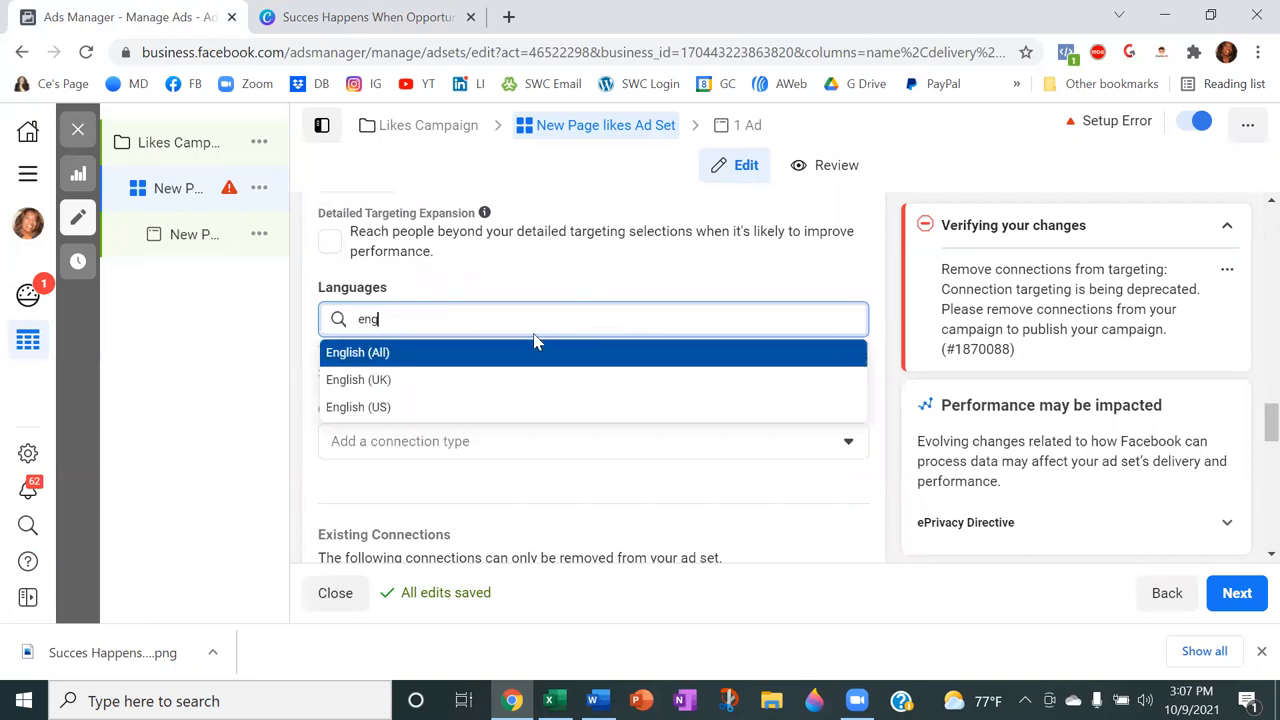
{"action": "left_click", "coordinate": [356, 352]}
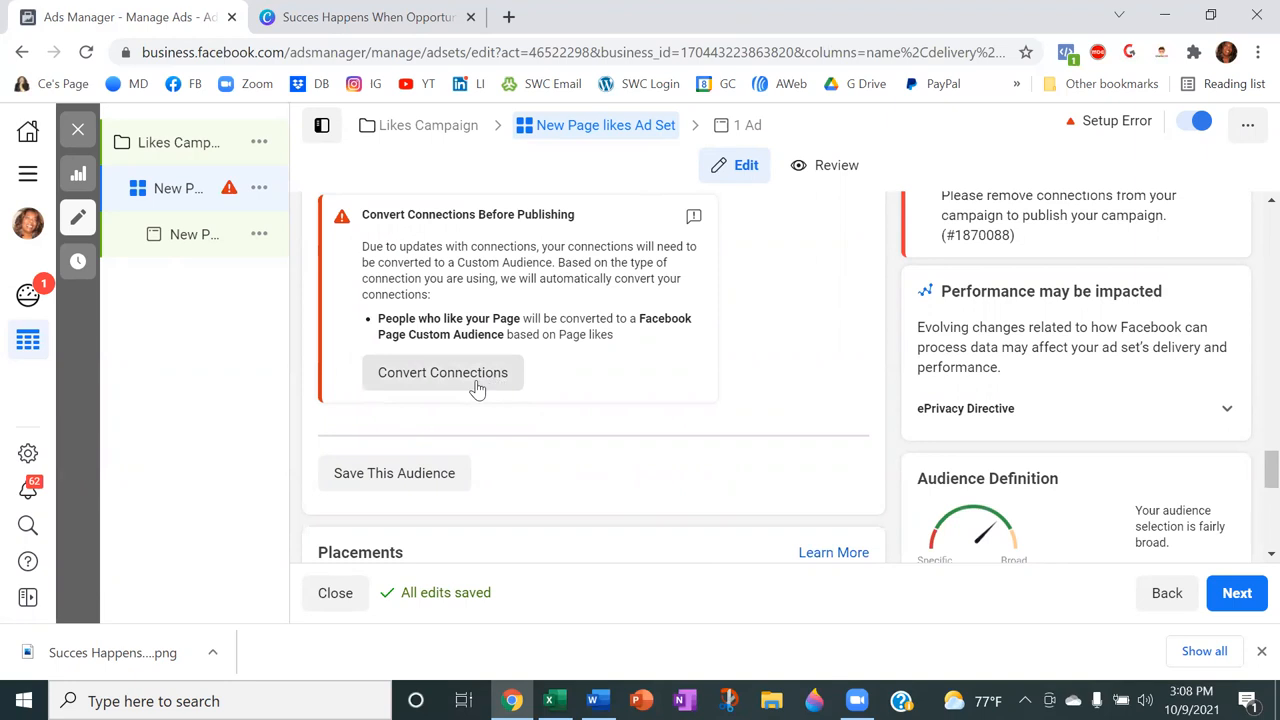
{"action": "mouse_move", "coordinate": [452, 376]}
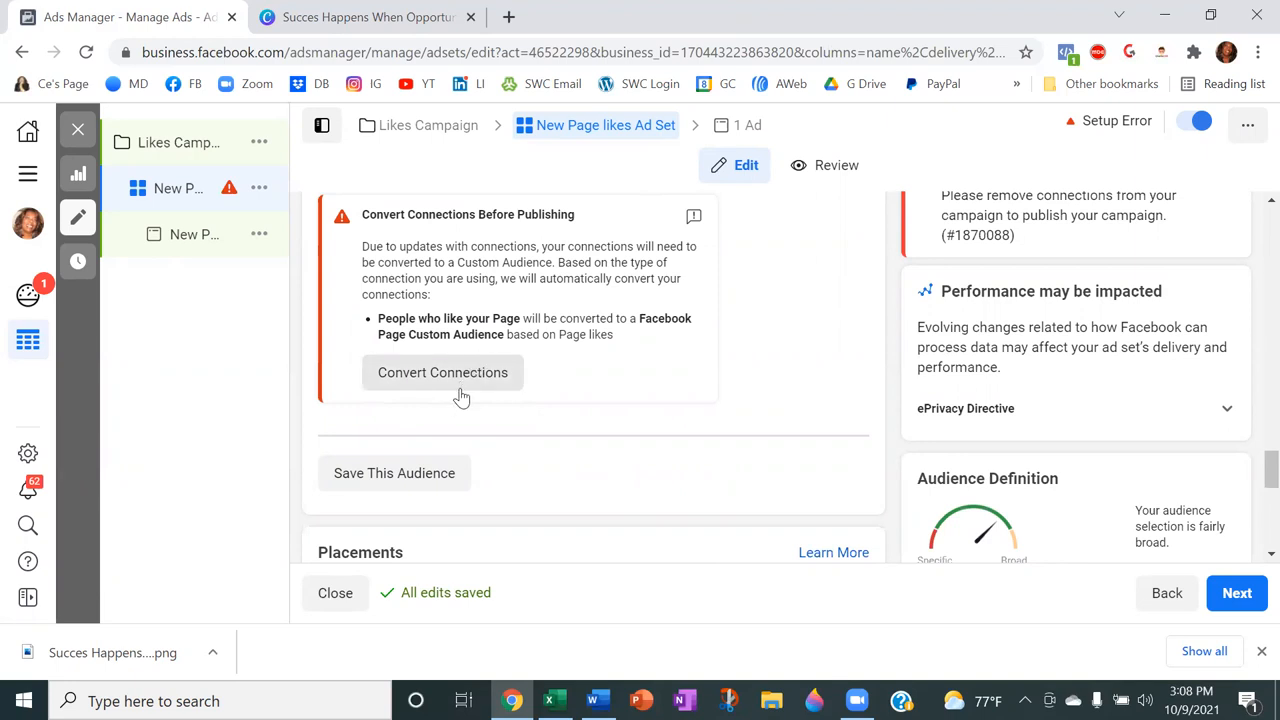
{"action": "scroll", "scroll_direction": "down", "scroll_amount": 3}
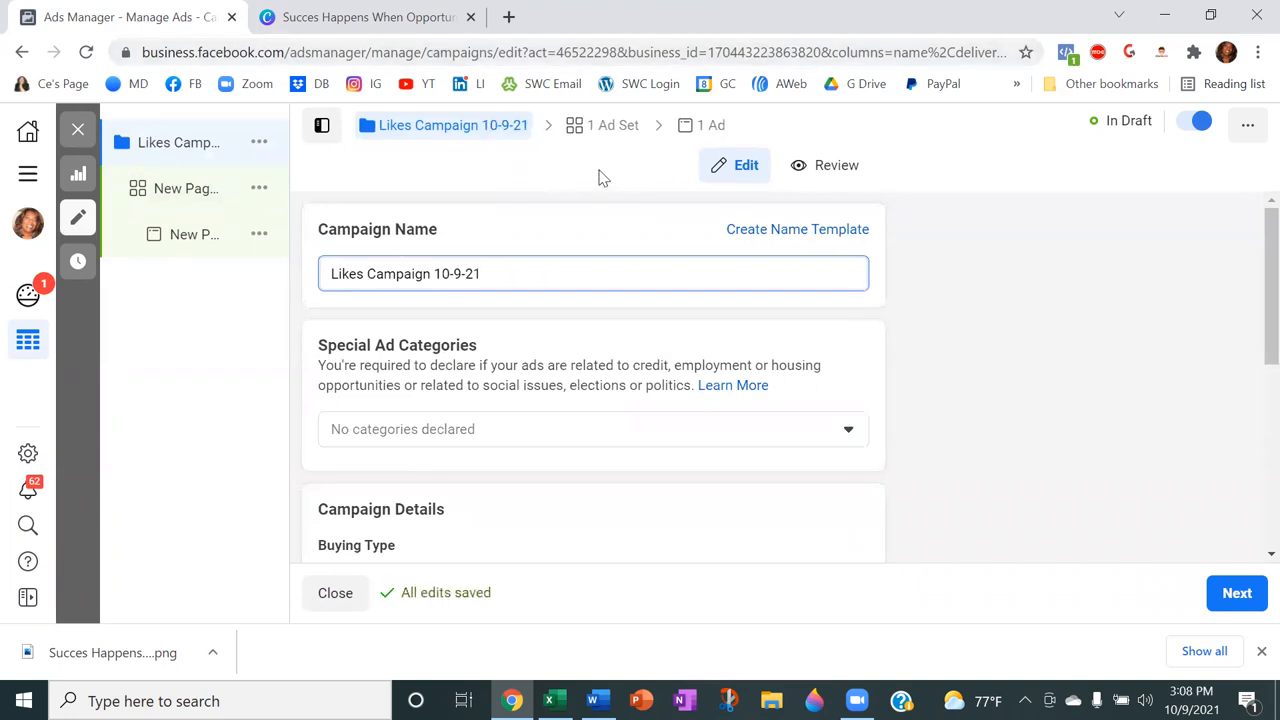
Step: Return from the renamed campaign to the ad set settings via the breadcrumb
{"action": "left_click", "coordinate": [656, 124]}
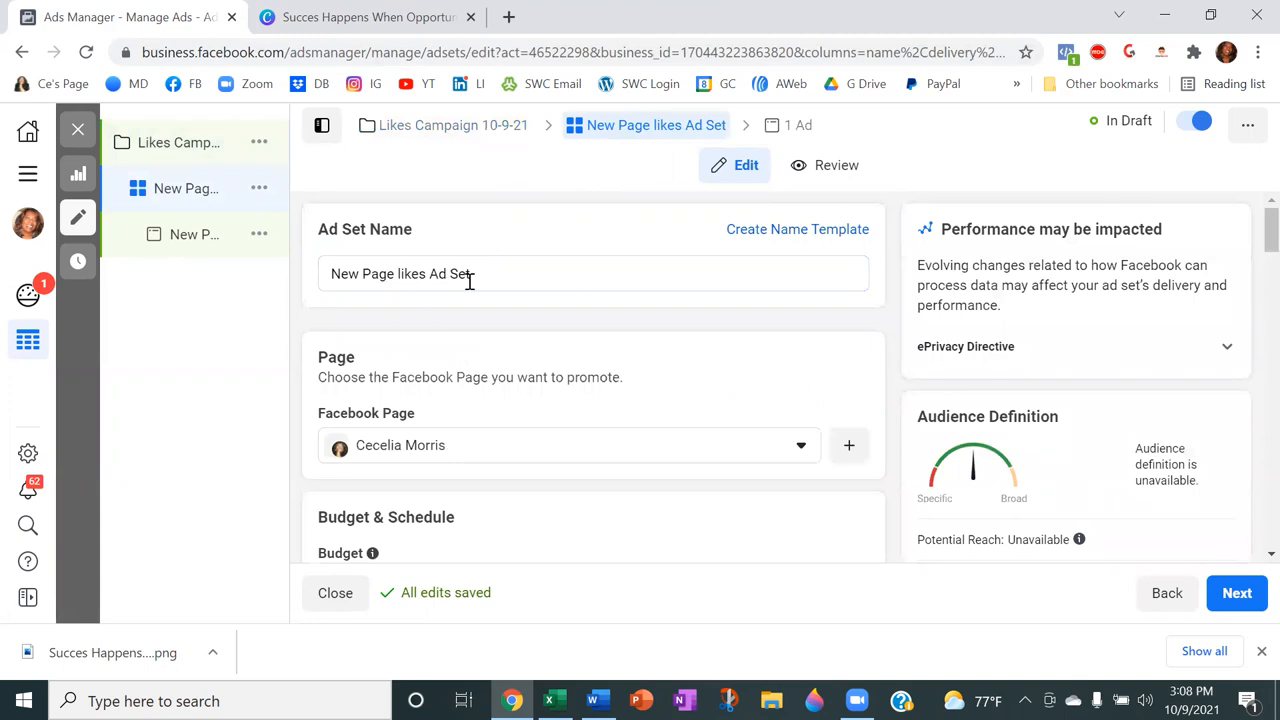
{"action": "mouse_move", "coordinate": [498, 282]}
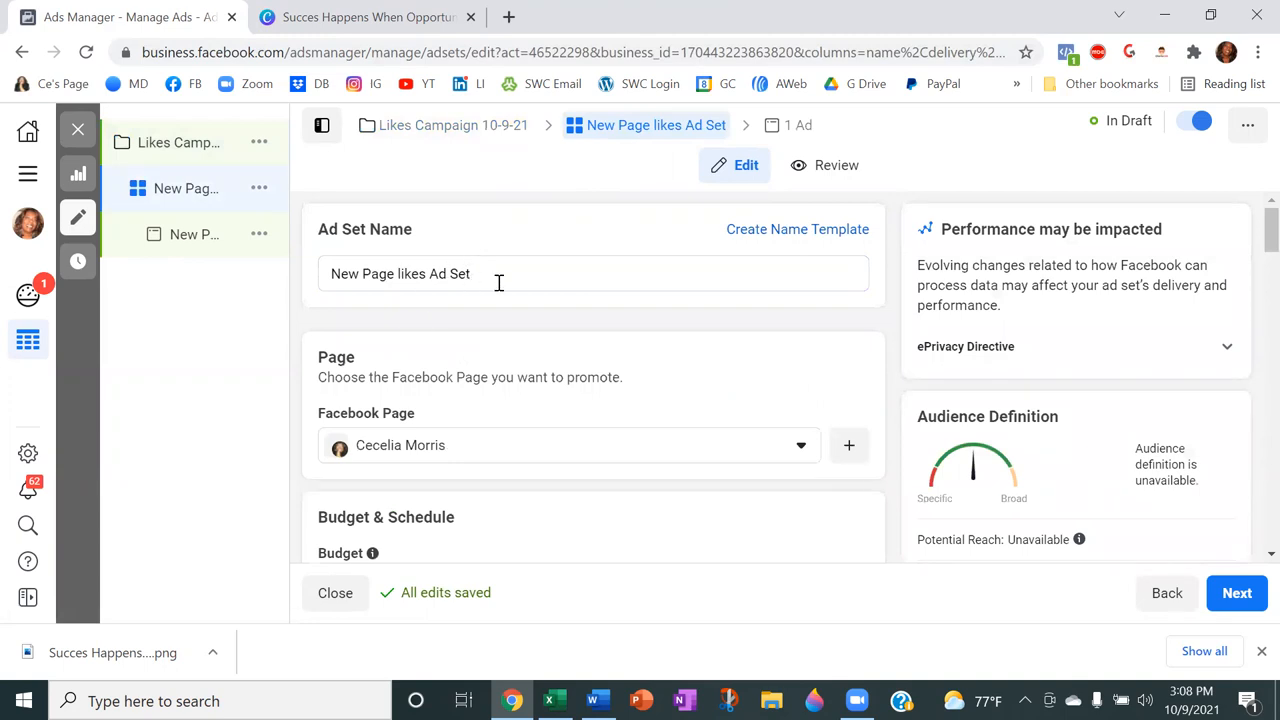
Step: Name the ad set 'Success Image' and review its budget, locations, age, languages and placements
{"action": "type", "text": "Succs"}
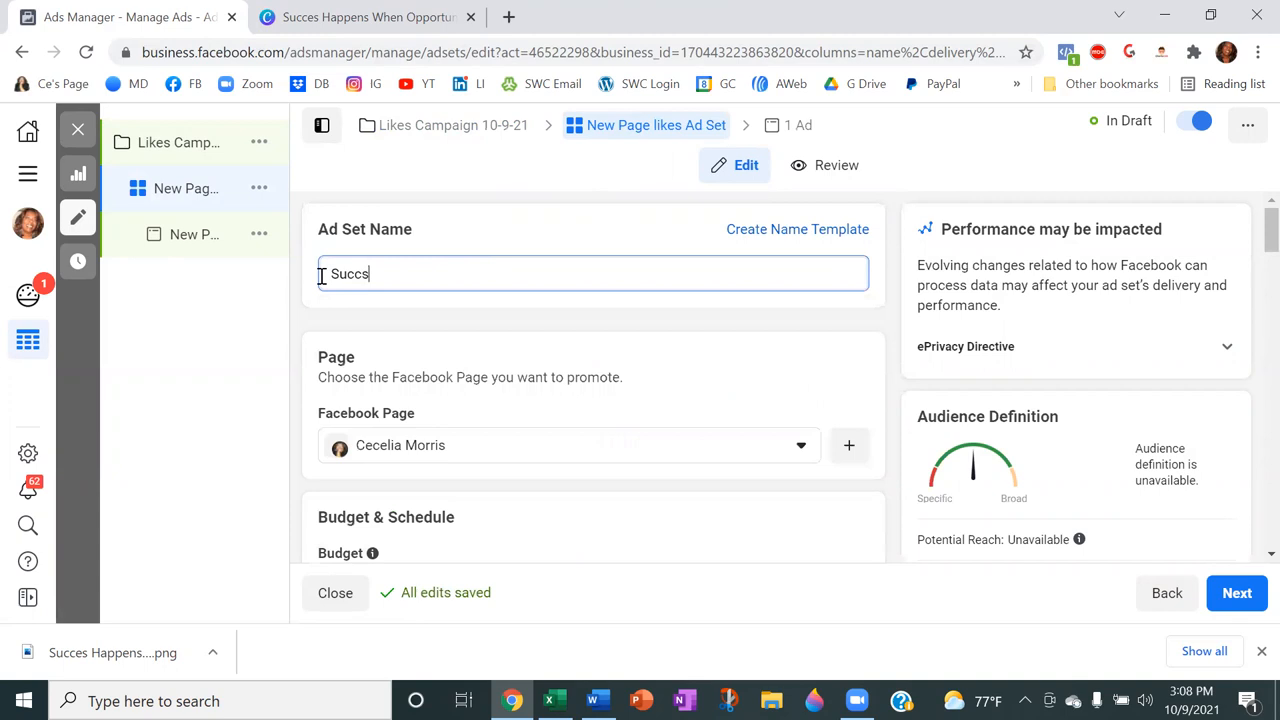
{"action": "type", "text": "ess"}
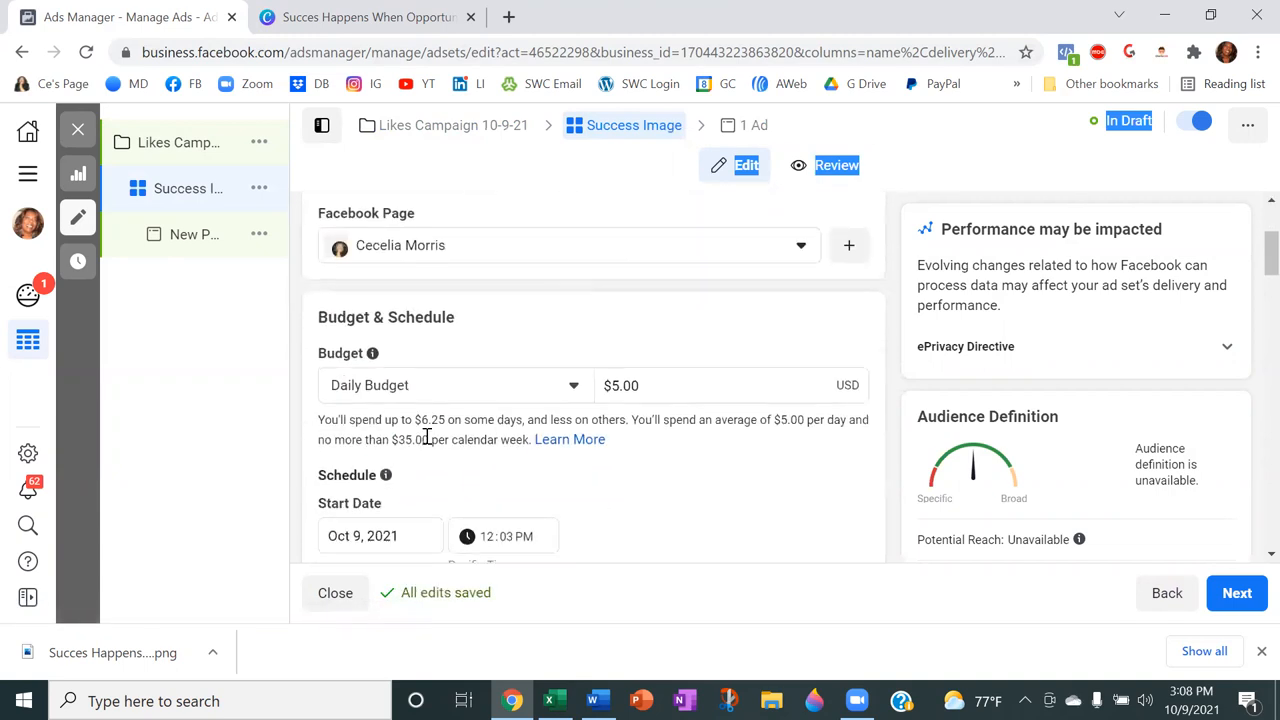
{"action": "scroll", "scroll_direction": "down", "scroll_amount": 3}
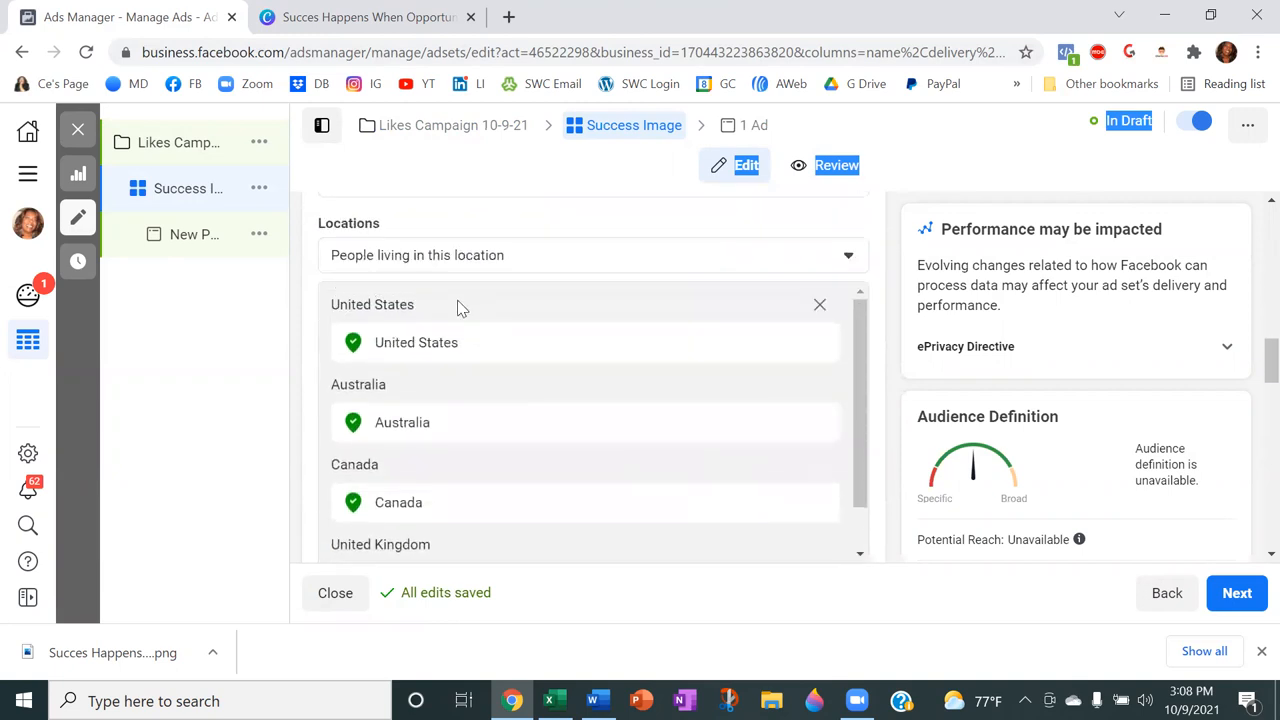
{"action": "scroll", "scroll_direction": "down", "scroll_amount": 3}
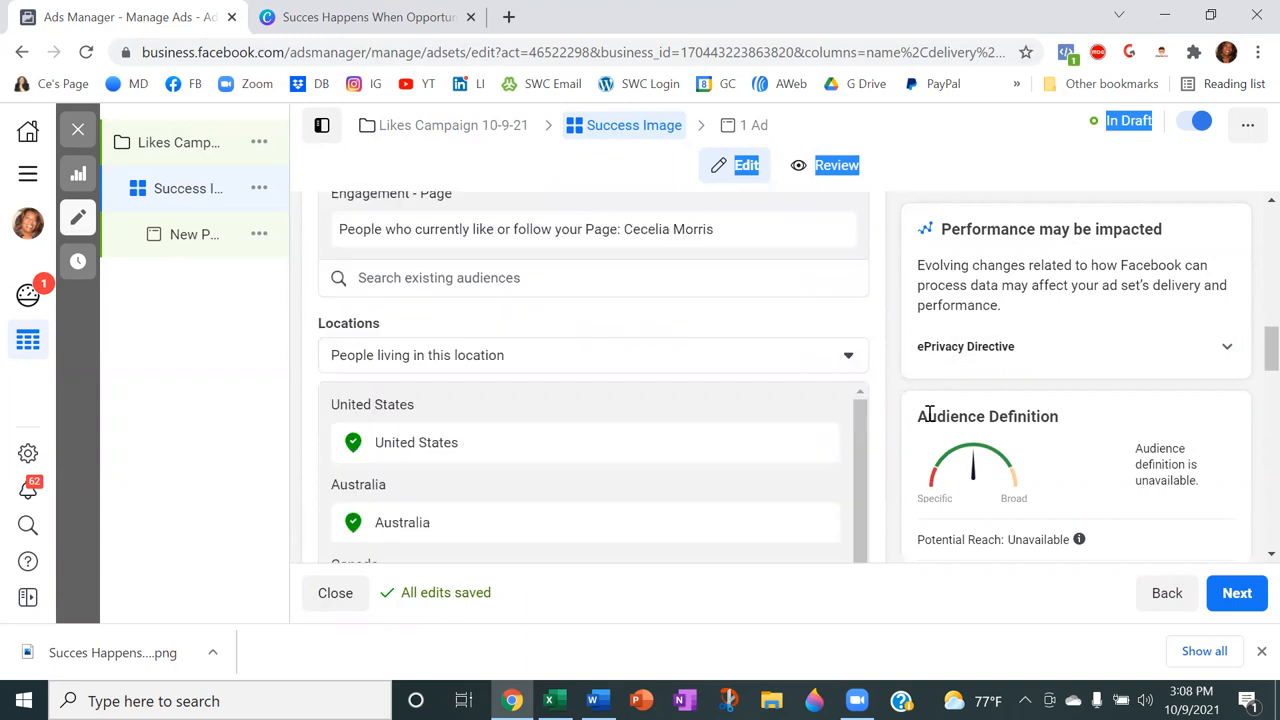
{"action": "scroll", "scroll_direction": "down", "scroll_amount": 3}
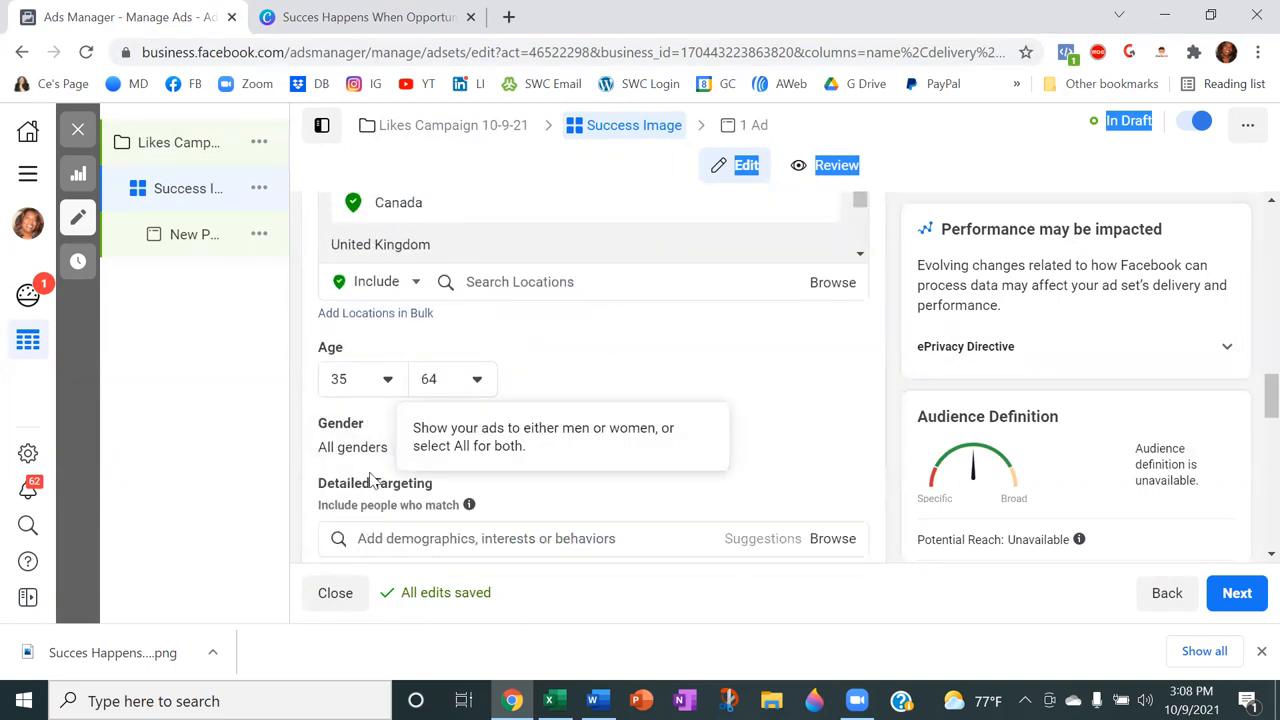
{"action": "scroll", "scroll_direction": "down", "scroll_amount": 3}
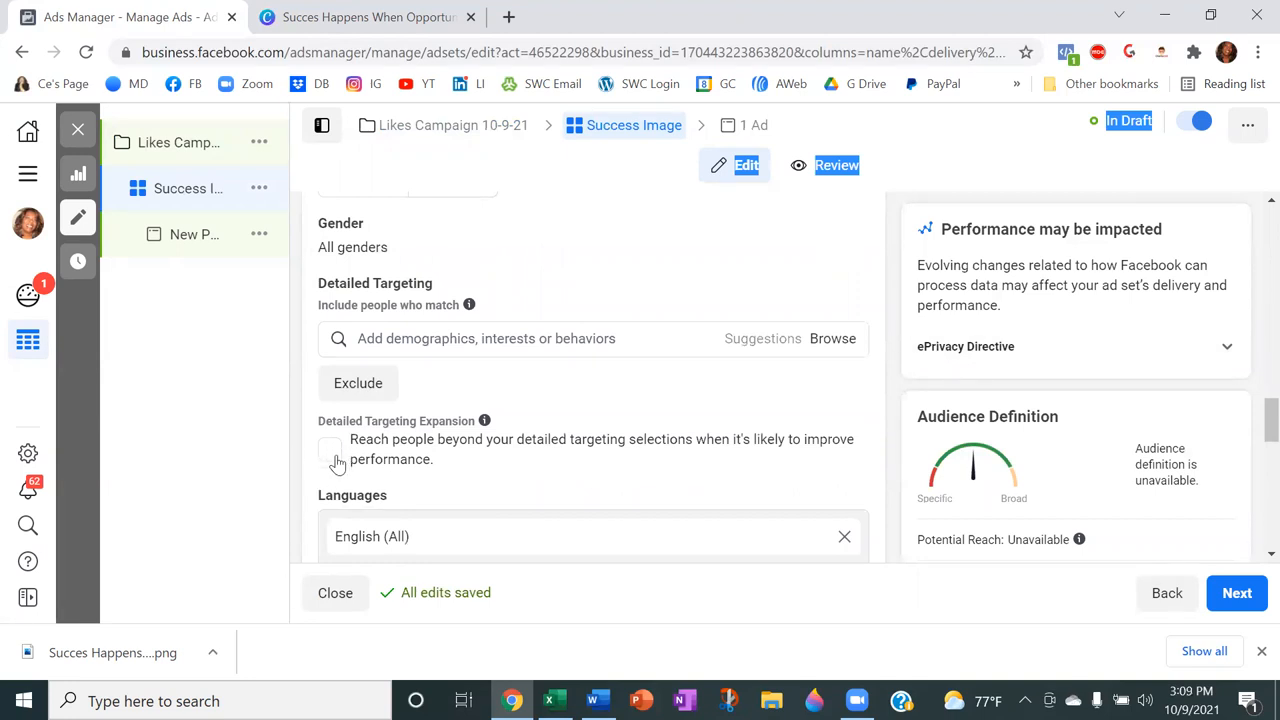
{"action": "scroll", "scroll_direction": "down", "scroll_amount": 3}
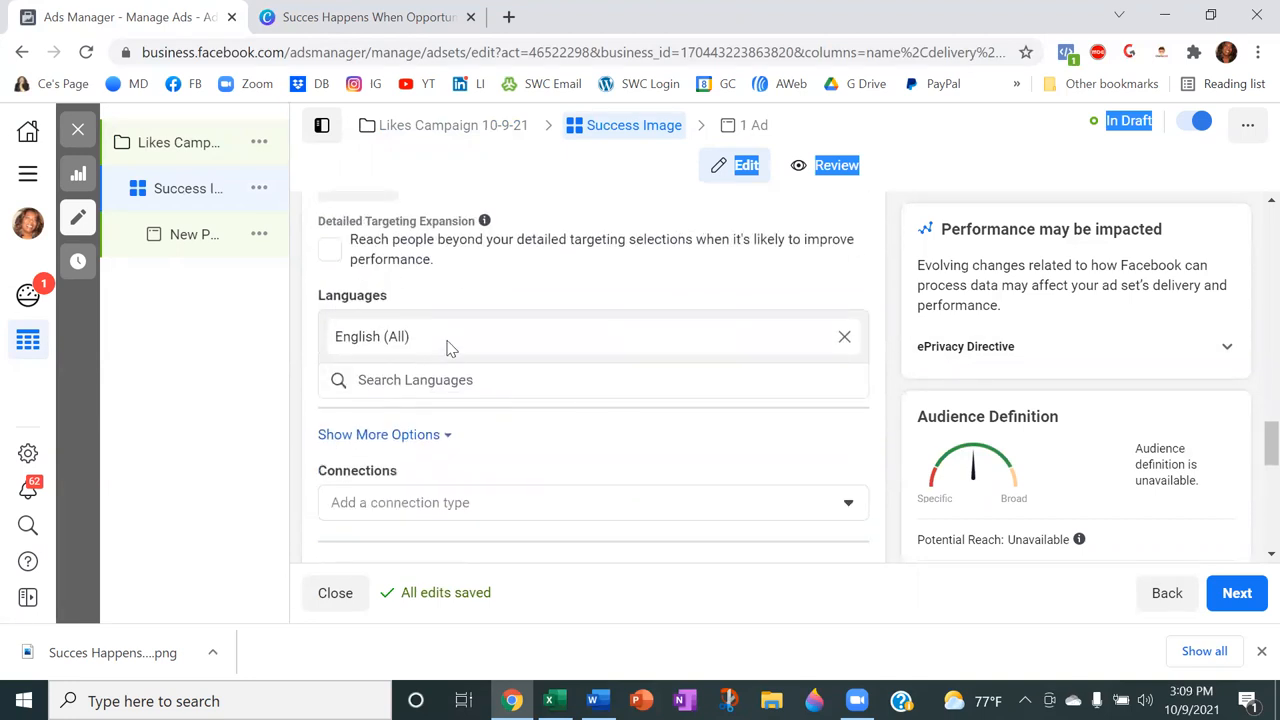
{"action": "scroll", "scroll_direction": "down", "scroll_amount": 3}
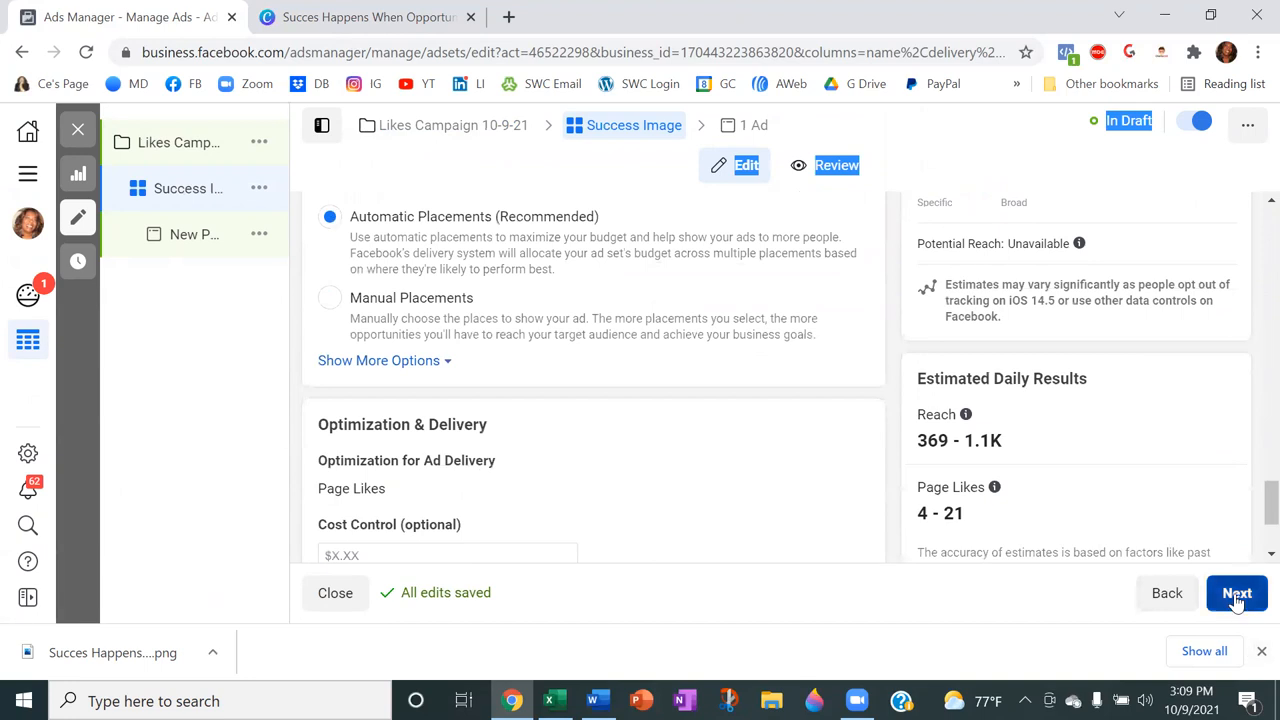
Step: Name the new page likes ad 'Success Image' and move down to its Media section
{"action": "left_click", "coordinate": [1236, 592]}
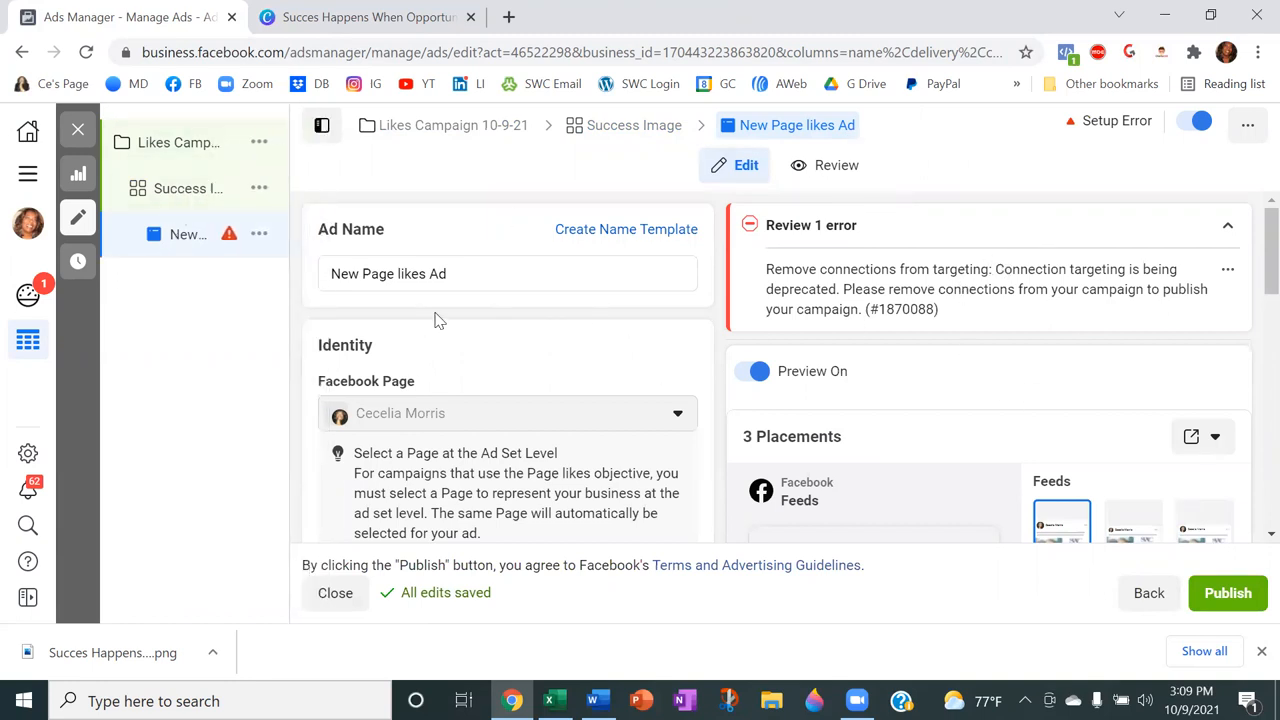
{"action": "left_click", "coordinate": [470, 272]}
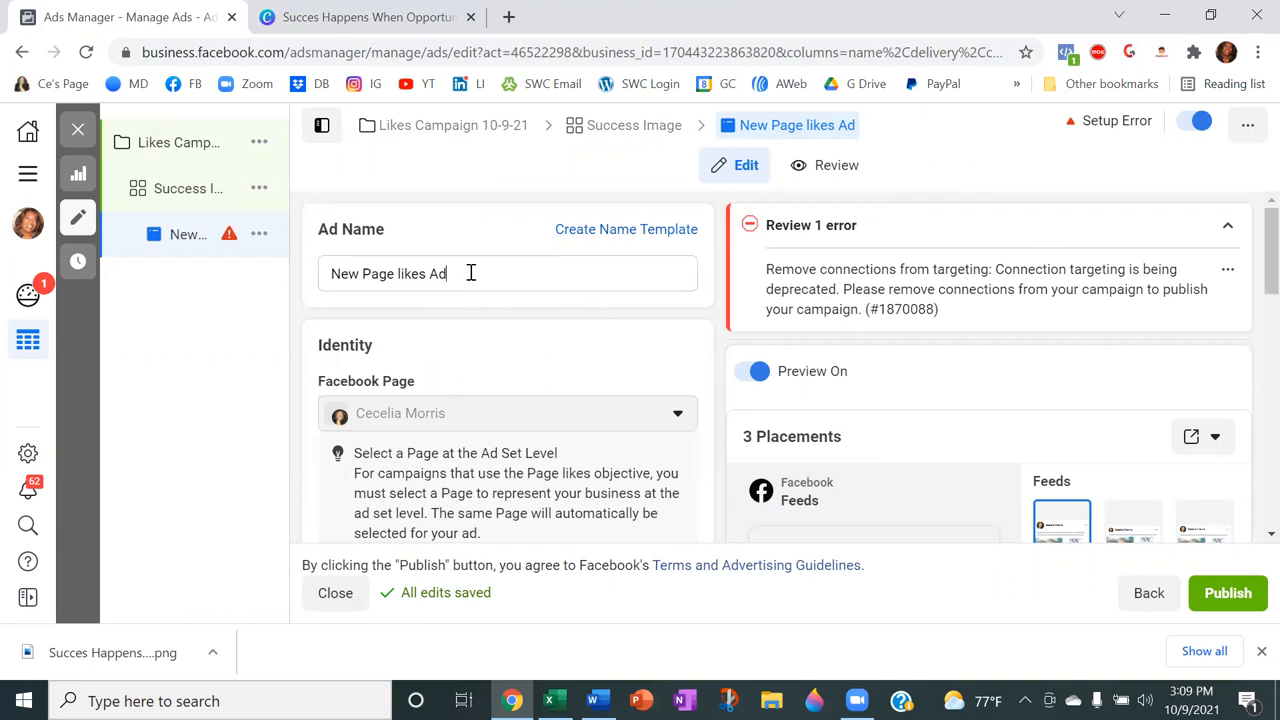
{"action": "type", "text": "Succe"}
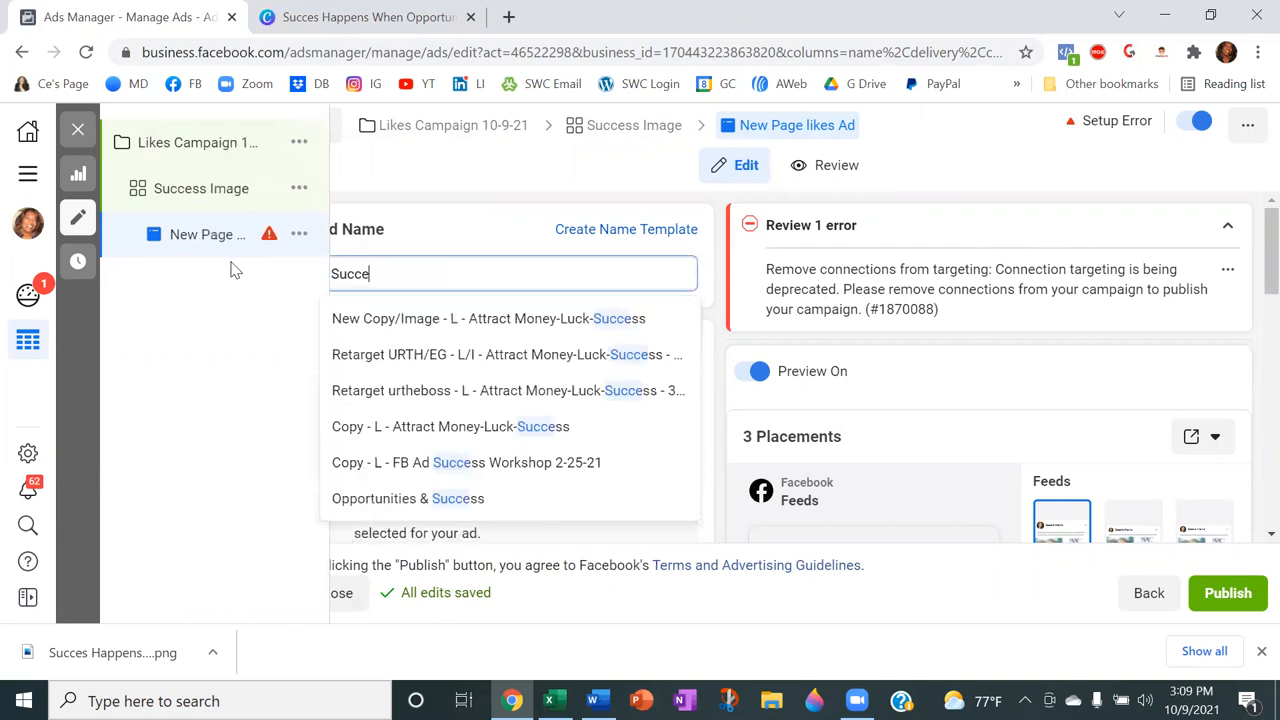
{"action": "type", "text": "ss"}
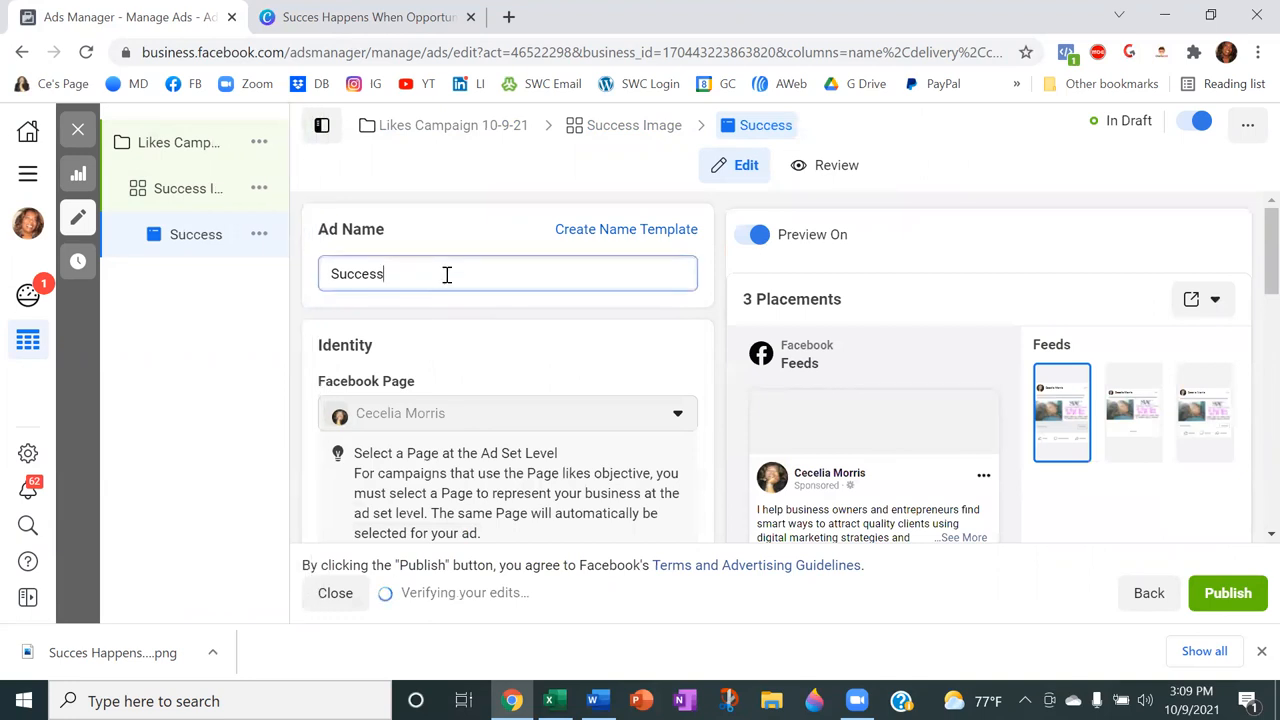
{"action": "type", "text": "Image"}
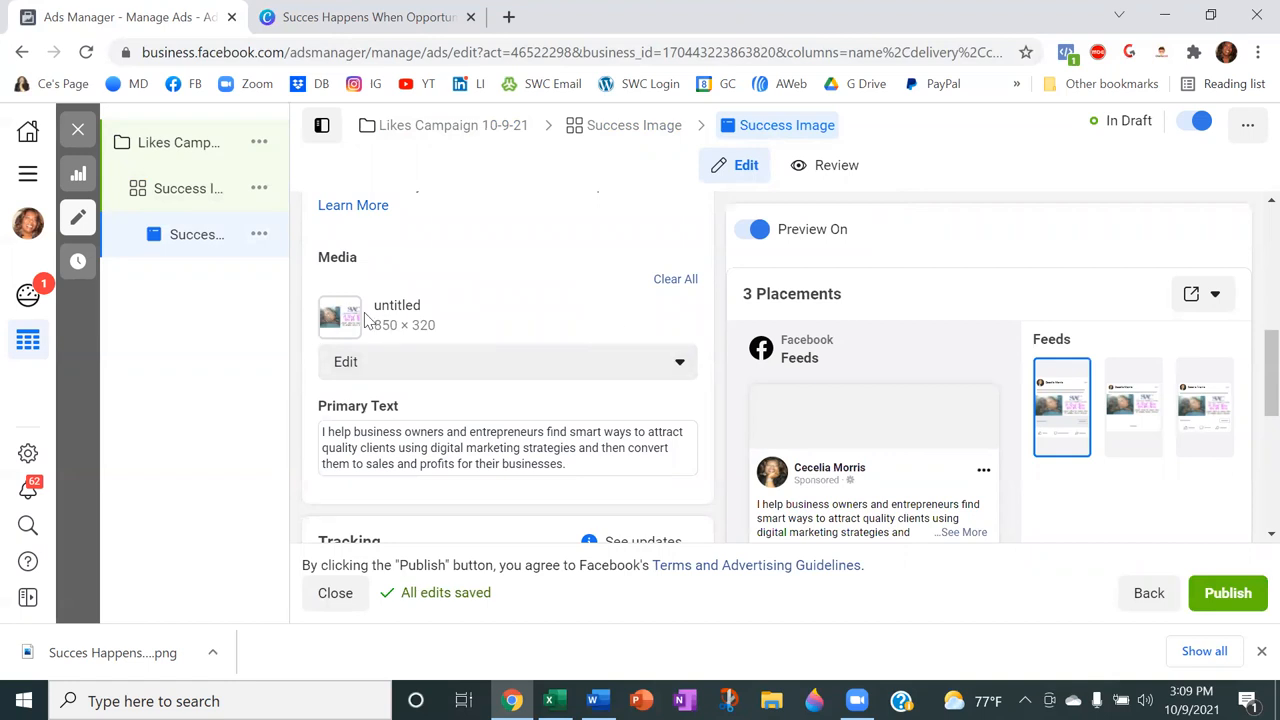
{"action": "scroll", "scroll_direction": "down", "scroll_amount": 3}
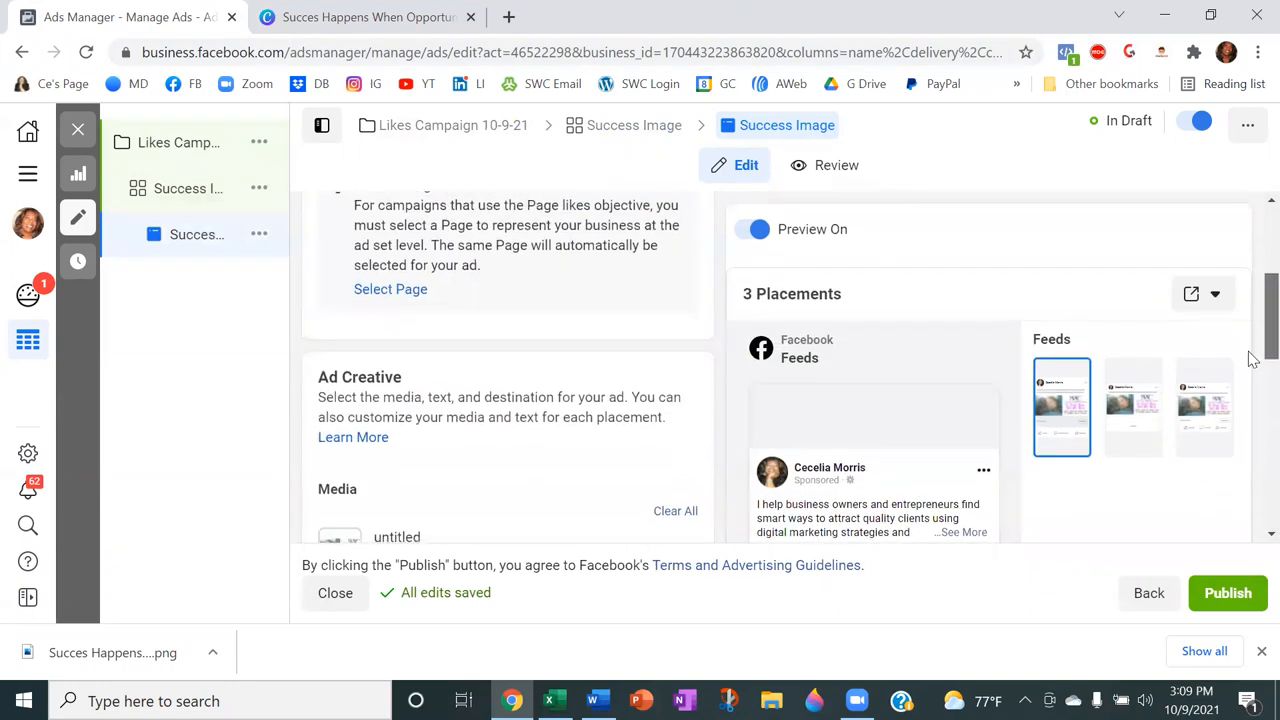
{"action": "scroll", "scroll_direction": "down", "scroll_amount": 3}
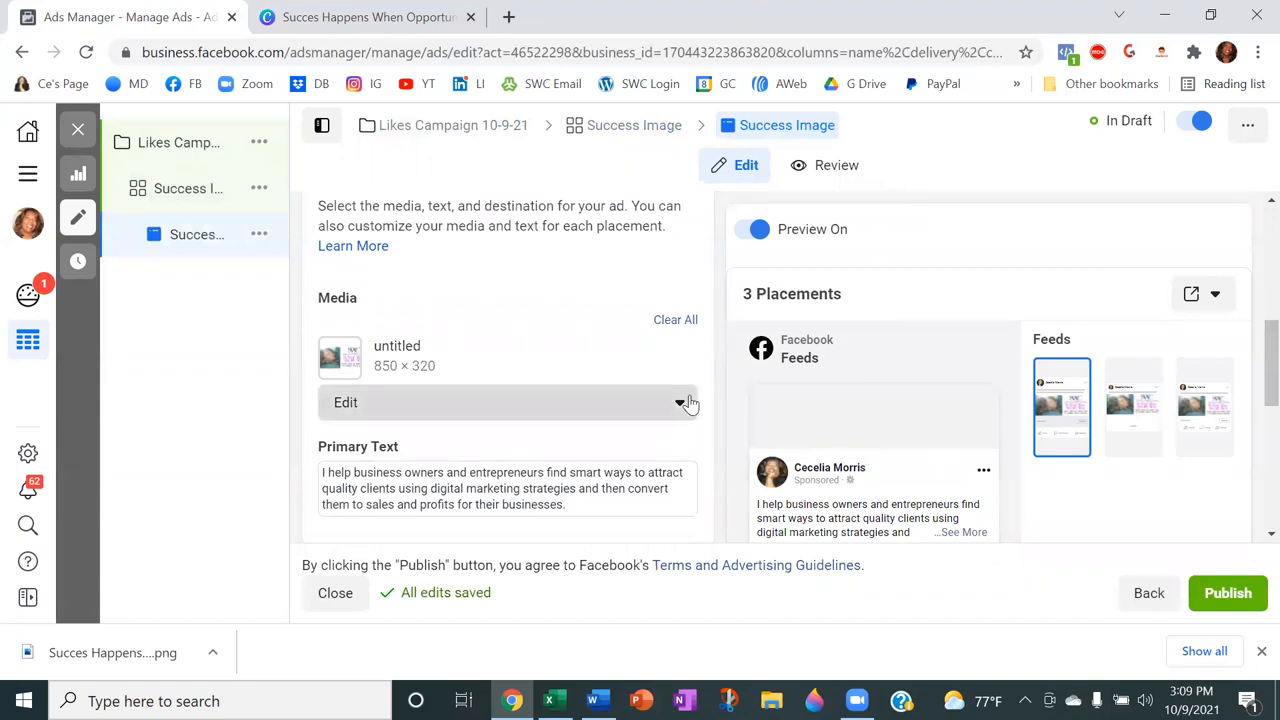
Step: Change the ad's media to the yellow 'Success Happens' quote image uploaded from Downloads
{"action": "left_click", "coordinate": [680, 402]}
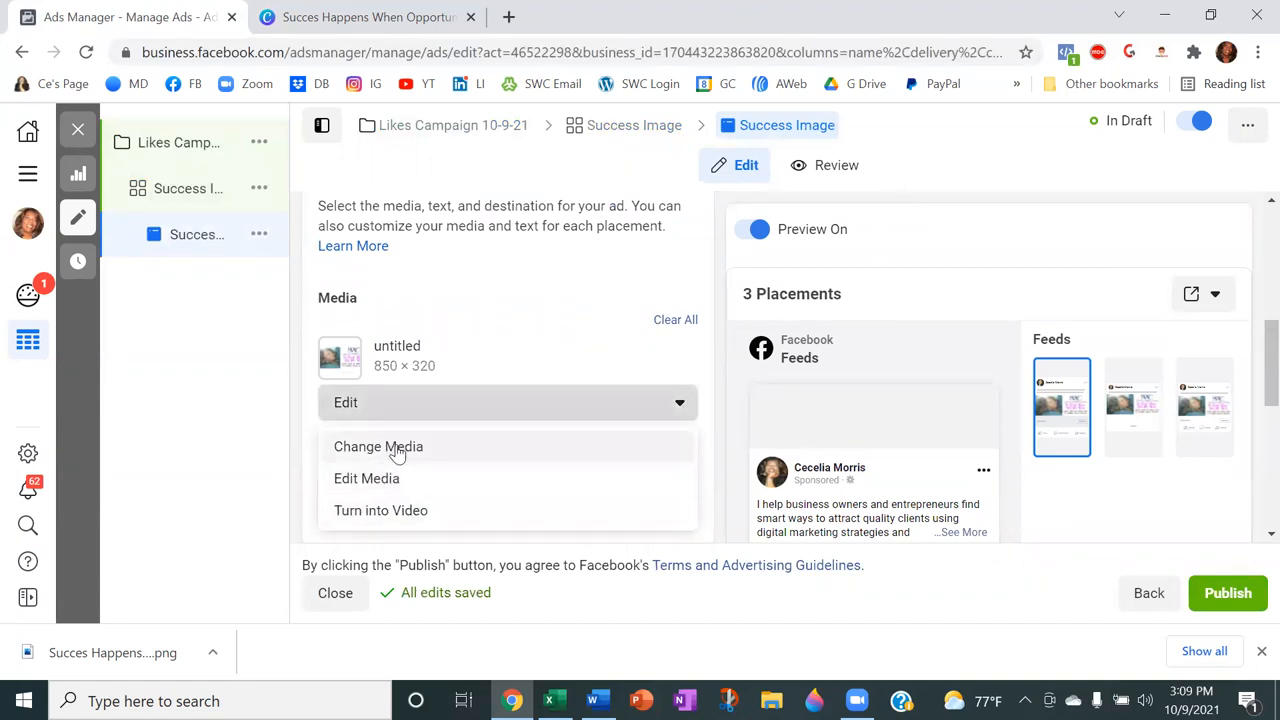
{"action": "left_click", "coordinate": [378, 446]}
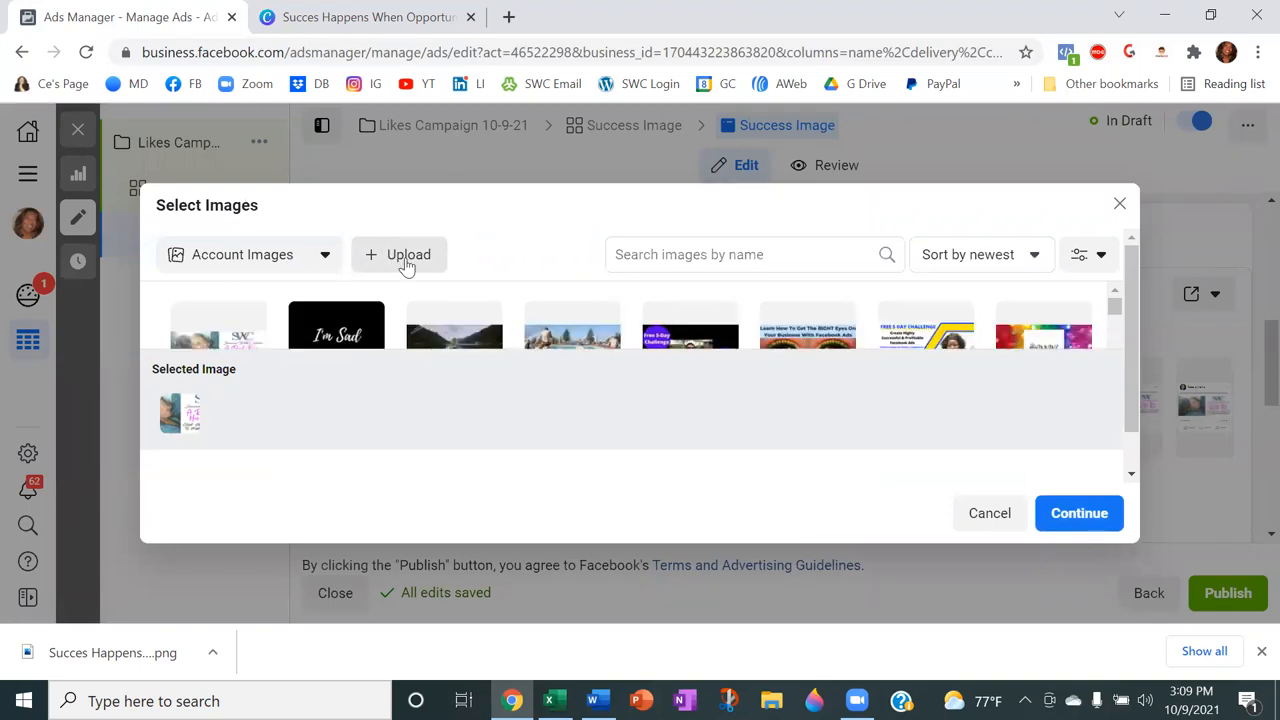
{"action": "left_click", "coordinate": [408, 254]}
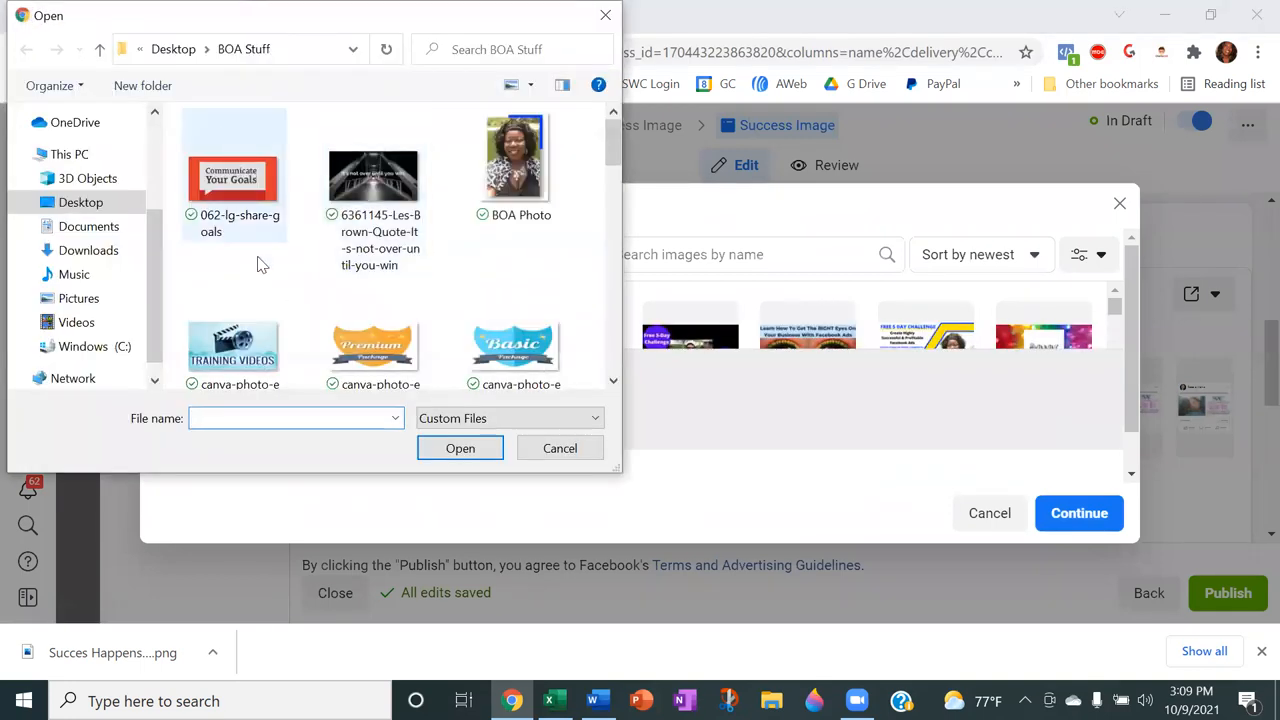
{"action": "left_click", "coordinate": [88, 250]}
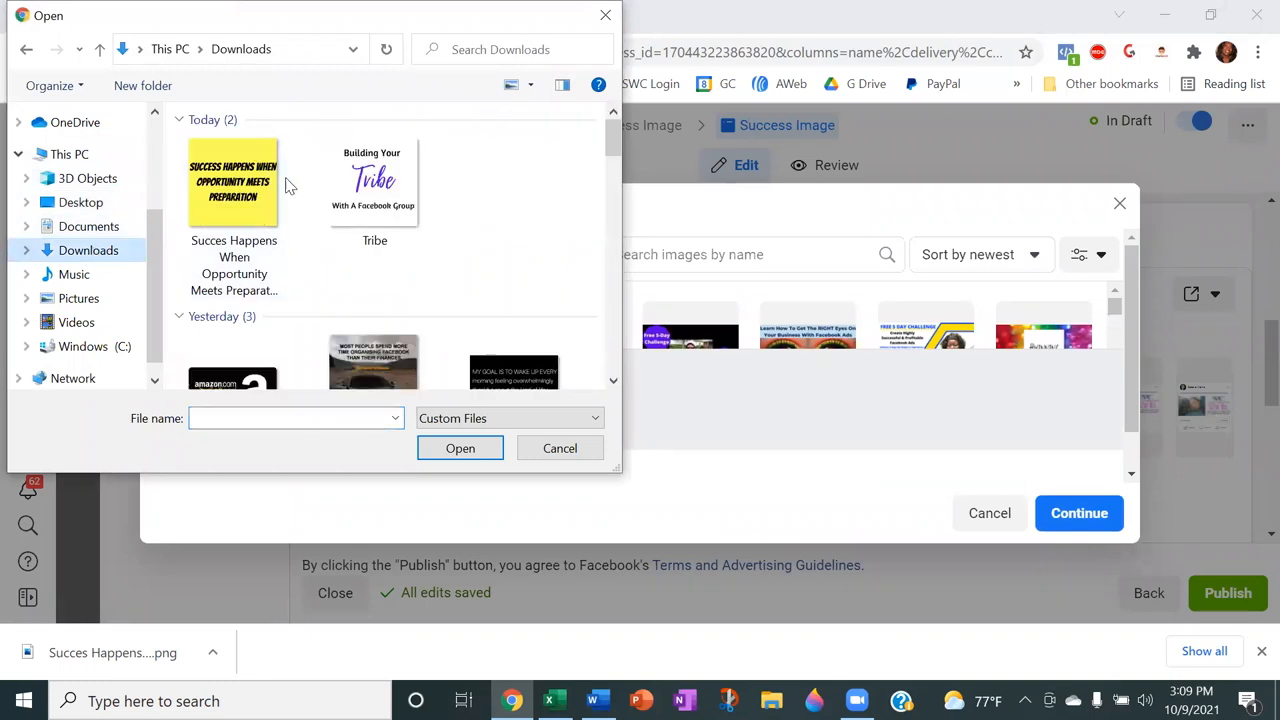
{"action": "left_click", "coordinate": [460, 448]}
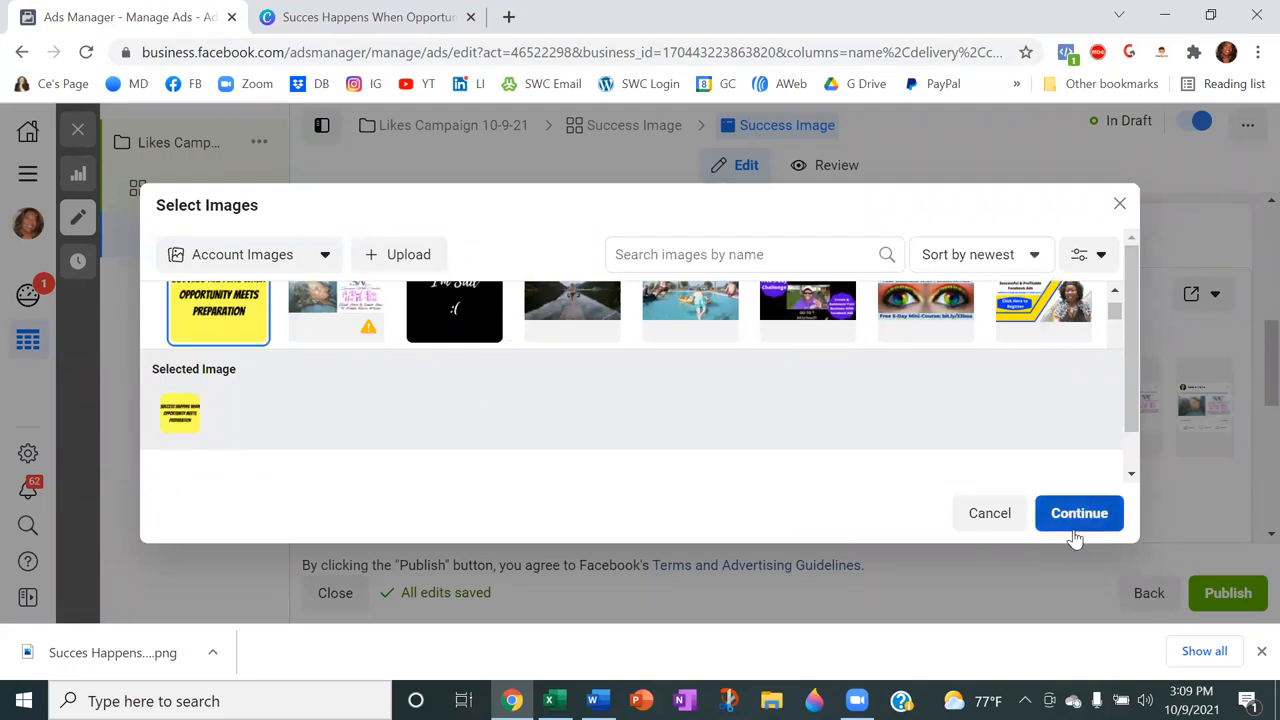
{"action": "left_click", "coordinate": [1080, 512]}
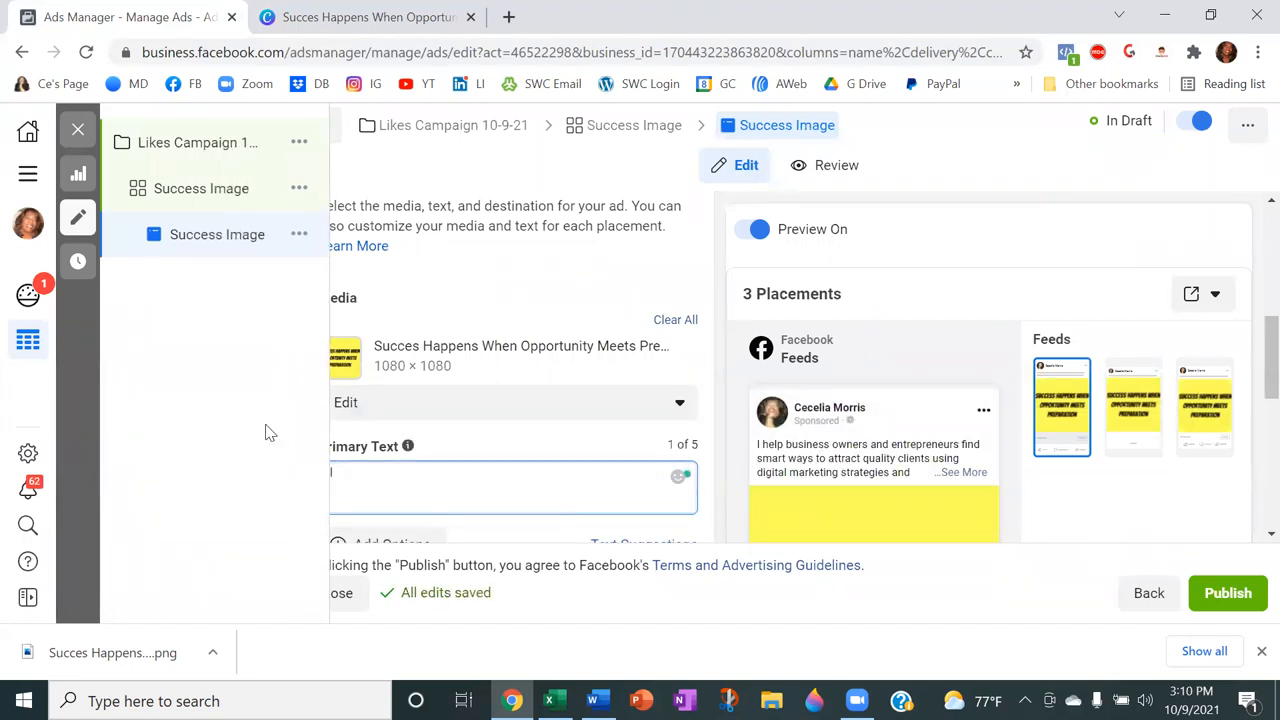
Step: Set the primary text to: Click "Like" to like this page if you agree
{"action": "type", "text": "Click"}
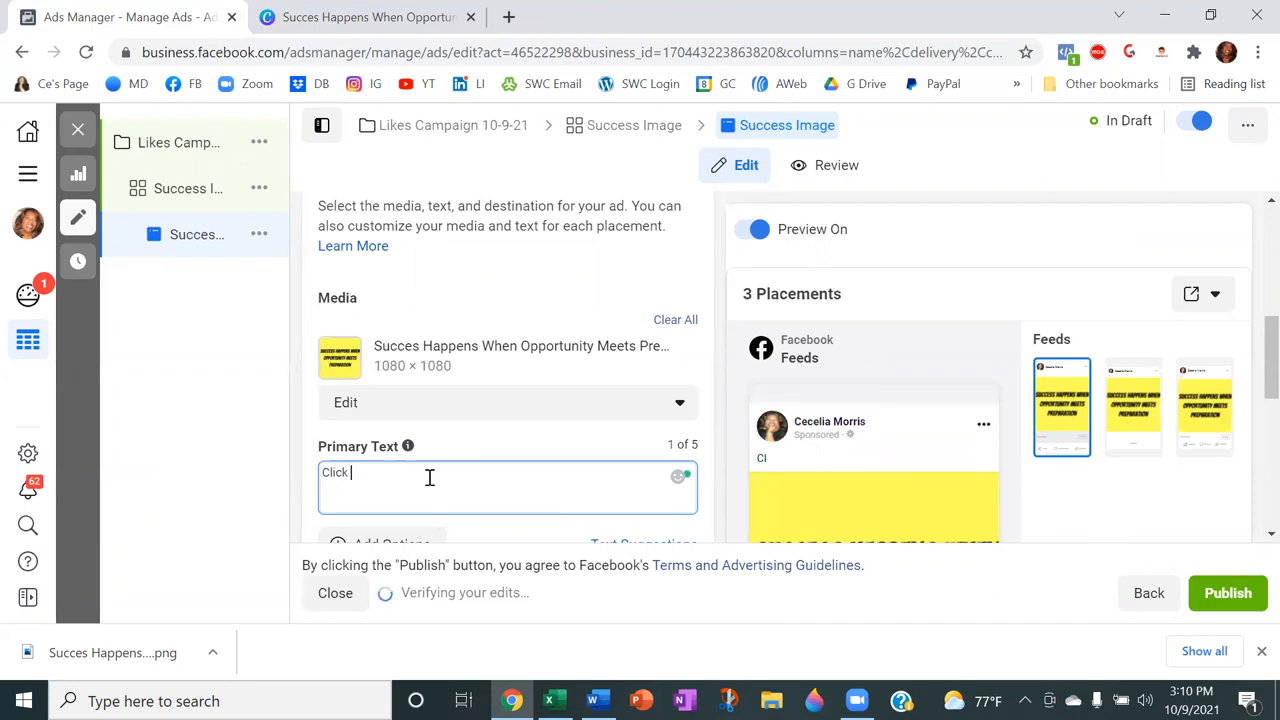
{"action": "type", "text": "\"Like"}
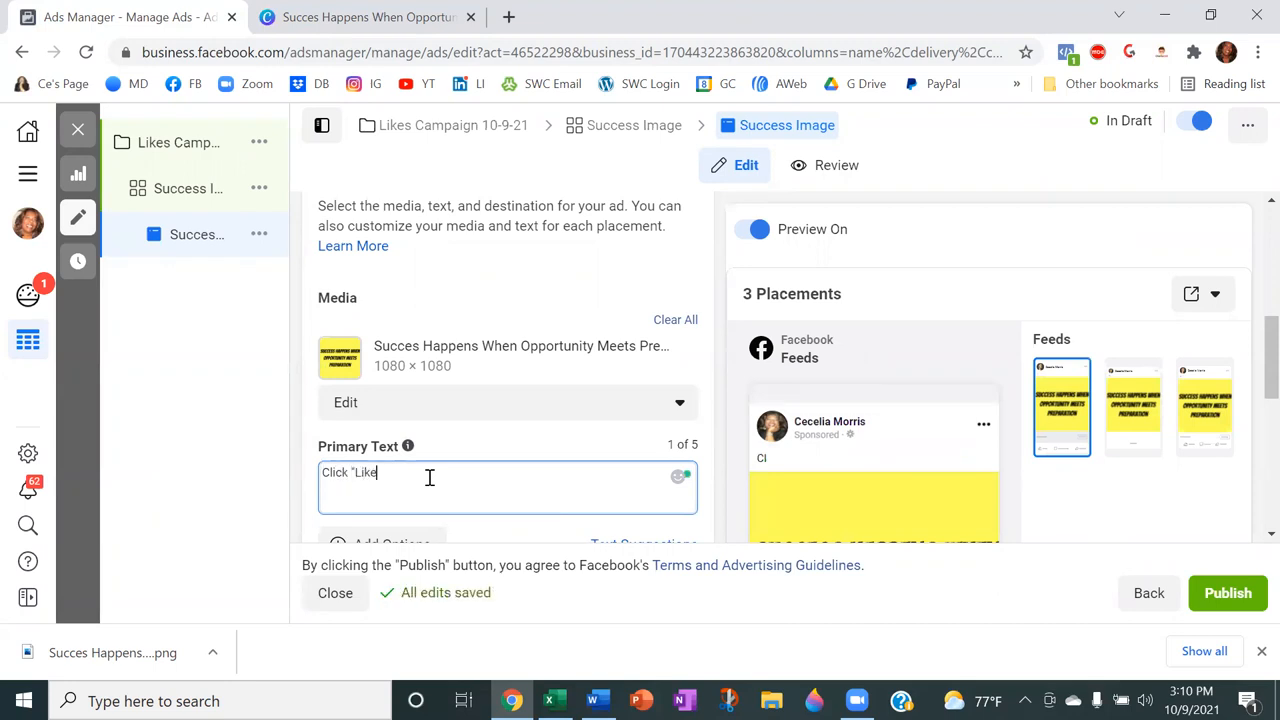
{"action": "type", "text": "to like this page if you"}
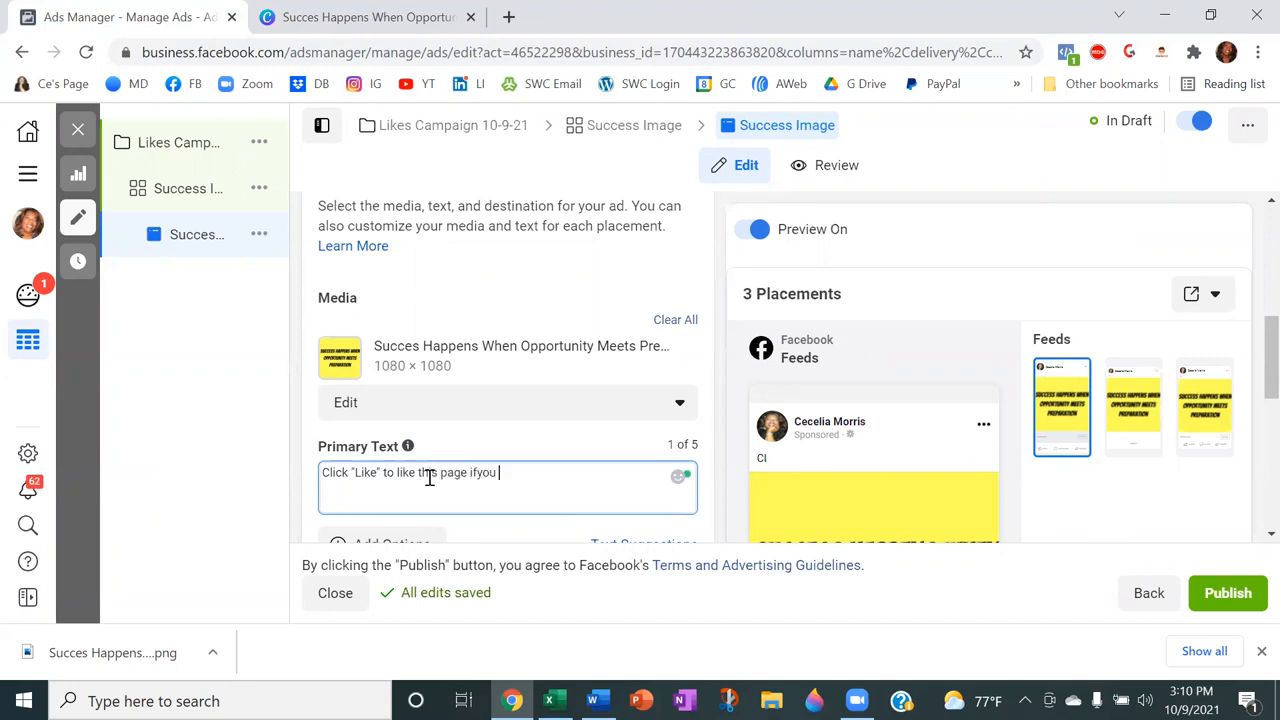
{"action": "type", "text": "agreee."}
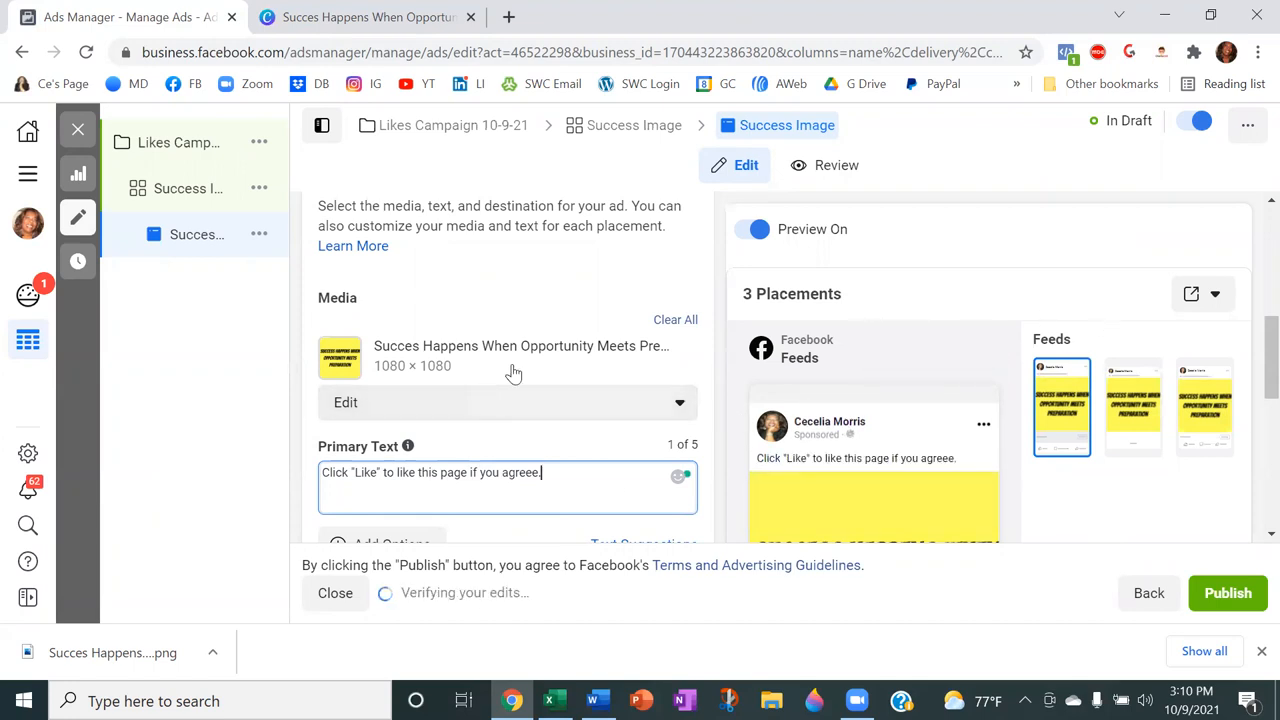
{"action": "scroll", "scroll_direction": "down", "scroll_amount": 3}
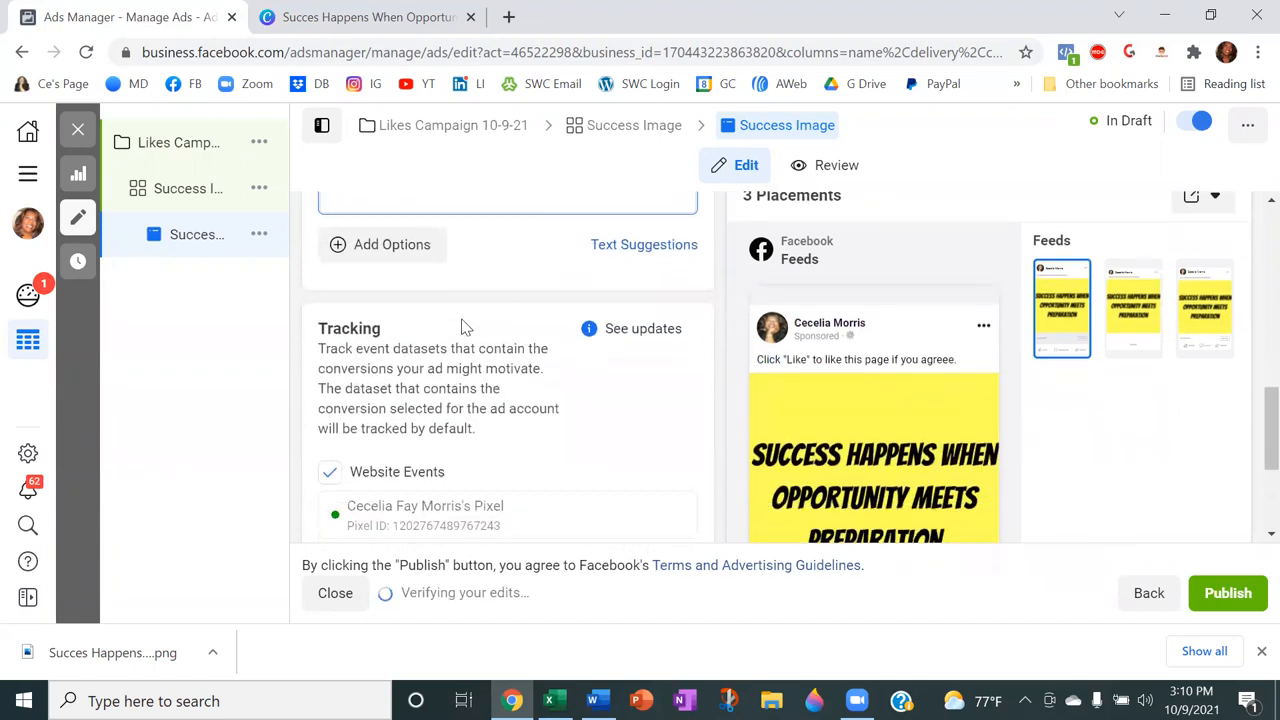
{"action": "scroll", "scroll_direction": "down", "scroll_amount": 3}
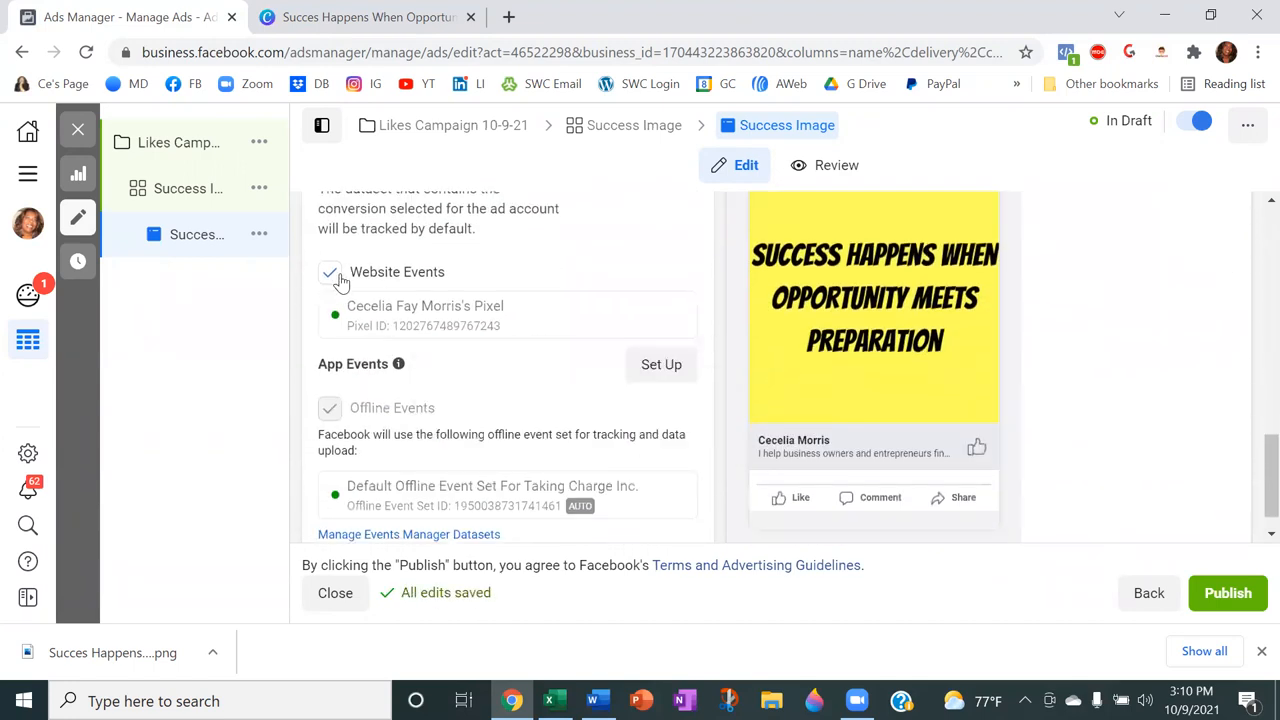
{"action": "mouse_move", "coordinate": [476, 358]}
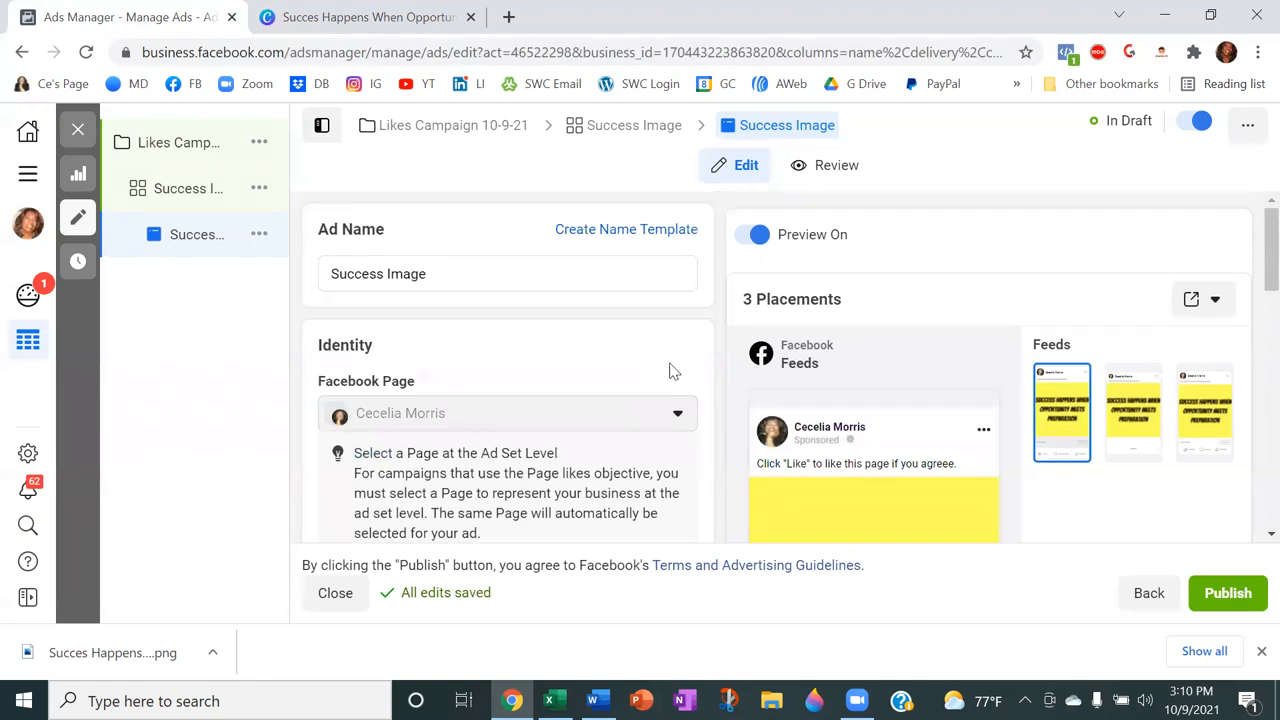
{"action": "mouse_move", "coordinate": [1004, 220]}
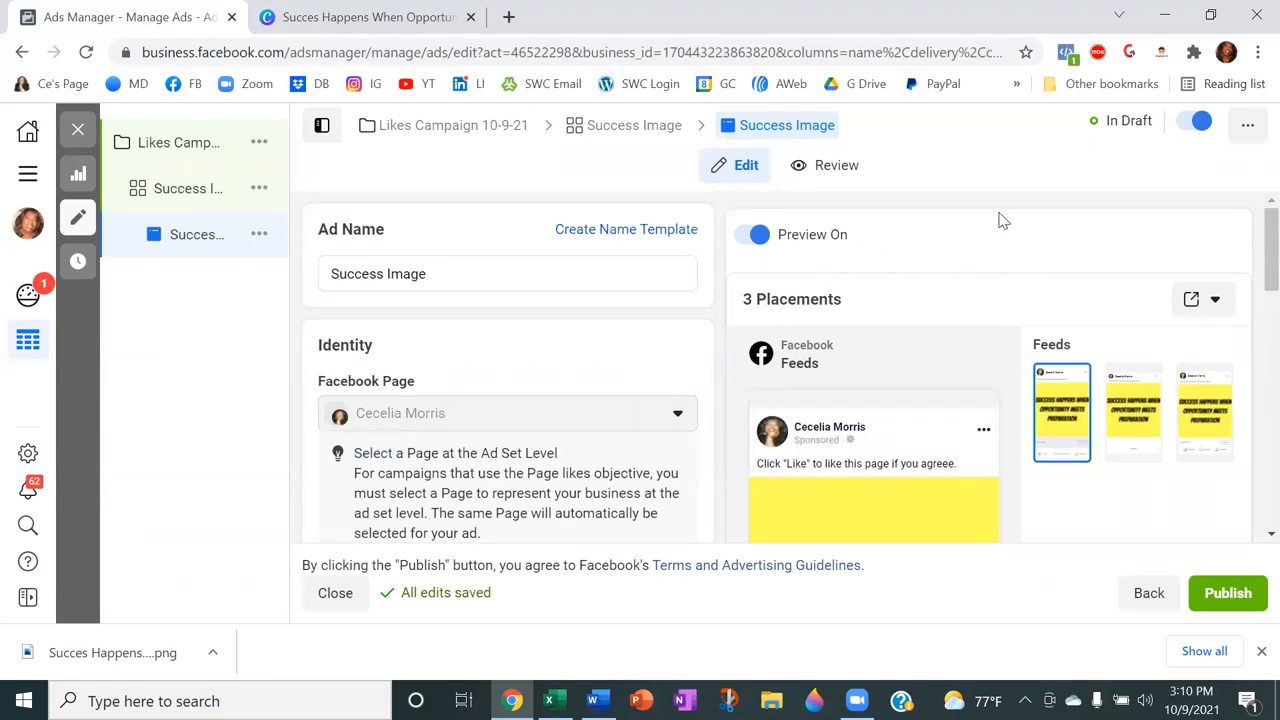
{"action": "scroll", "scroll_direction": "down", "scroll_amount": 3}
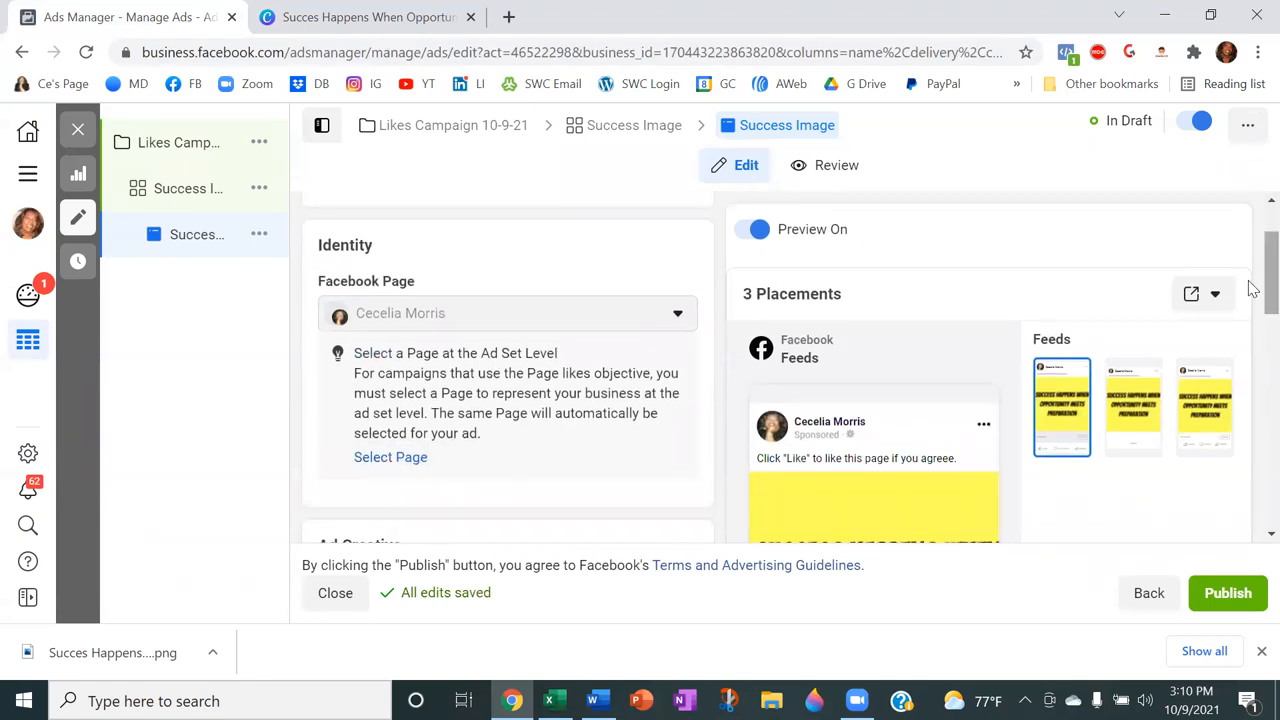
{"action": "scroll", "scroll_direction": "down", "scroll_amount": 3}
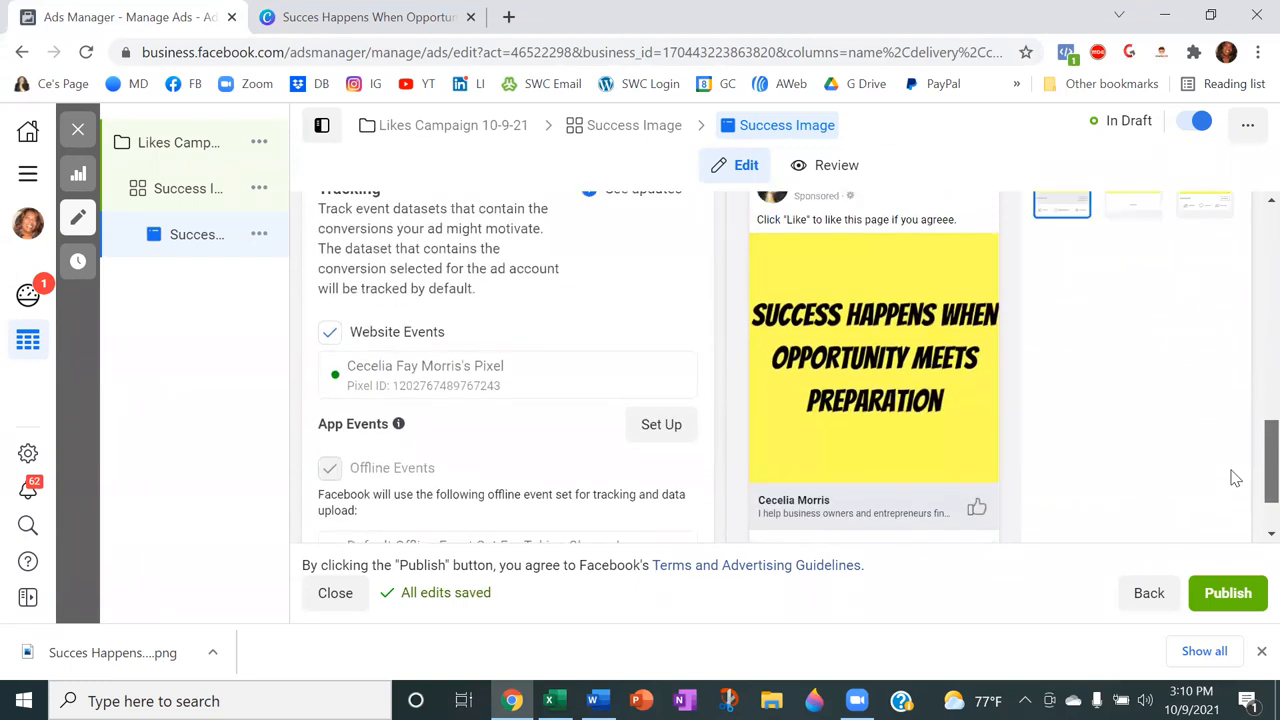
{"action": "mouse_move", "coordinate": [896, 236]}
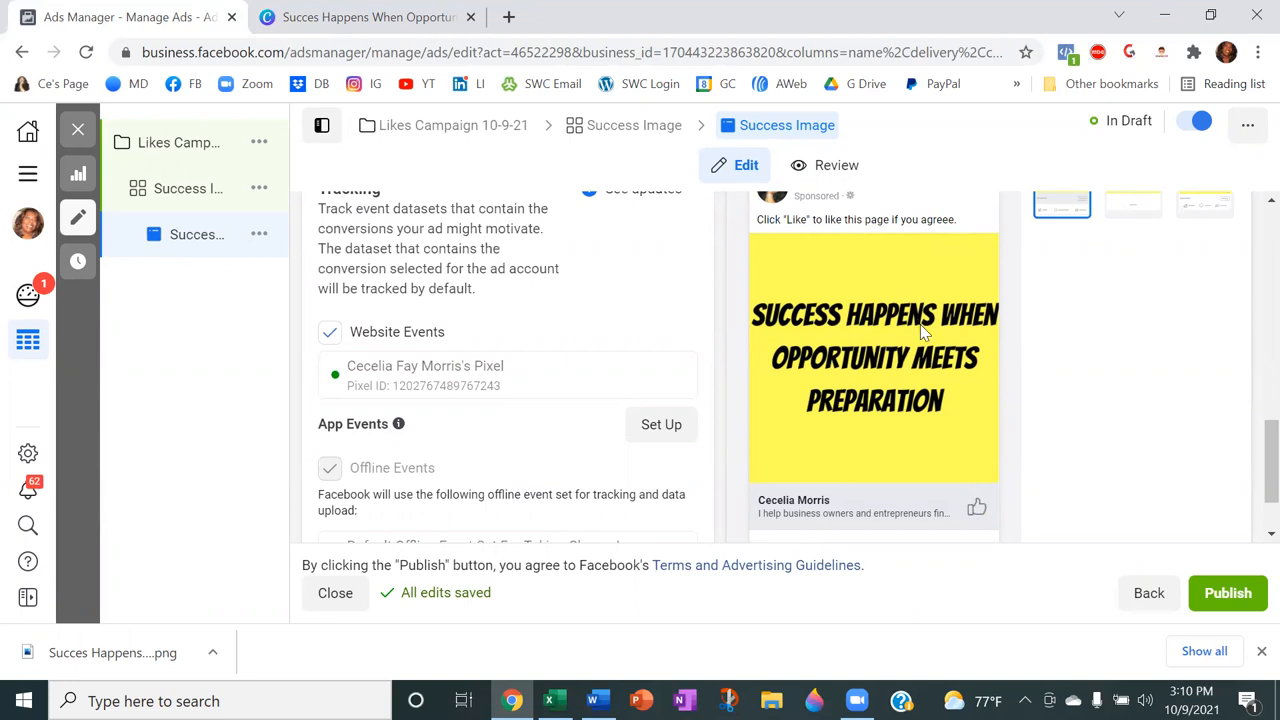
{"action": "mouse_move", "coordinate": [810, 550]}
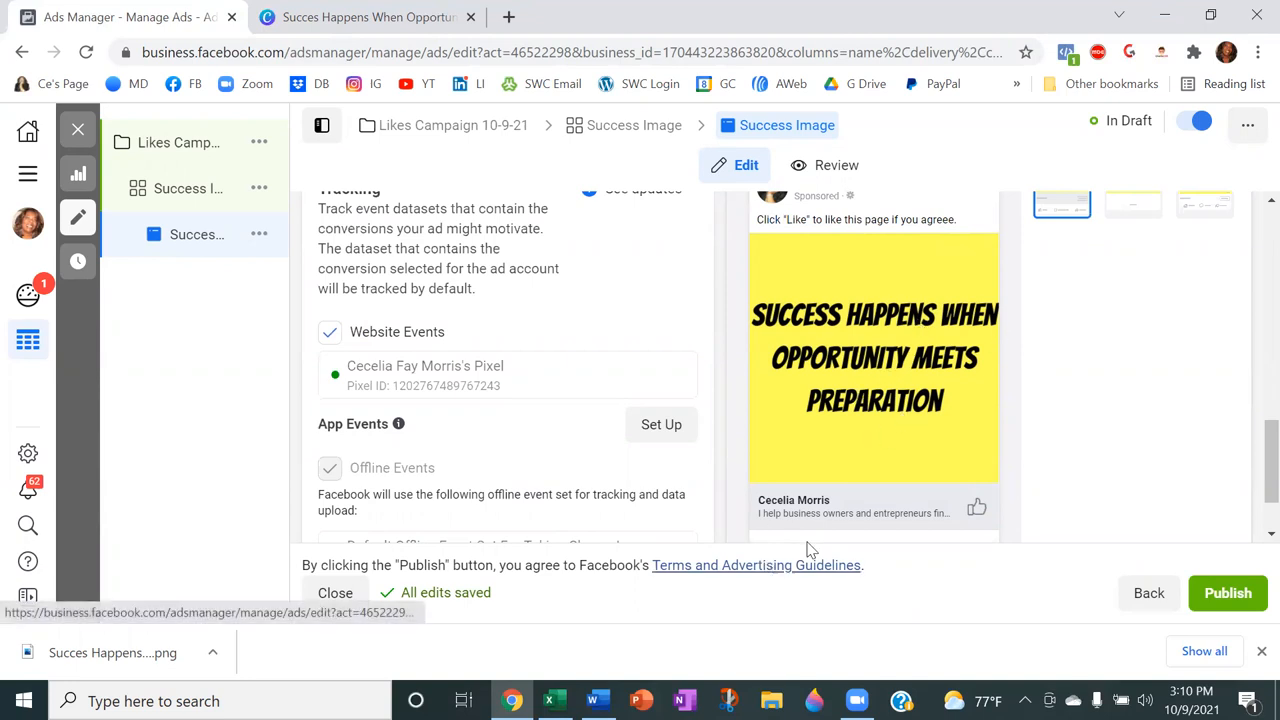
{"action": "mouse_move", "coordinate": [780, 520]}
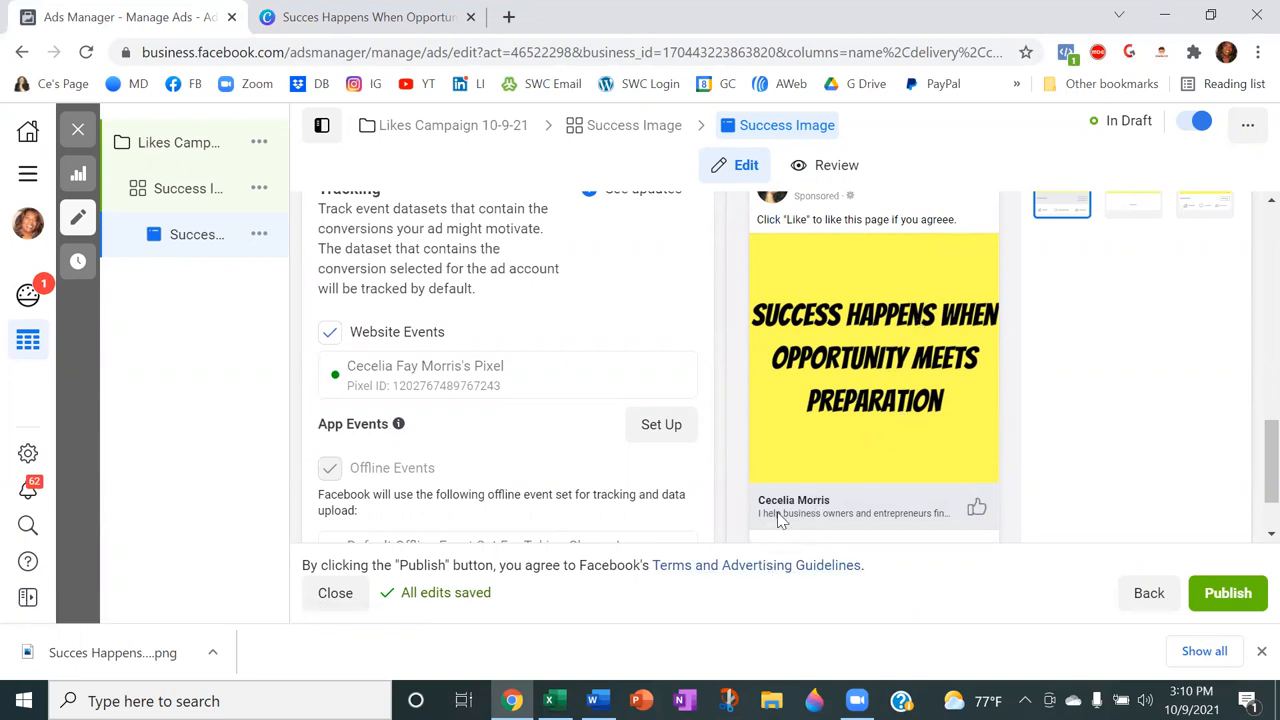
{"action": "mouse_move", "coordinate": [950, 520]}
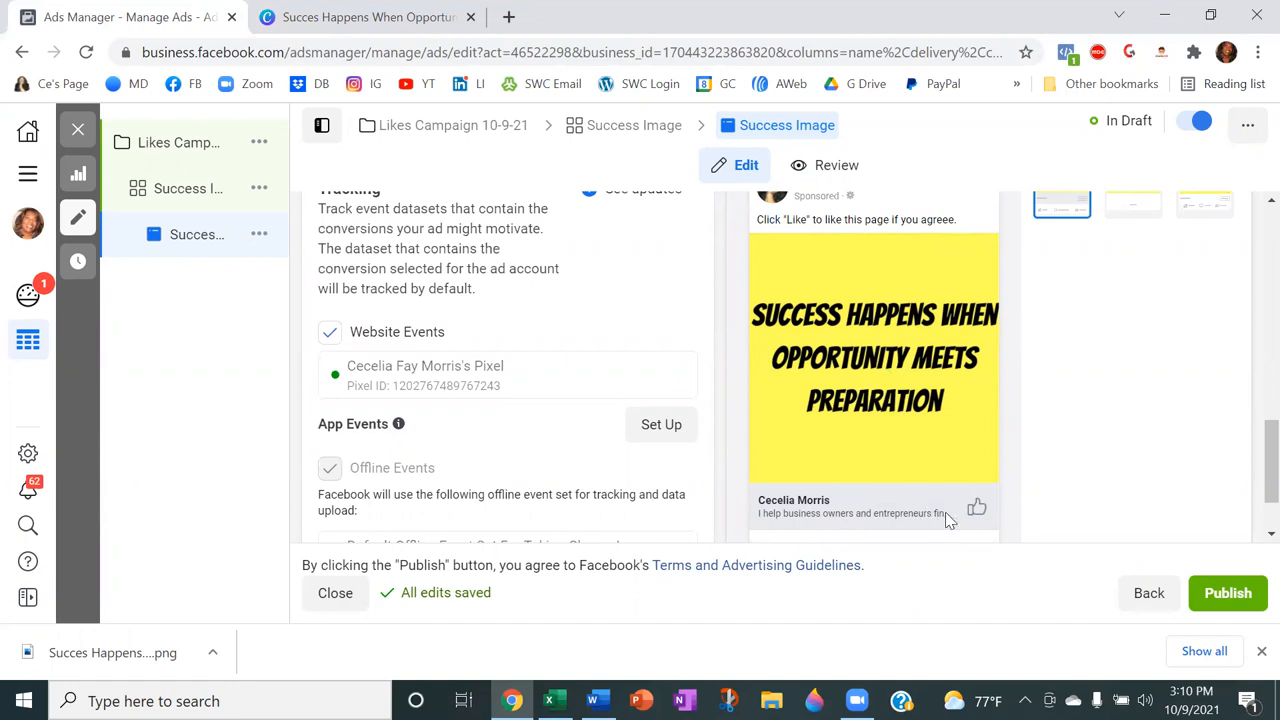
{"action": "mouse_move", "coordinate": [530, 450]}
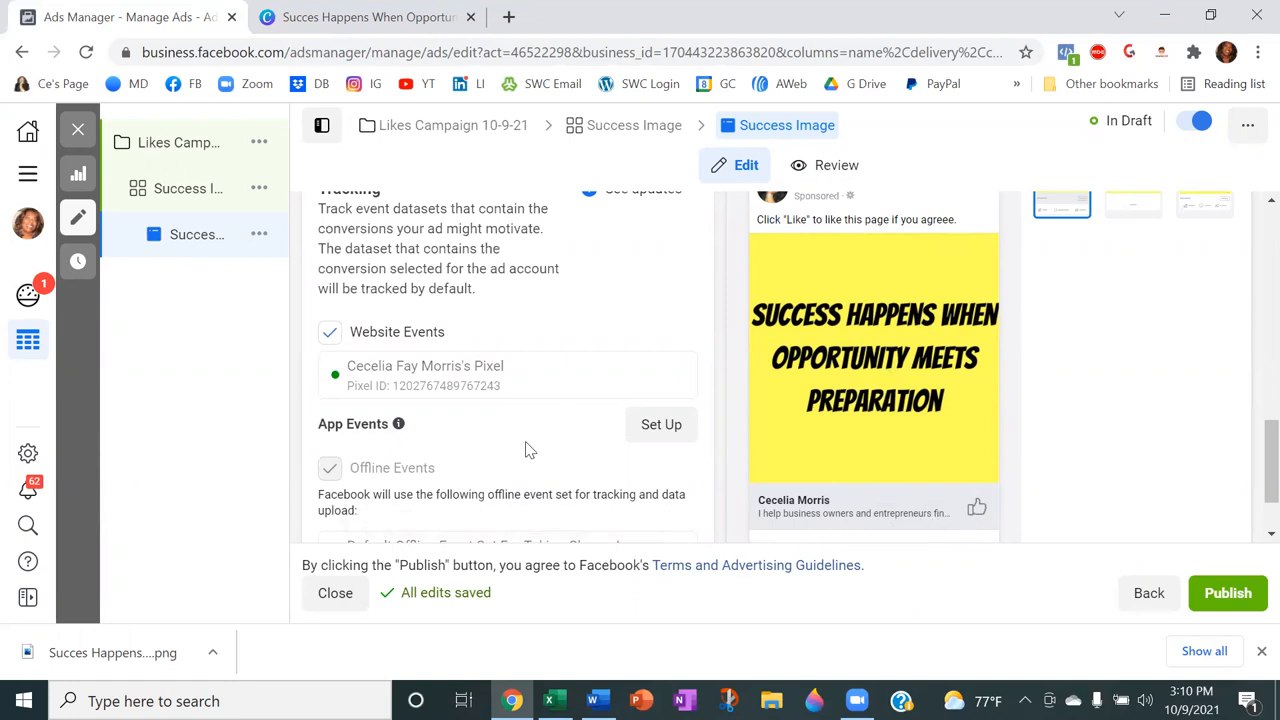